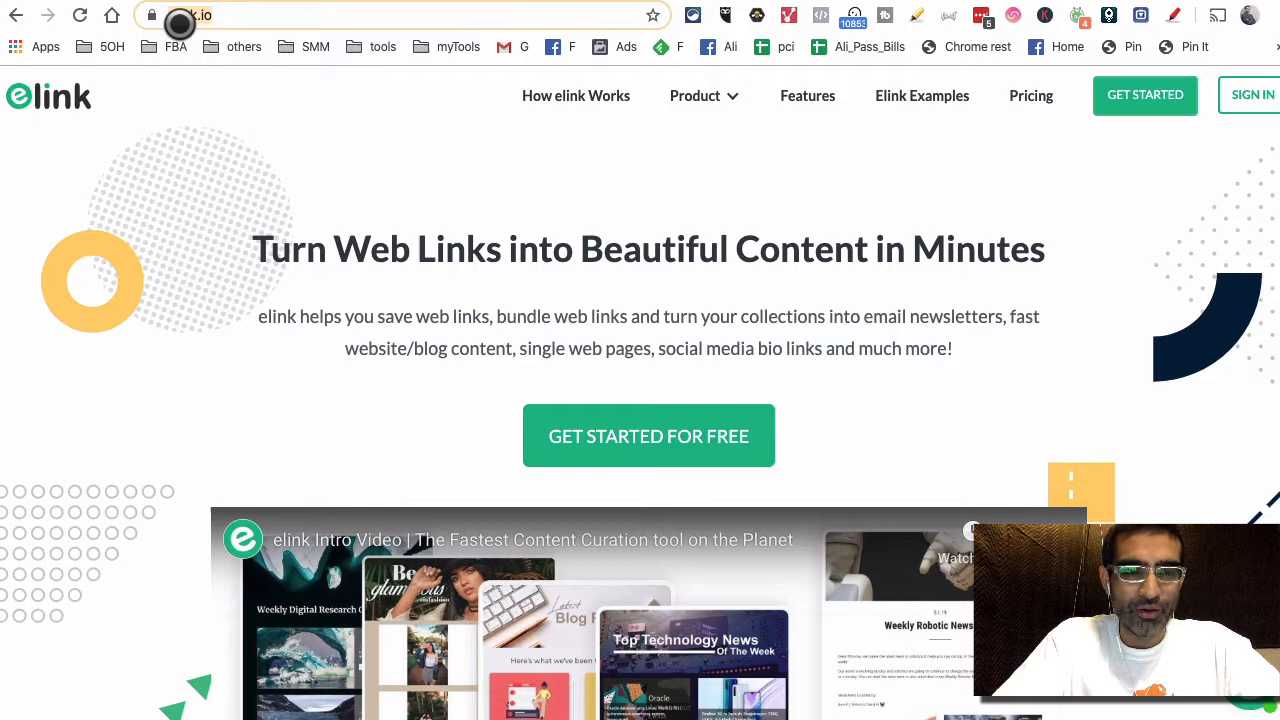
pyautogui.moveTo(733, 289)
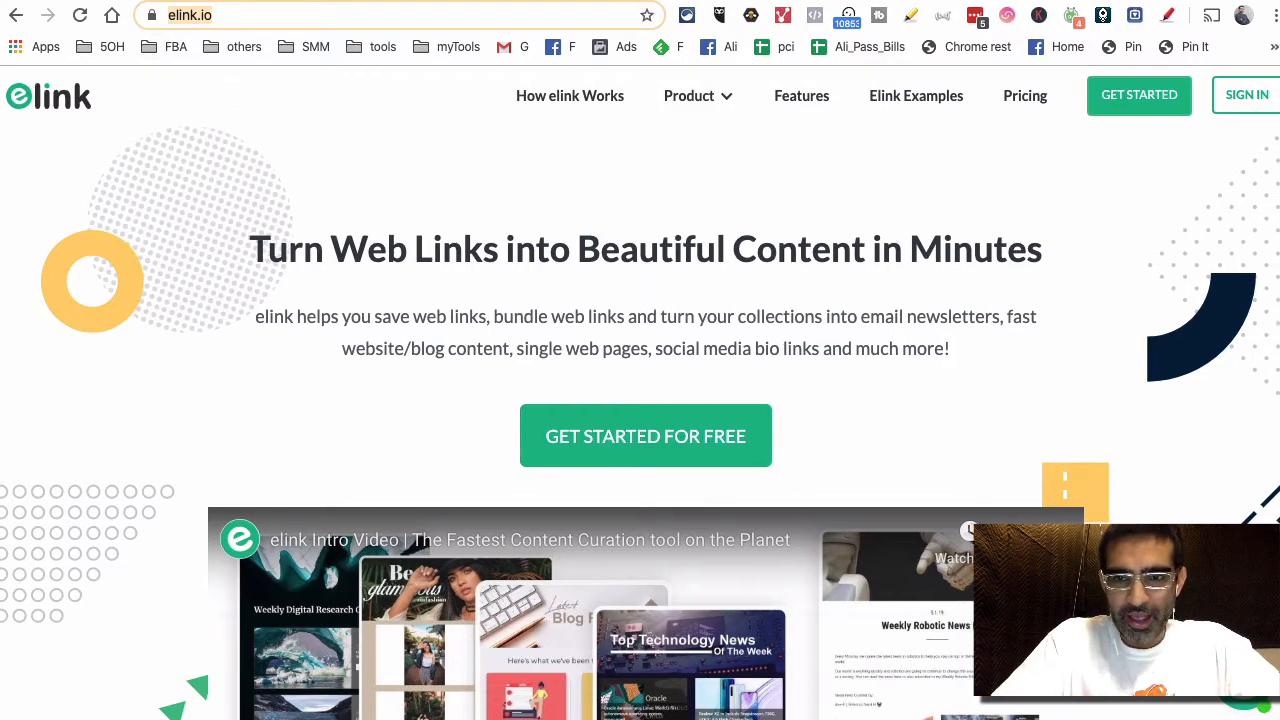
# Select the elink.io site address and scroll through the homepage.
pyautogui.doubleClick(452, 248)
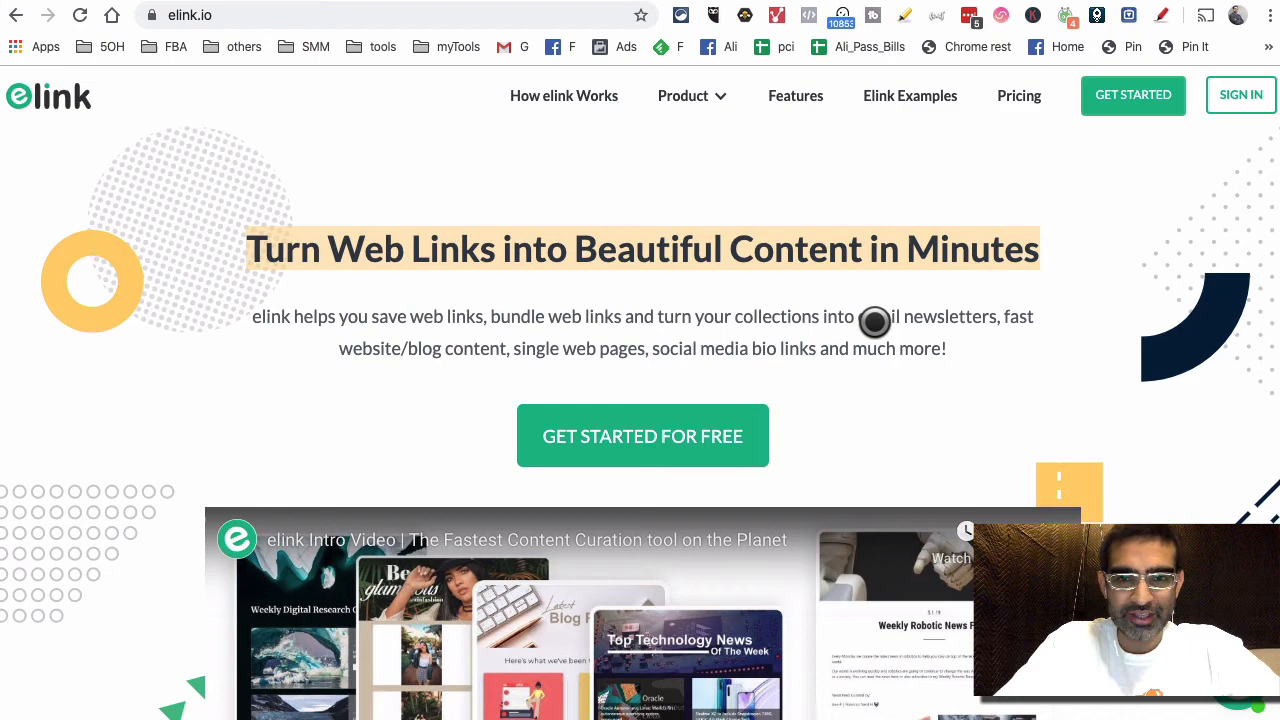
pyautogui.scroll(-3)
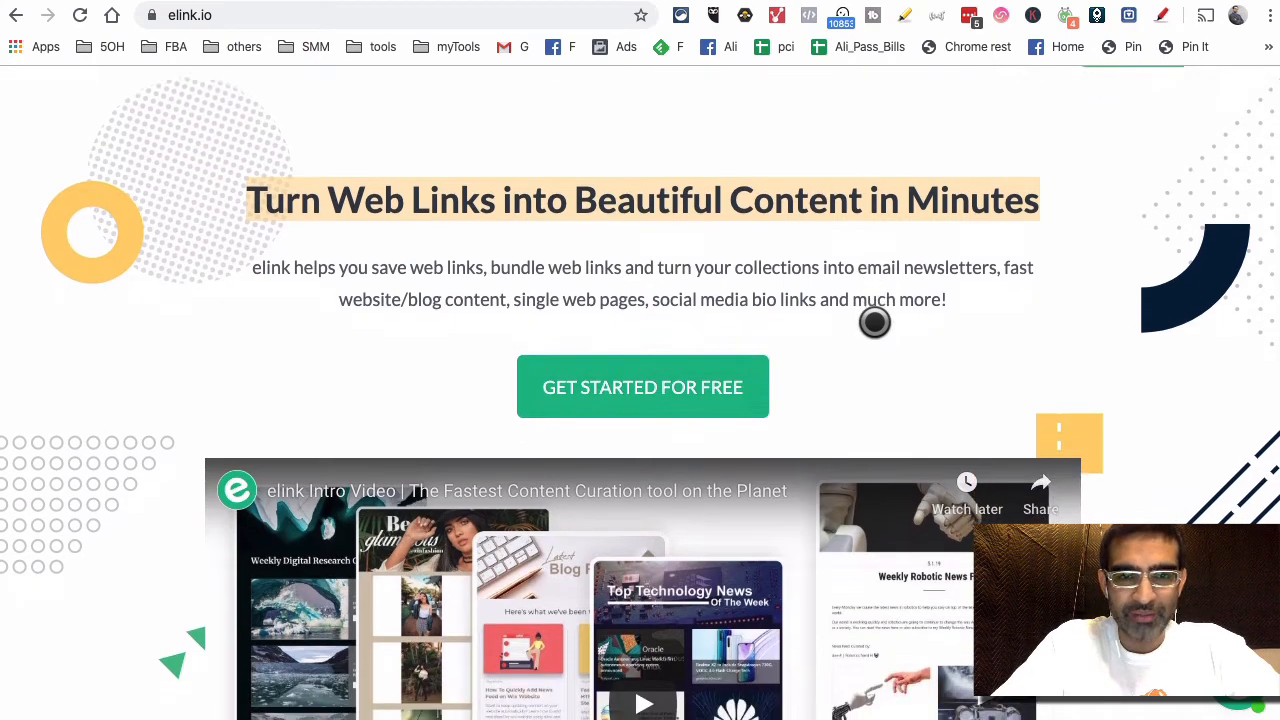
pyautogui.scroll(-3)
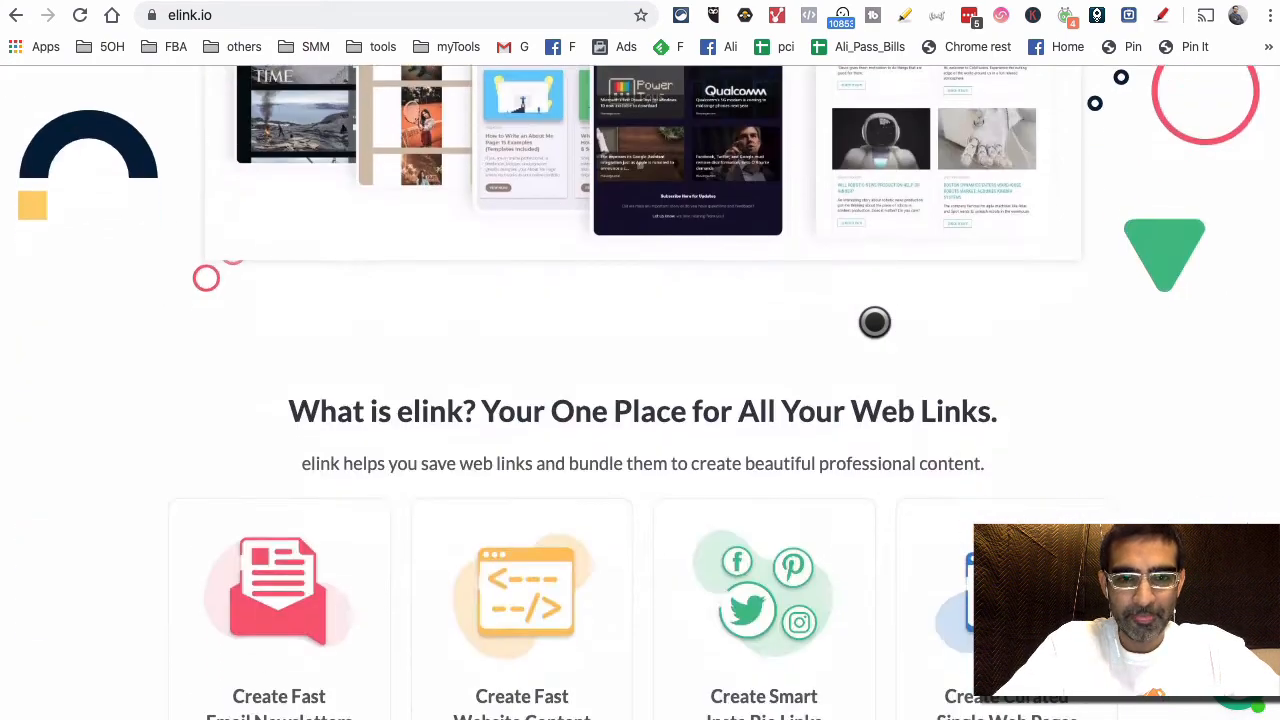
pyautogui.scroll(-3)
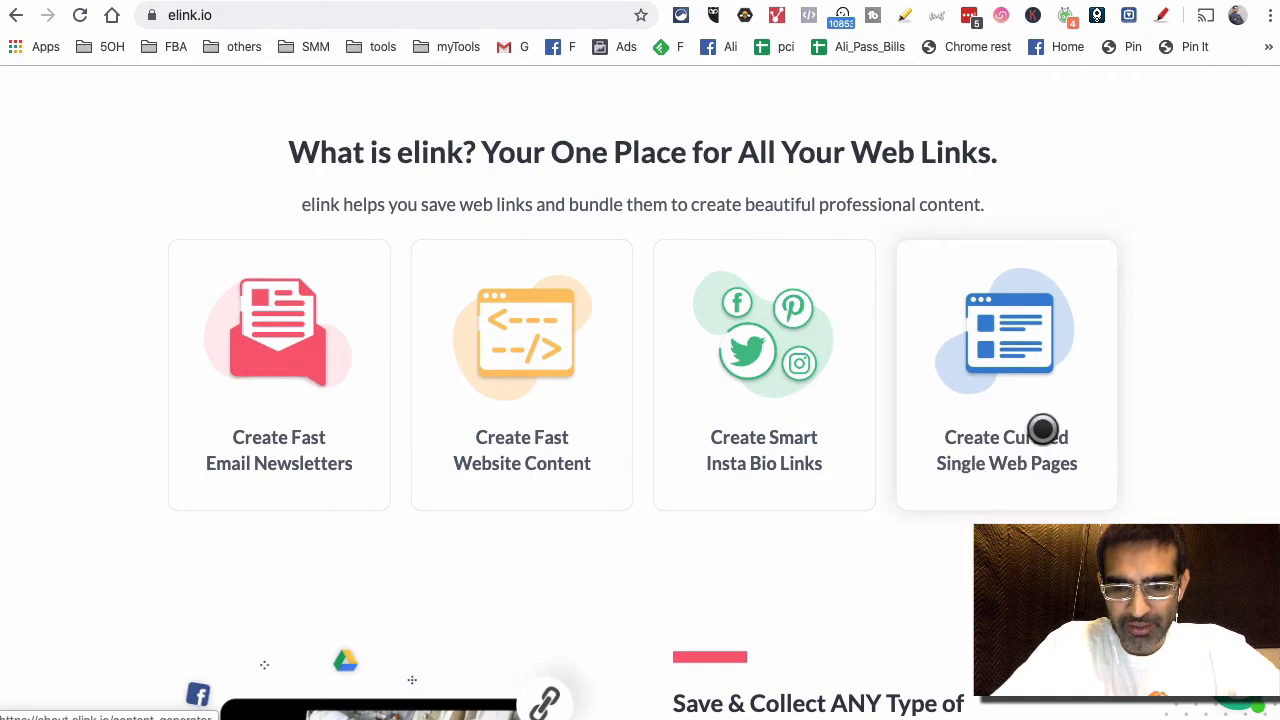
pyautogui.scroll(-3)
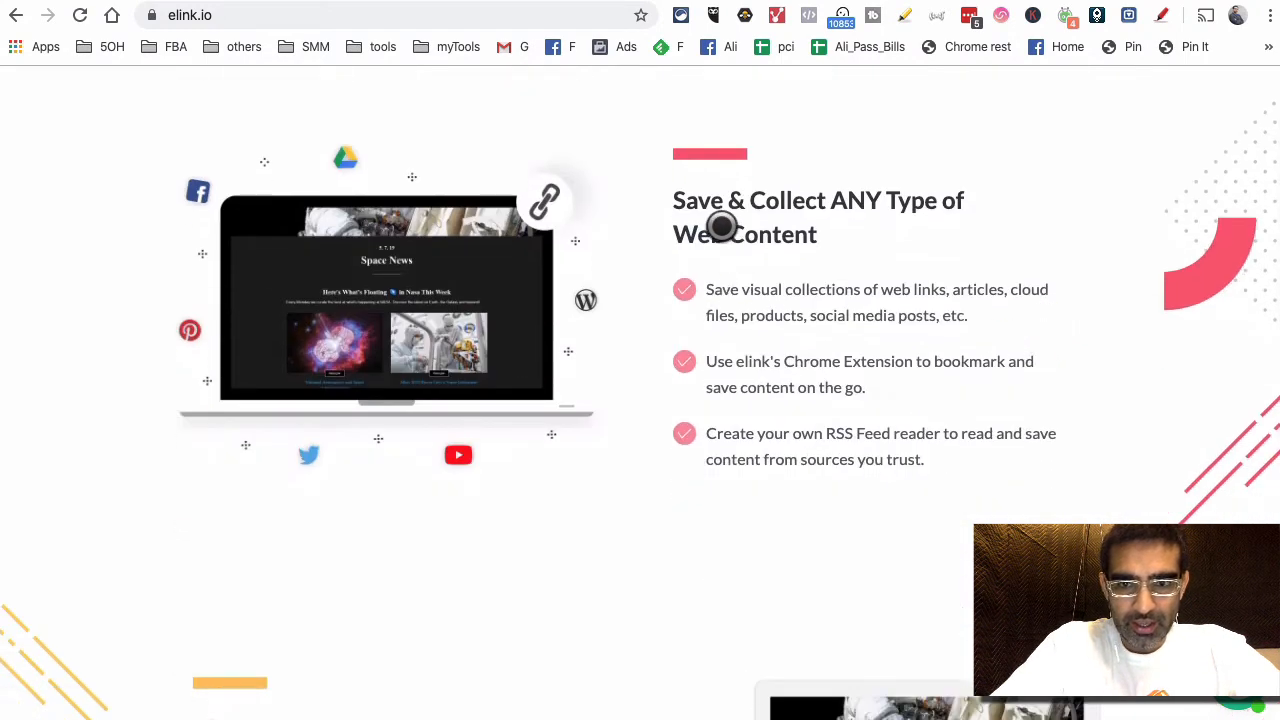
pyautogui.moveTo(814, 327)
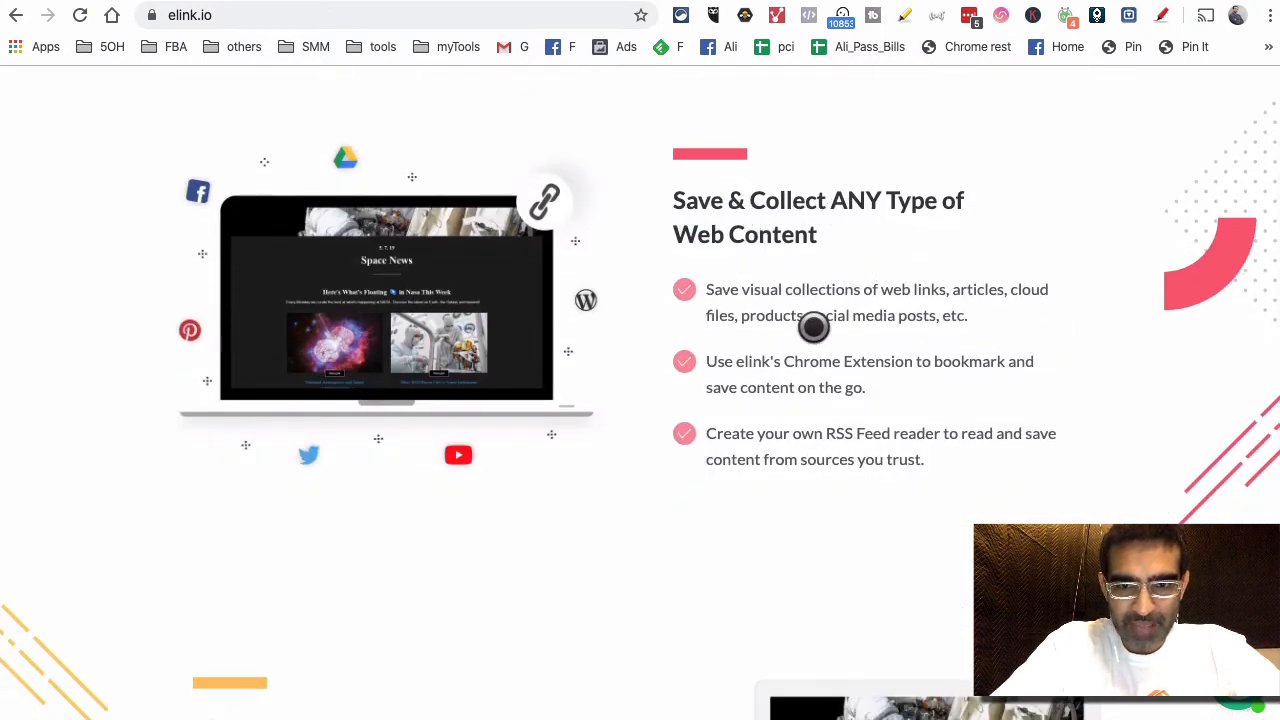
pyautogui.scroll(-3)
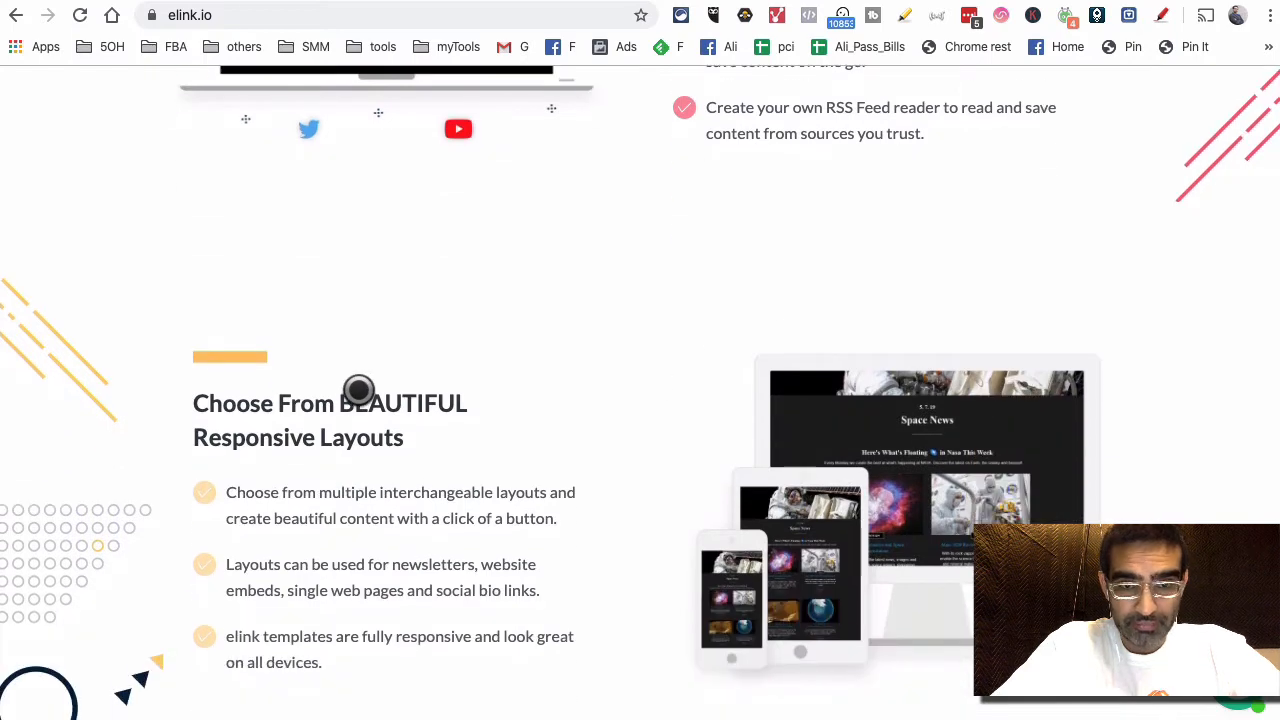
pyautogui.moveTo(358, 402); pyautogui.dragTo(465, 445)
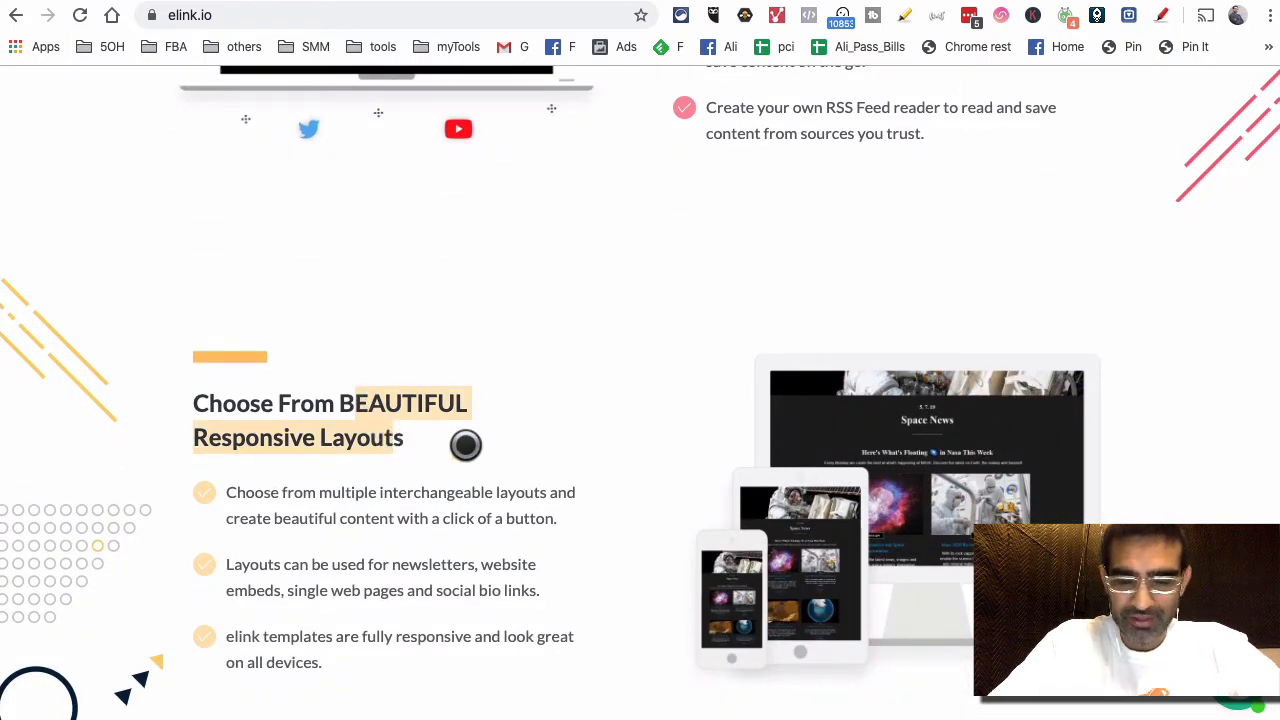
pyautogui.scroll(-3)
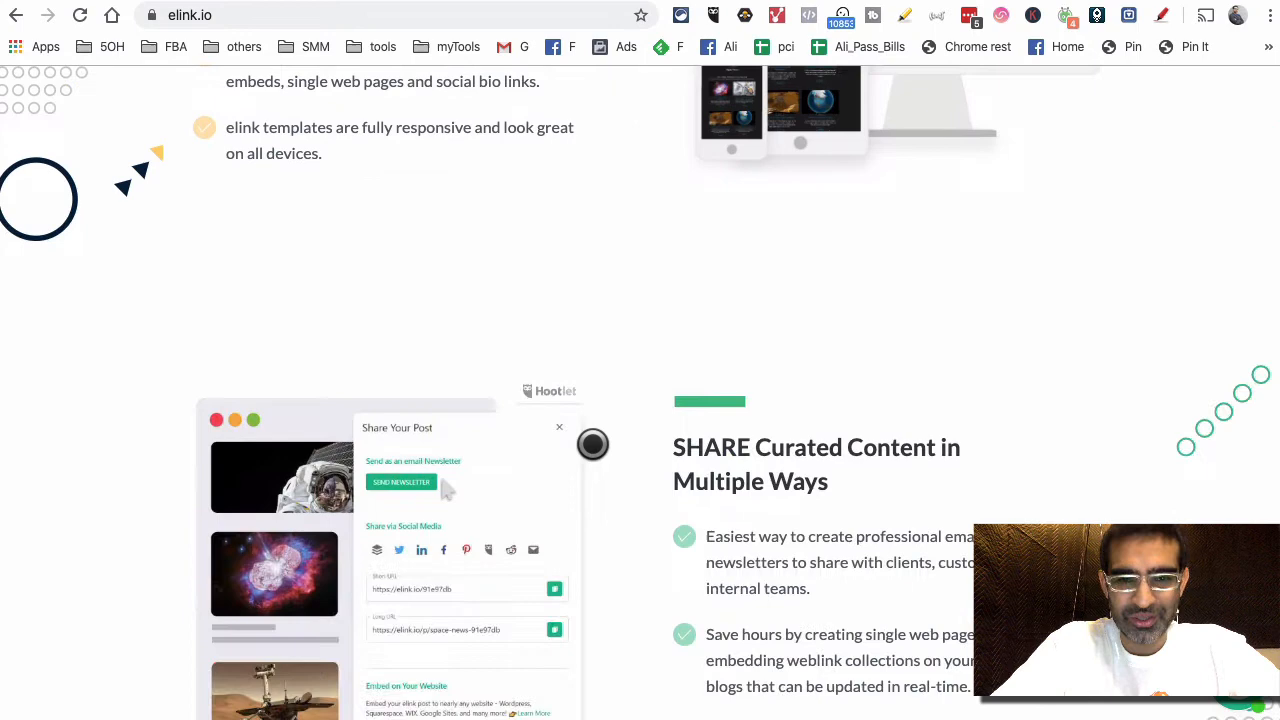
pyautogui.scroll(-3)
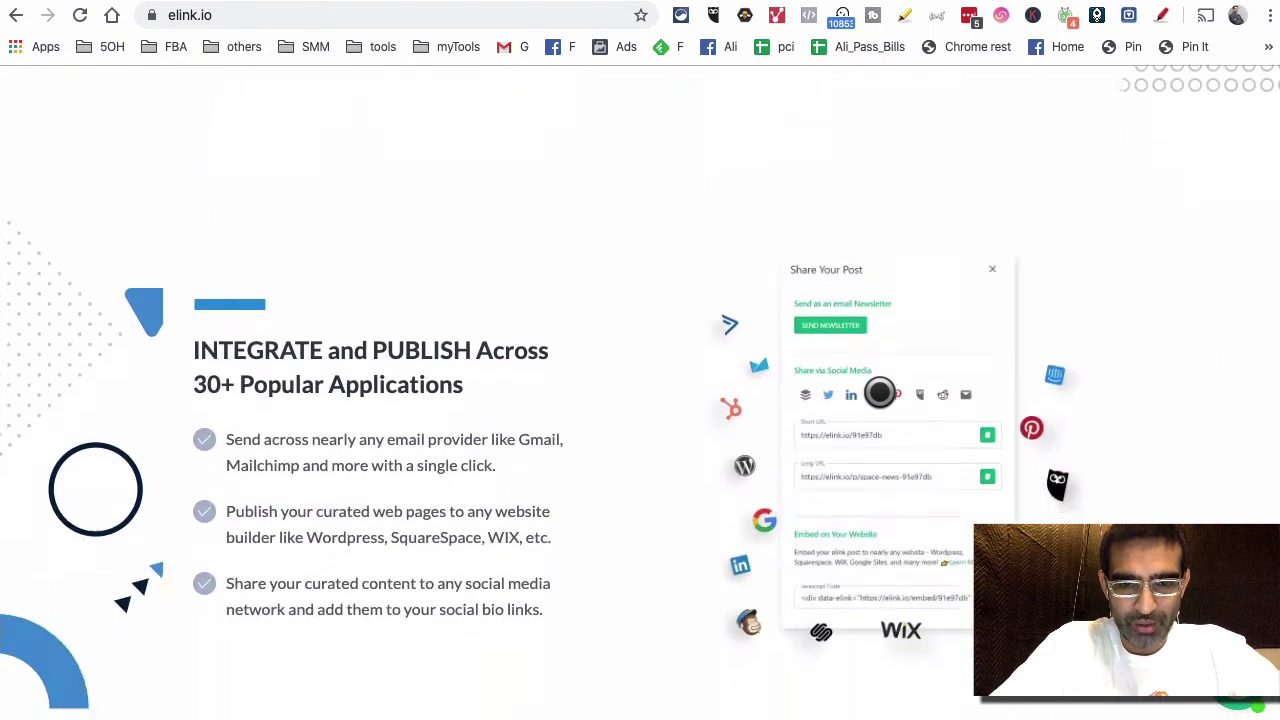
pyautogui.scroll(-3)
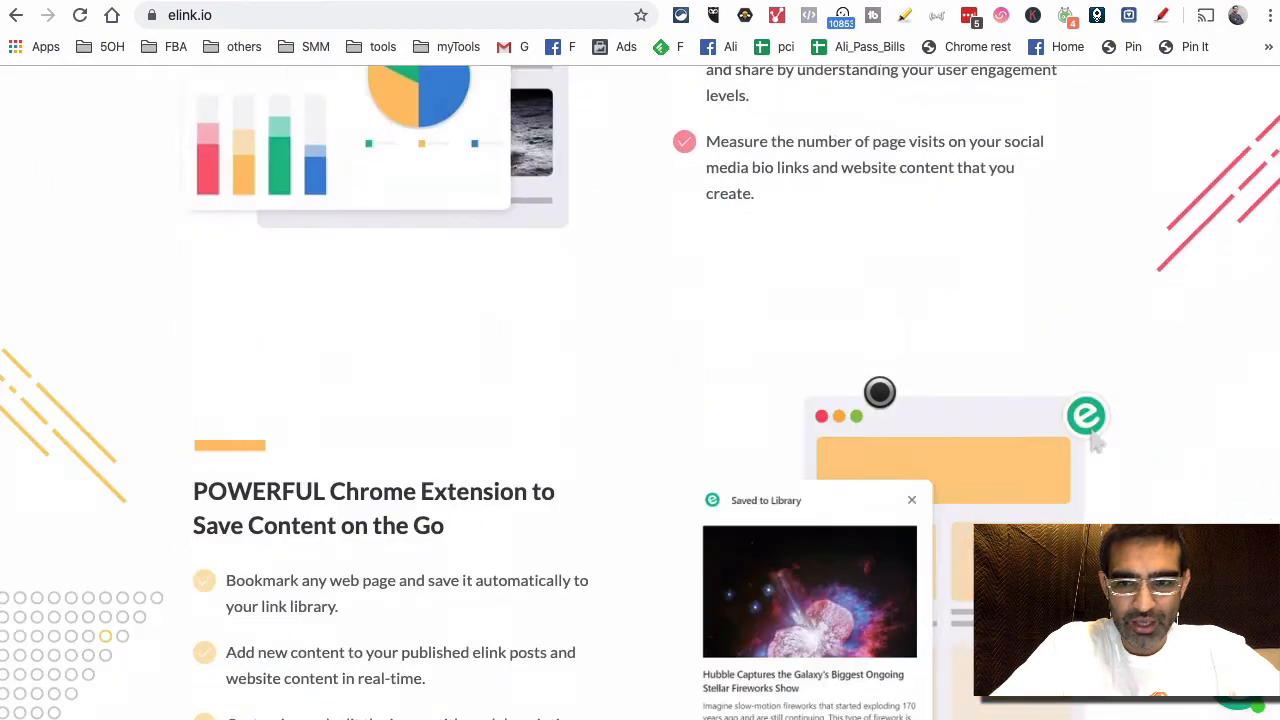
pyautogui.scroll(-3)
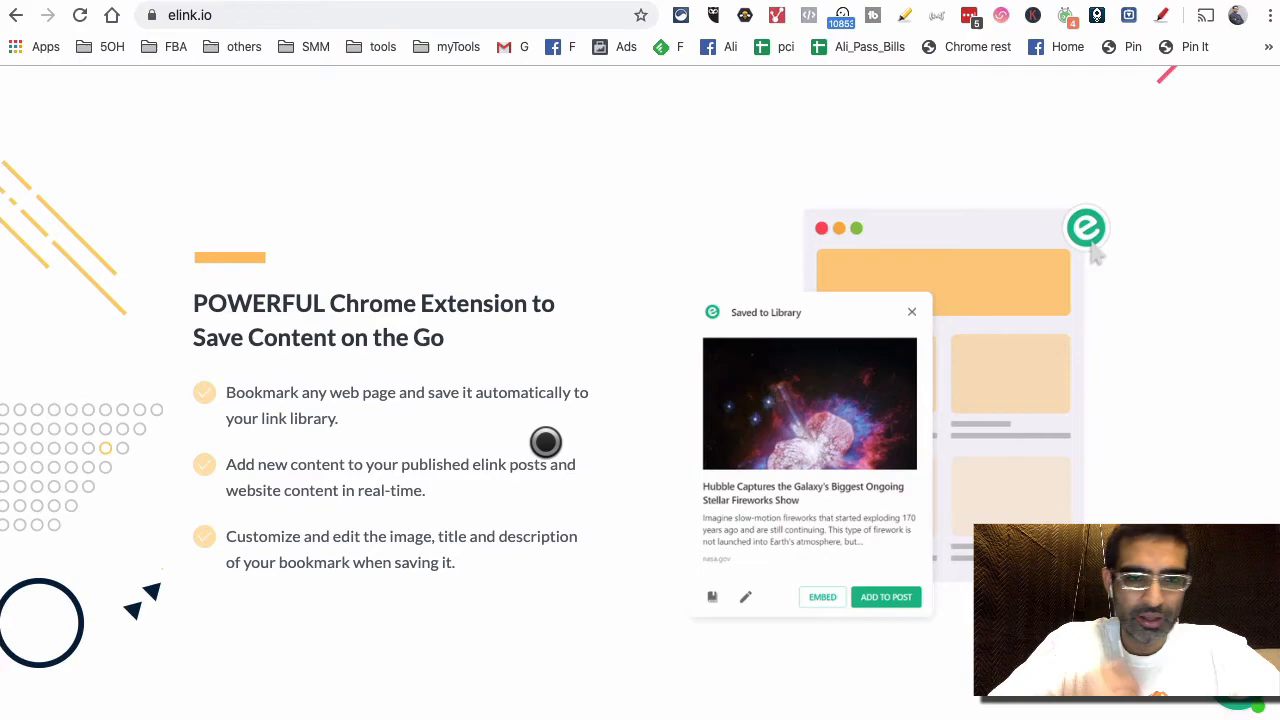
pyautogui.scroll(-3)
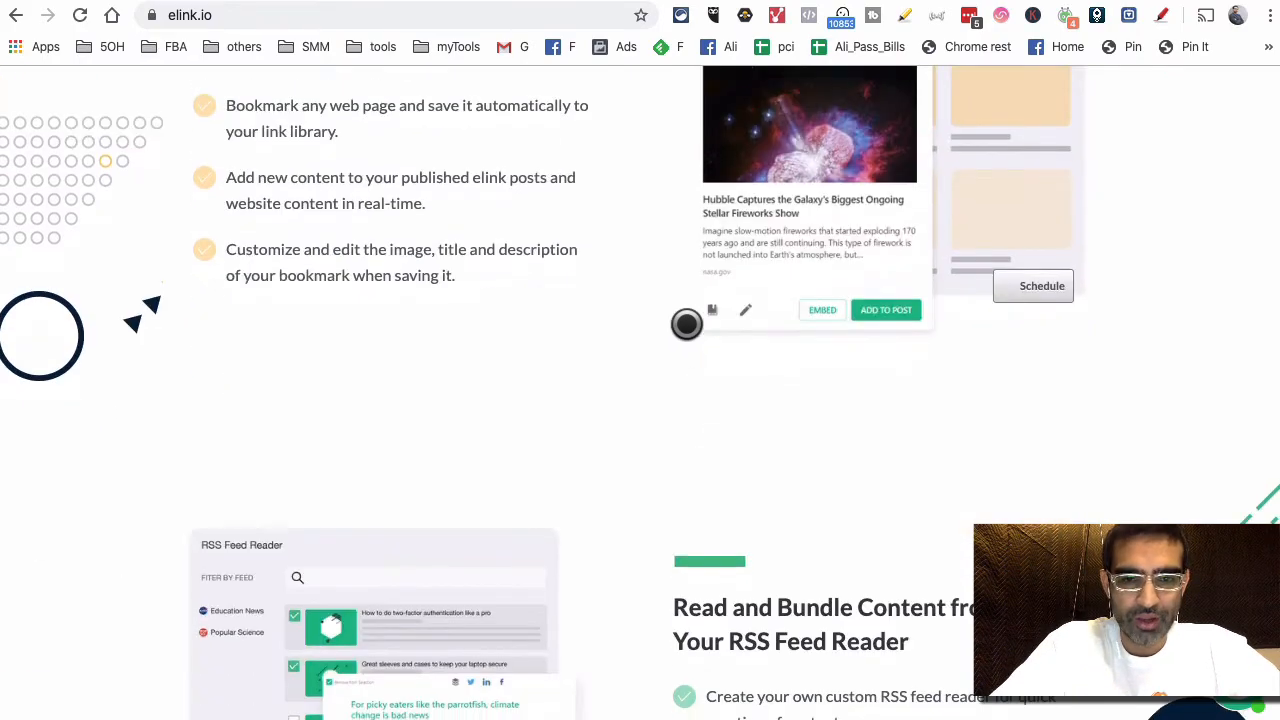
pyautogui.scroll(-3)
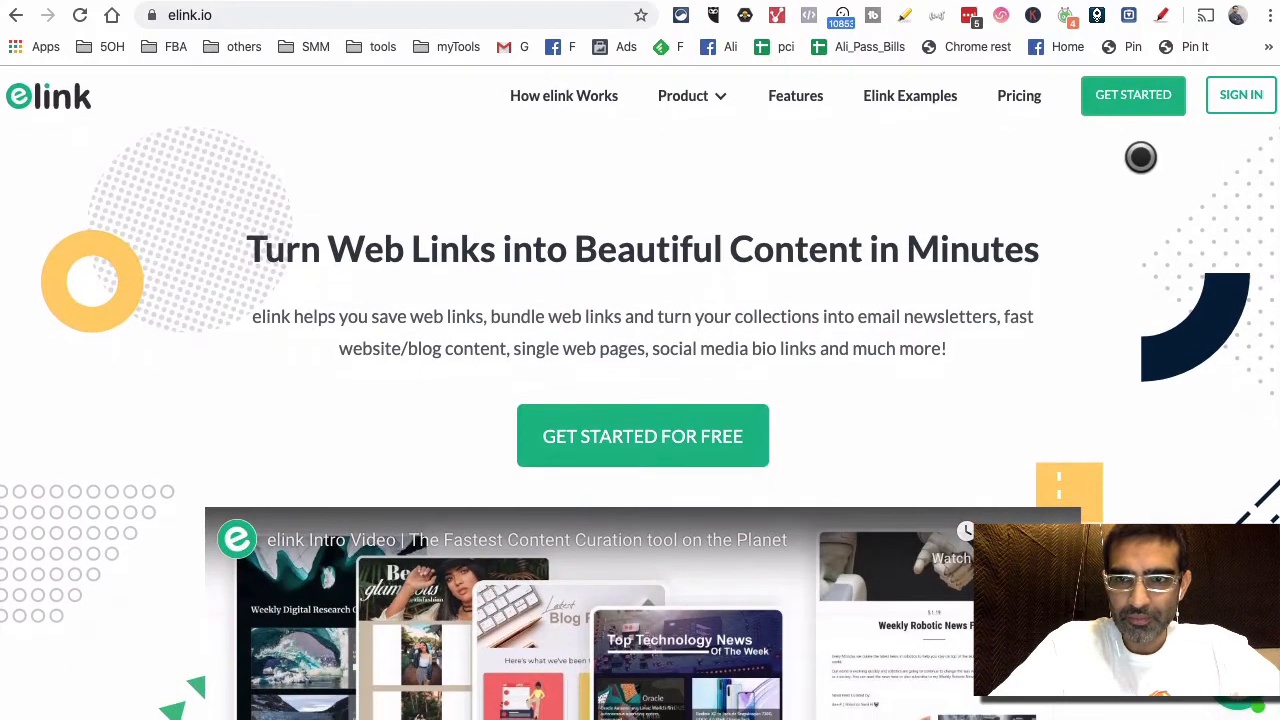
# Sign in to elink using the autofilled email and password.
pyautogui.click(1239, 95)
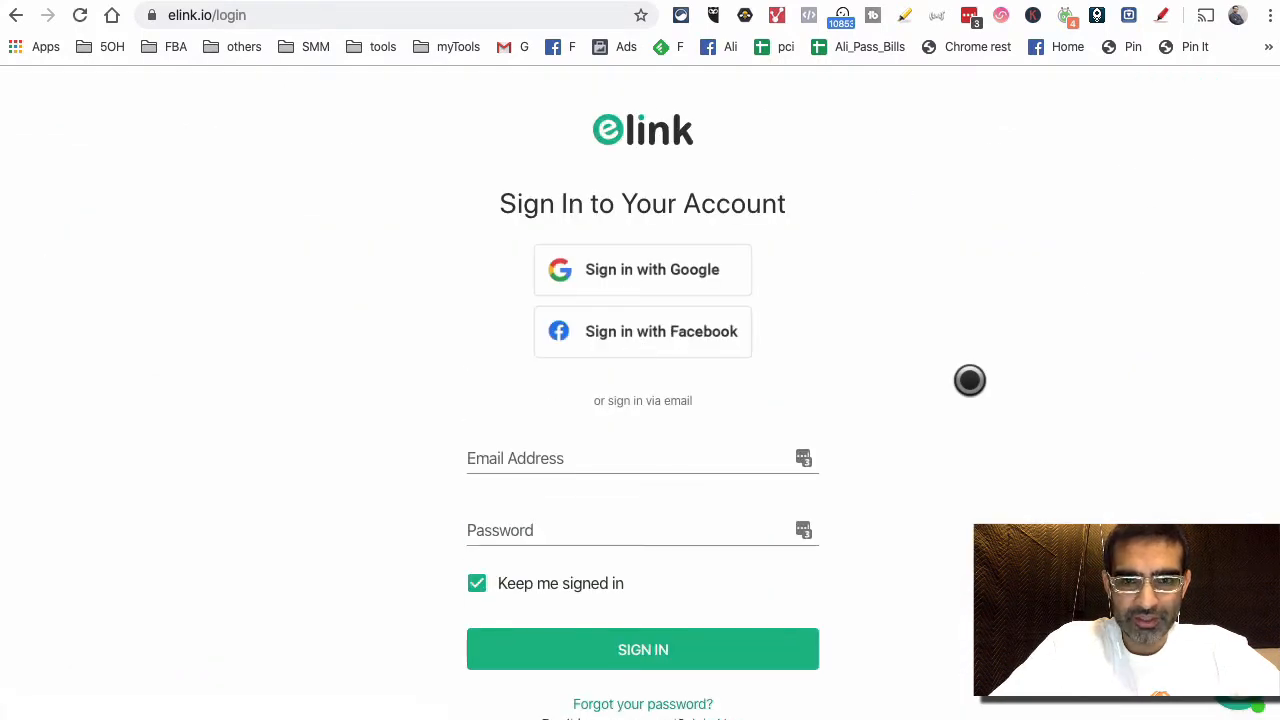
pyautogui.click(620, 458)
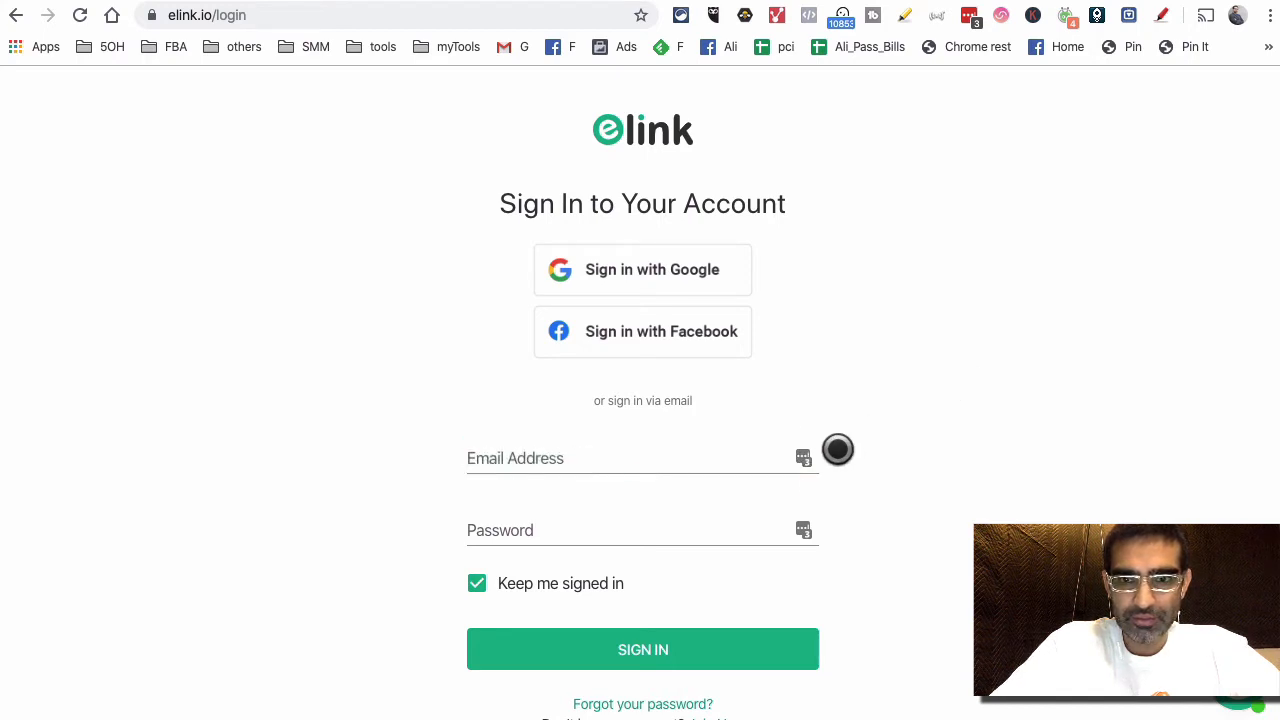
pyautogui.click(620, 458)
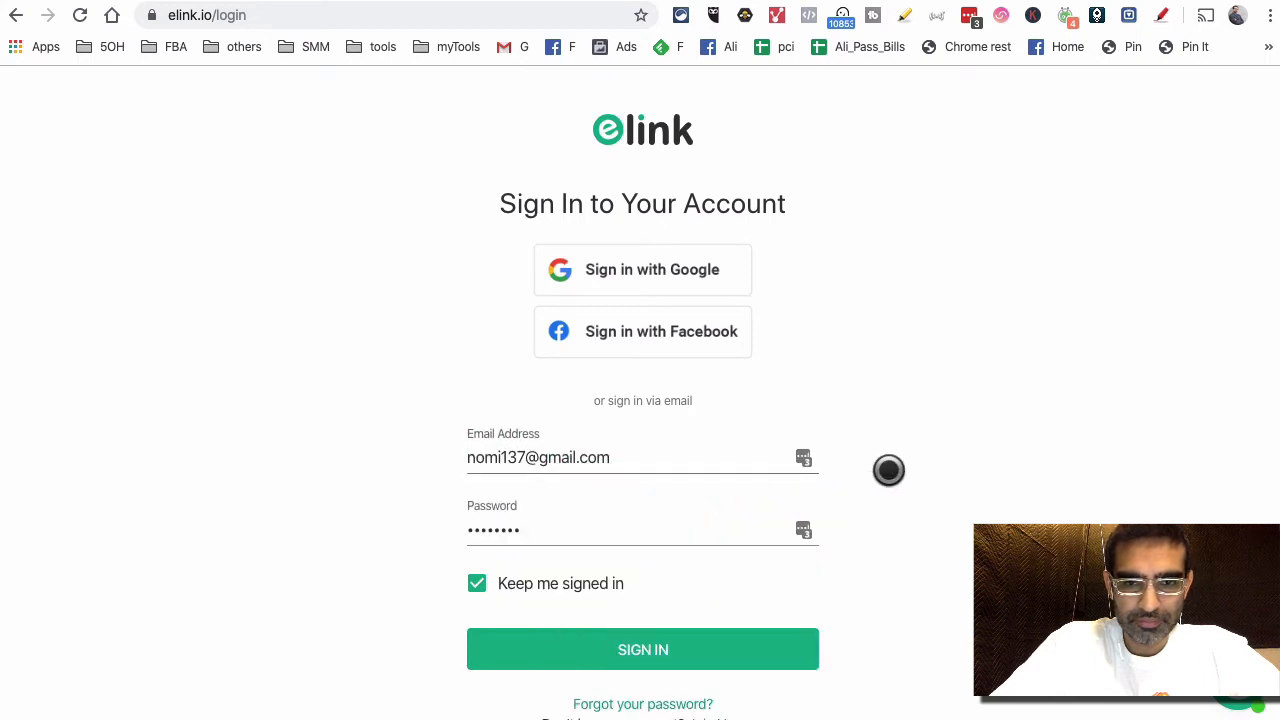
pyautogui.click(642, 649)
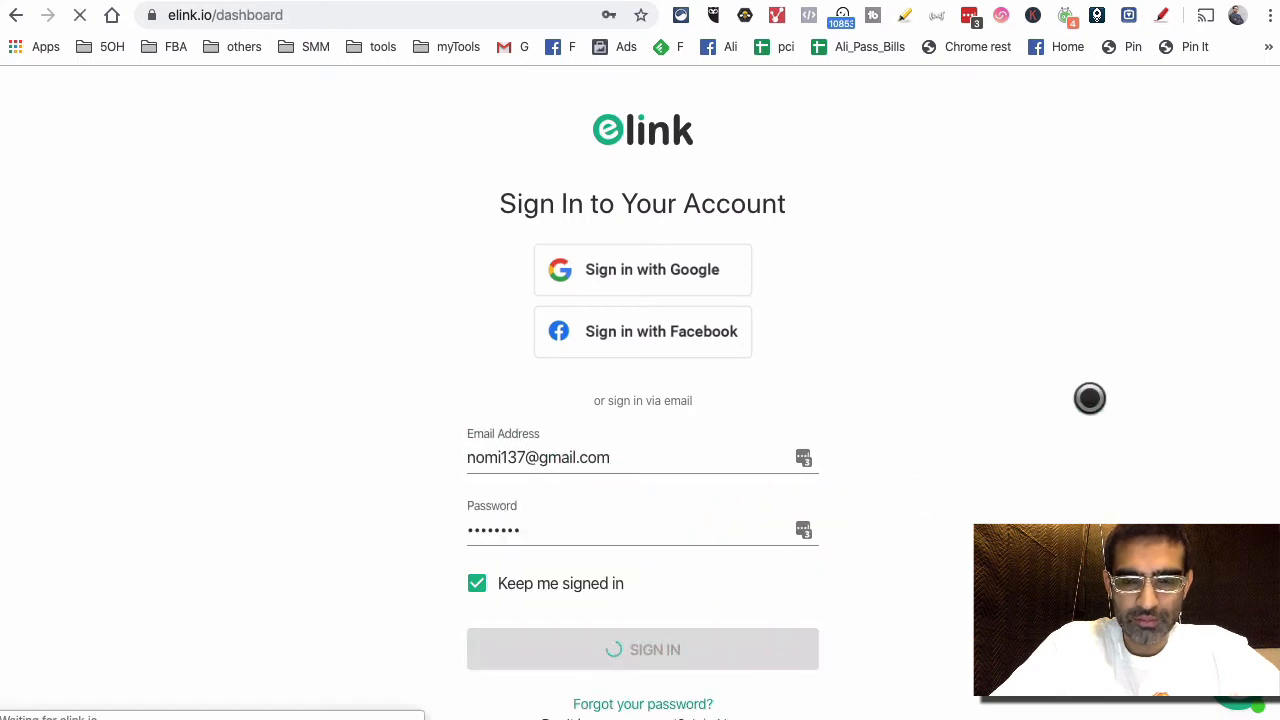
pyautogui.click(642, 649)
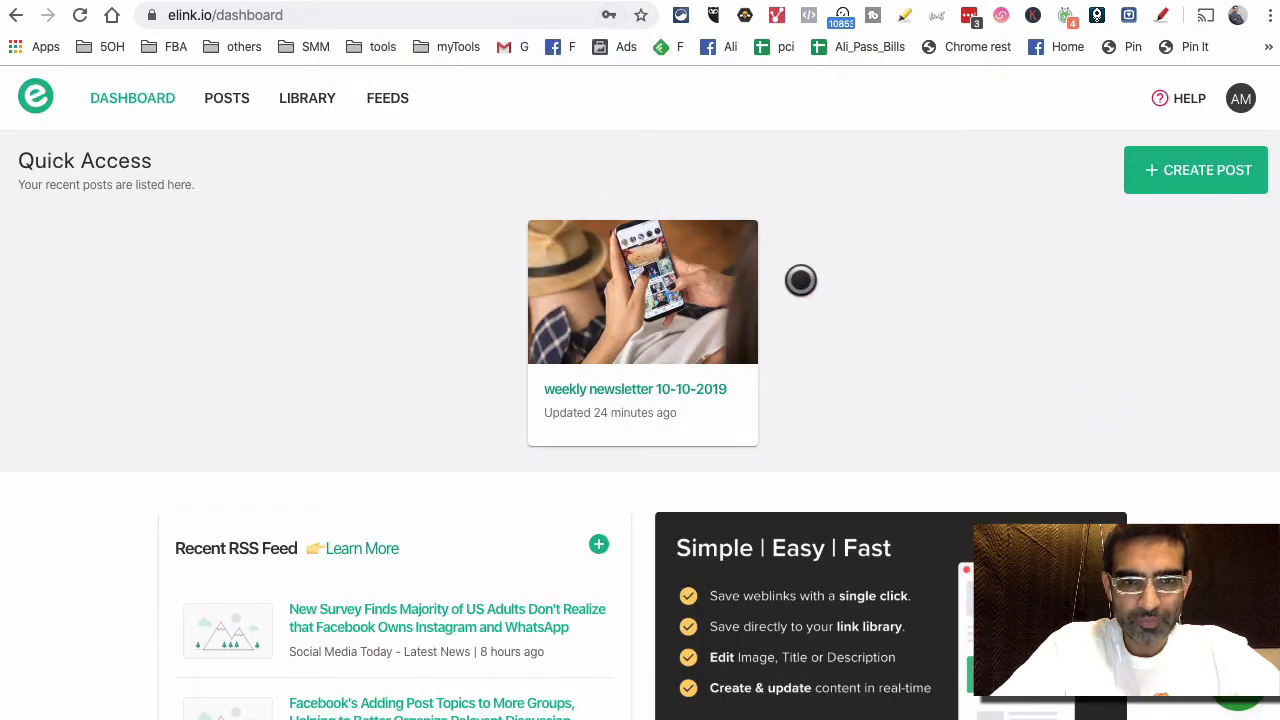
pyautogui.moveTo(840, 318)
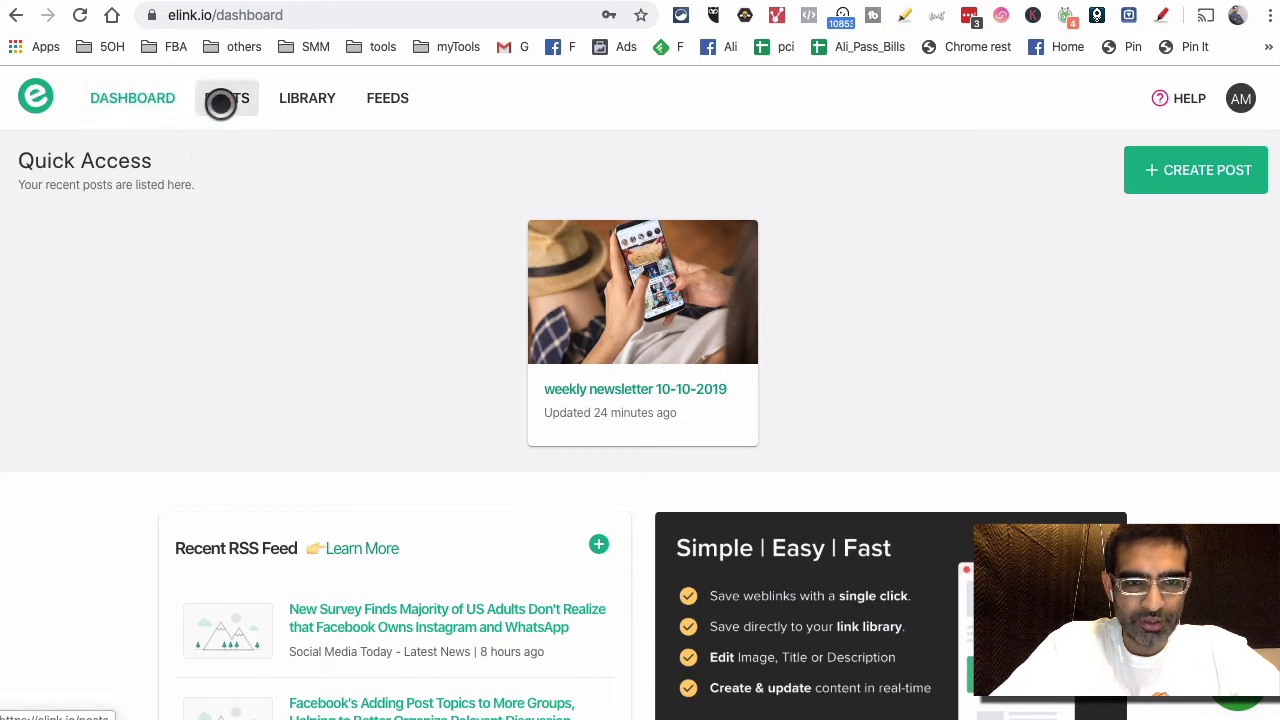
# Tour the Posts, Library and RSS Feeds pages, then go back to the Dashboard.
pyautogui.click(226, 98)
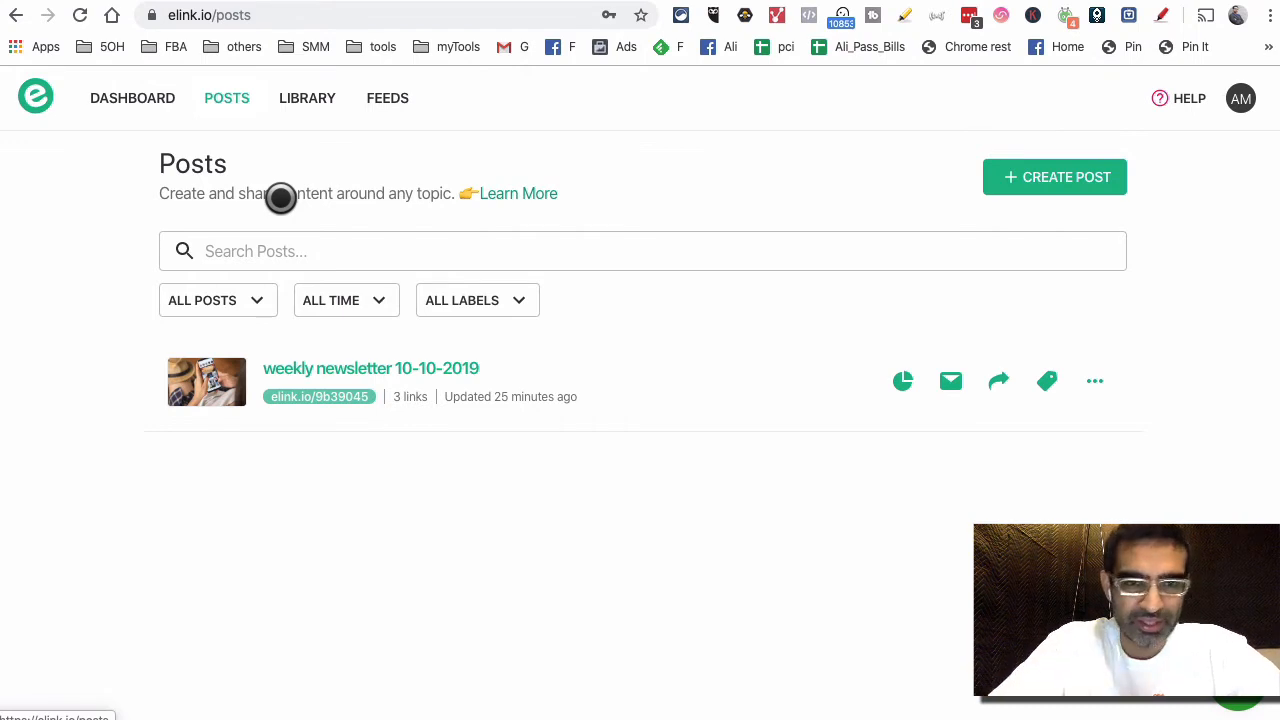
pyautogui.click(307, 98)
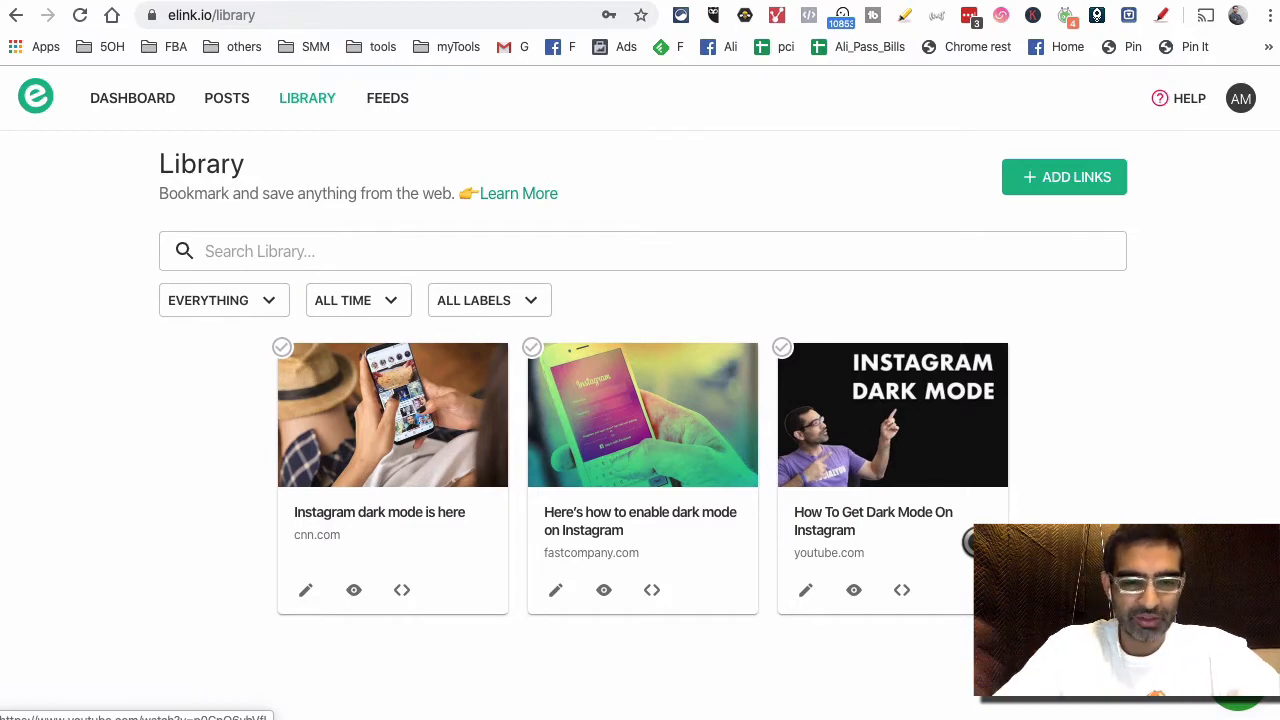
pyautogui.click(387, 98)
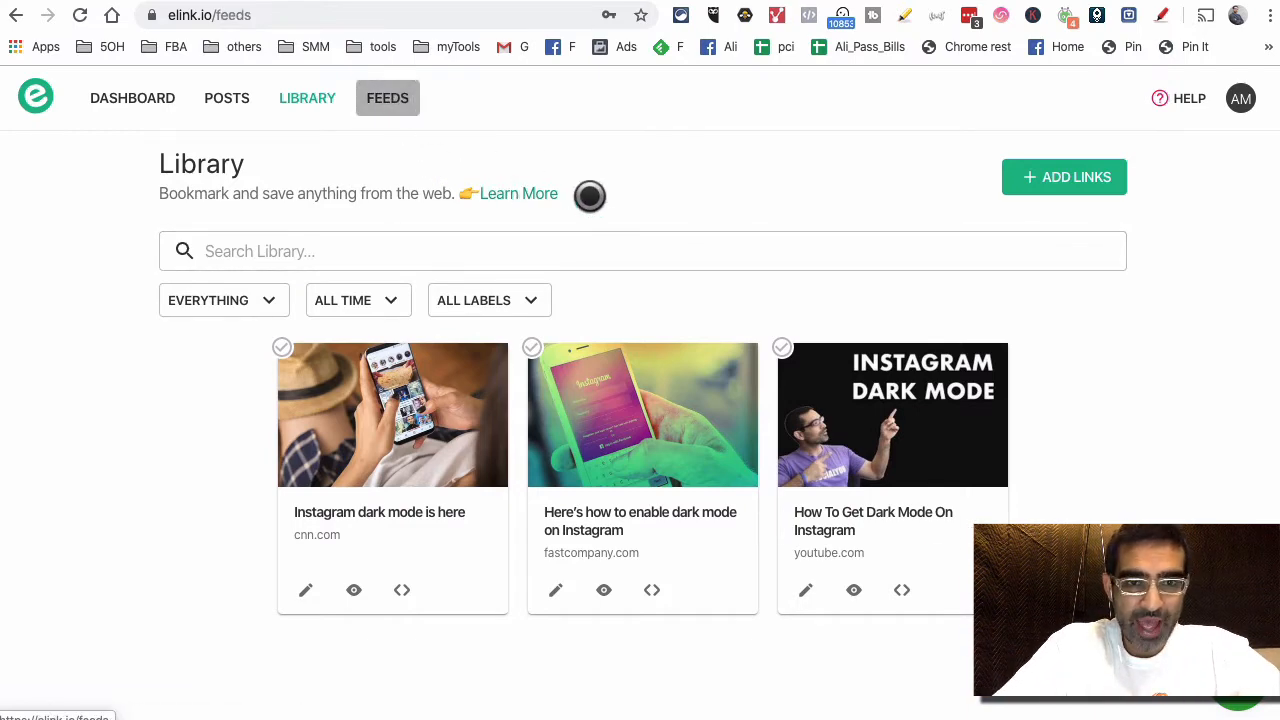
pyautogui.click(387, 98)
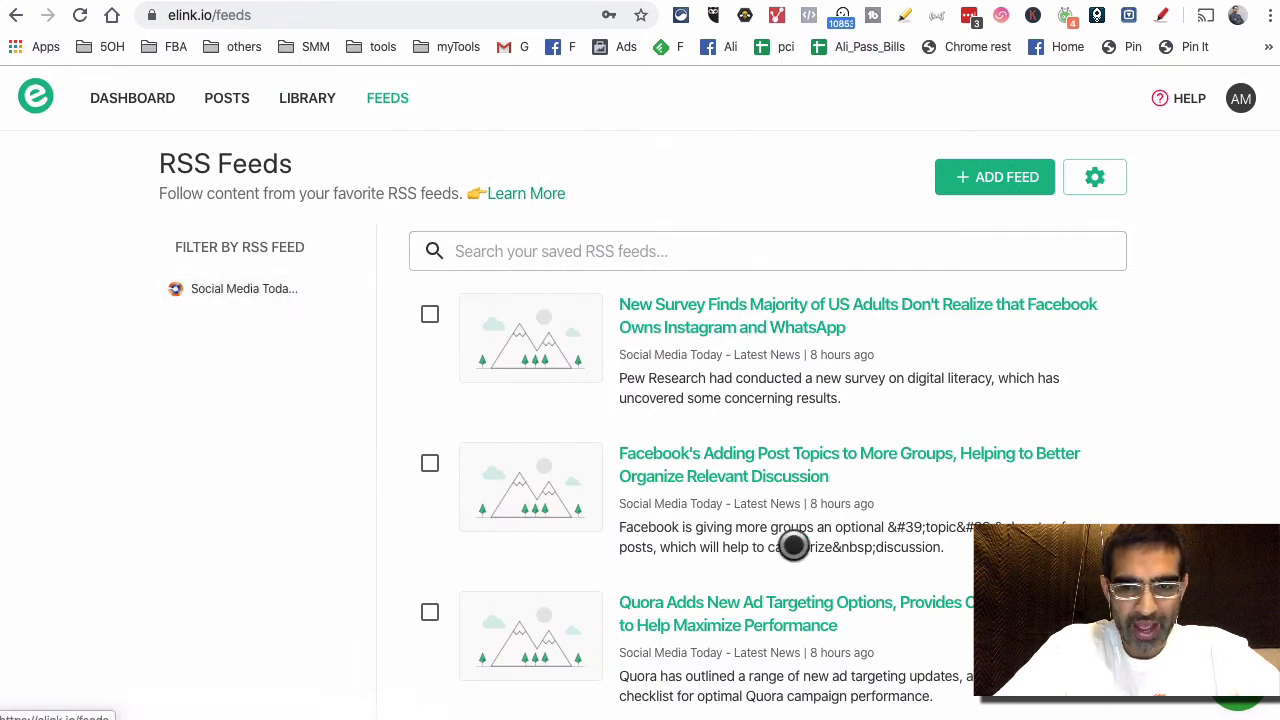
pyautogui.click(132, 98)
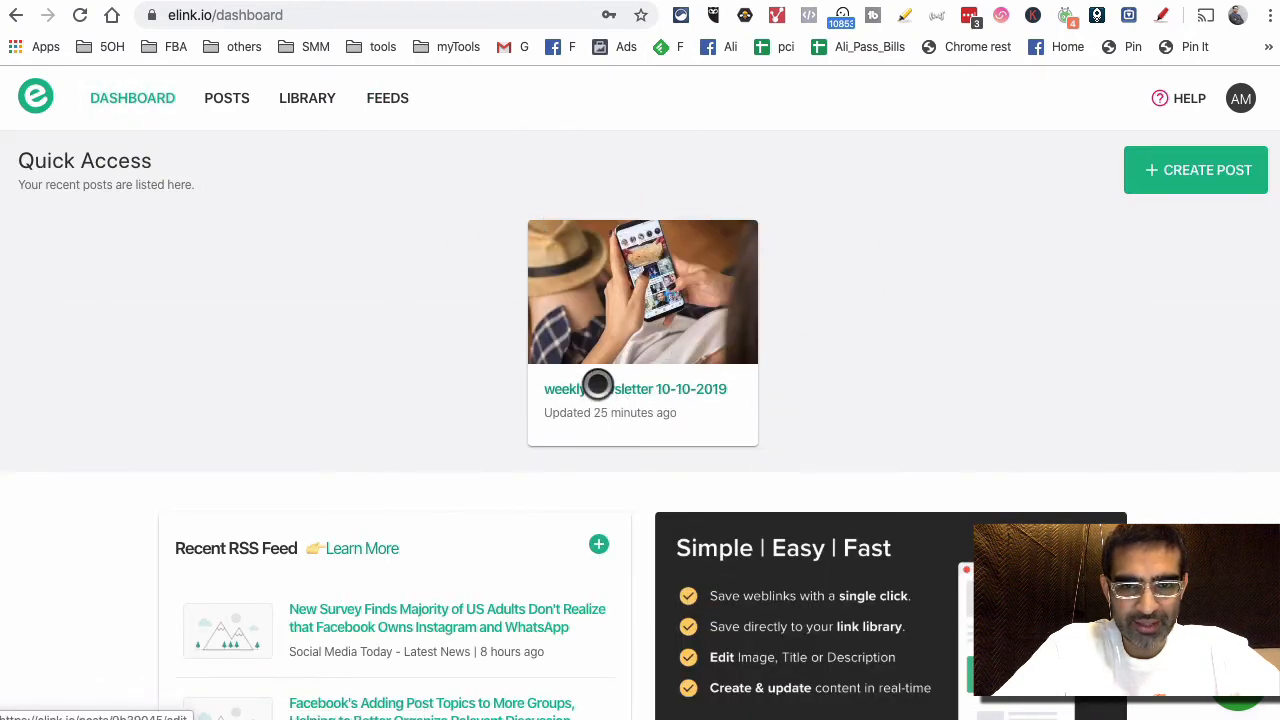
pyautogui.click(635, 389)
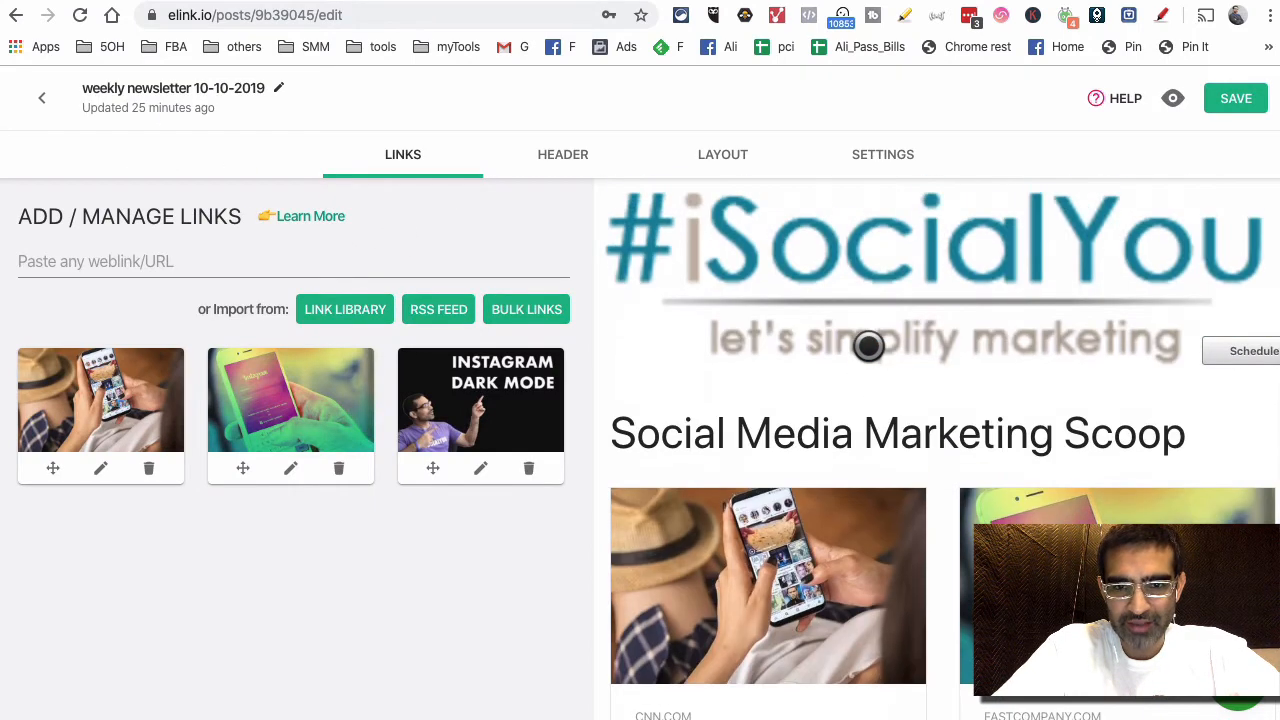
pyautogui.moveTo(764, 383)
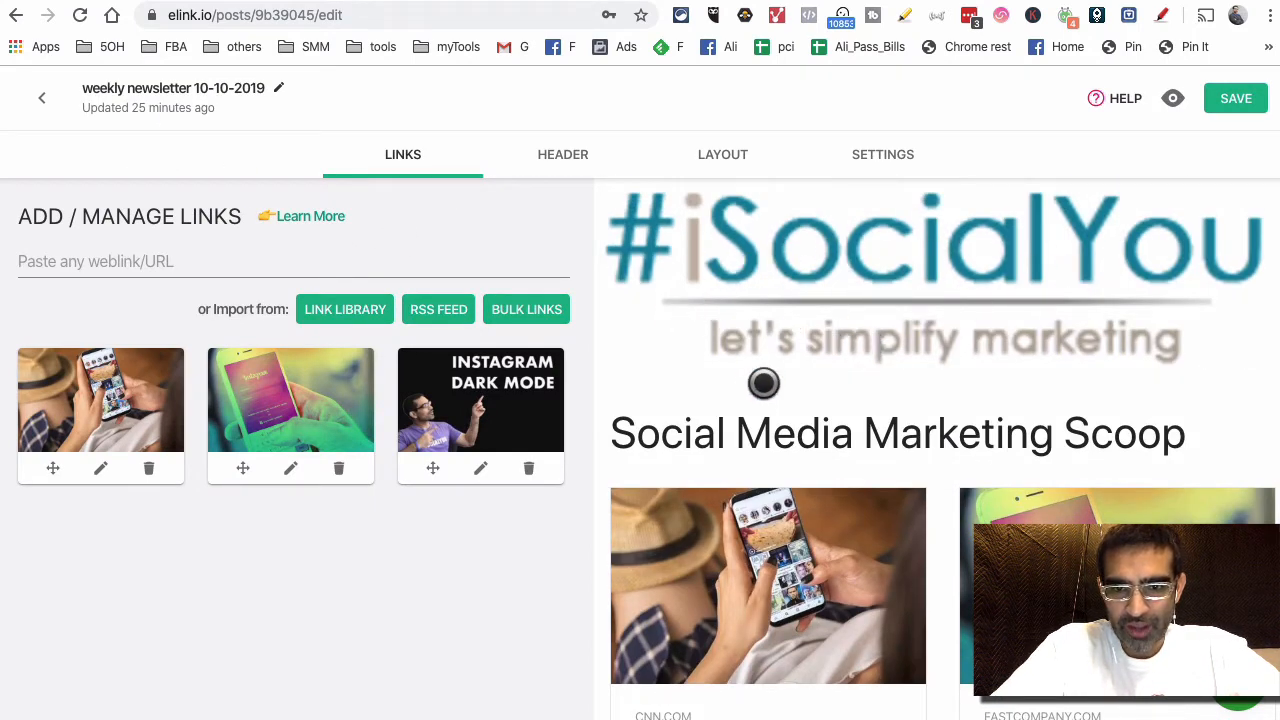
pyautogui.scroll(-3)
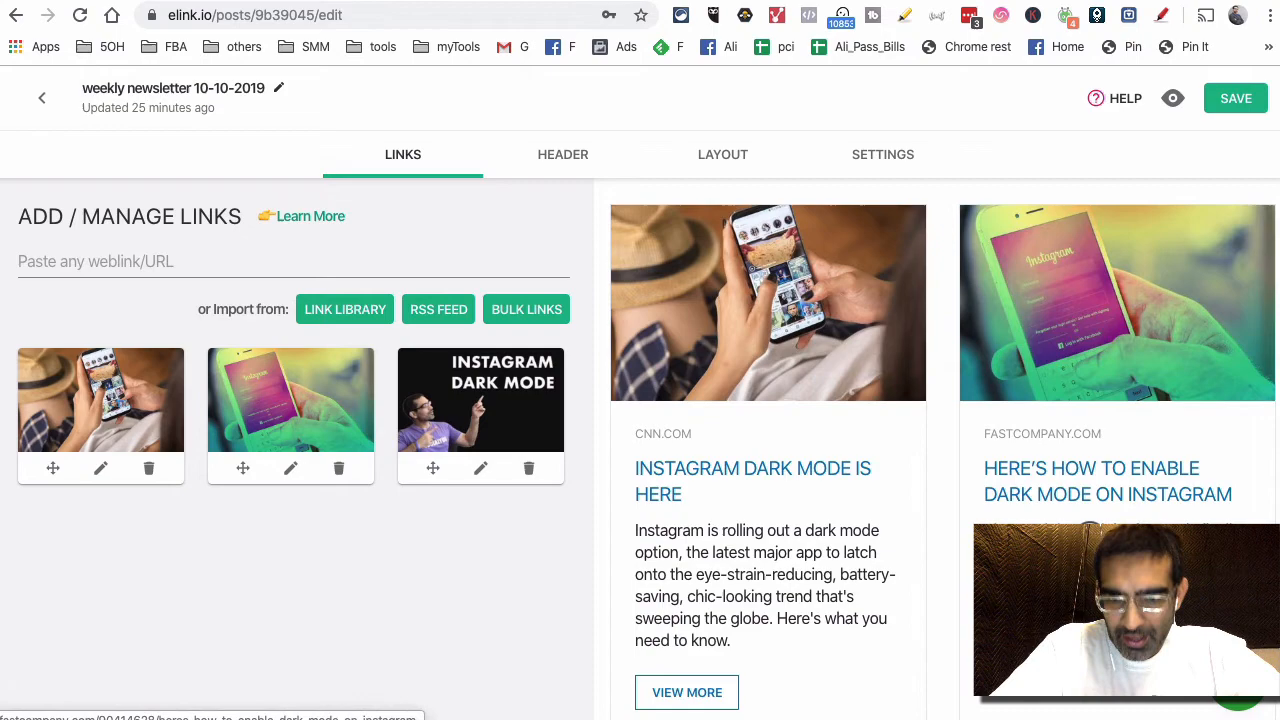
pyautogui.scroll(-3)
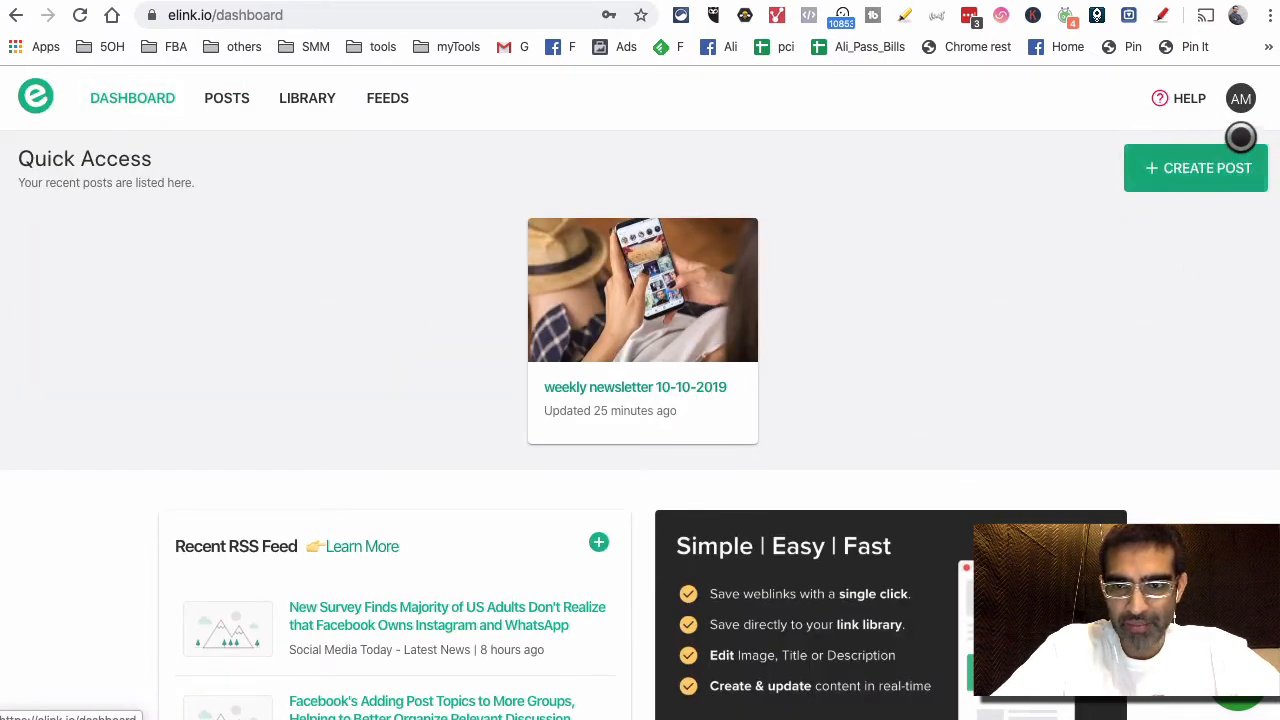
# Start a new post from the elink dashboard.
pyautogui.click(1196, 168)
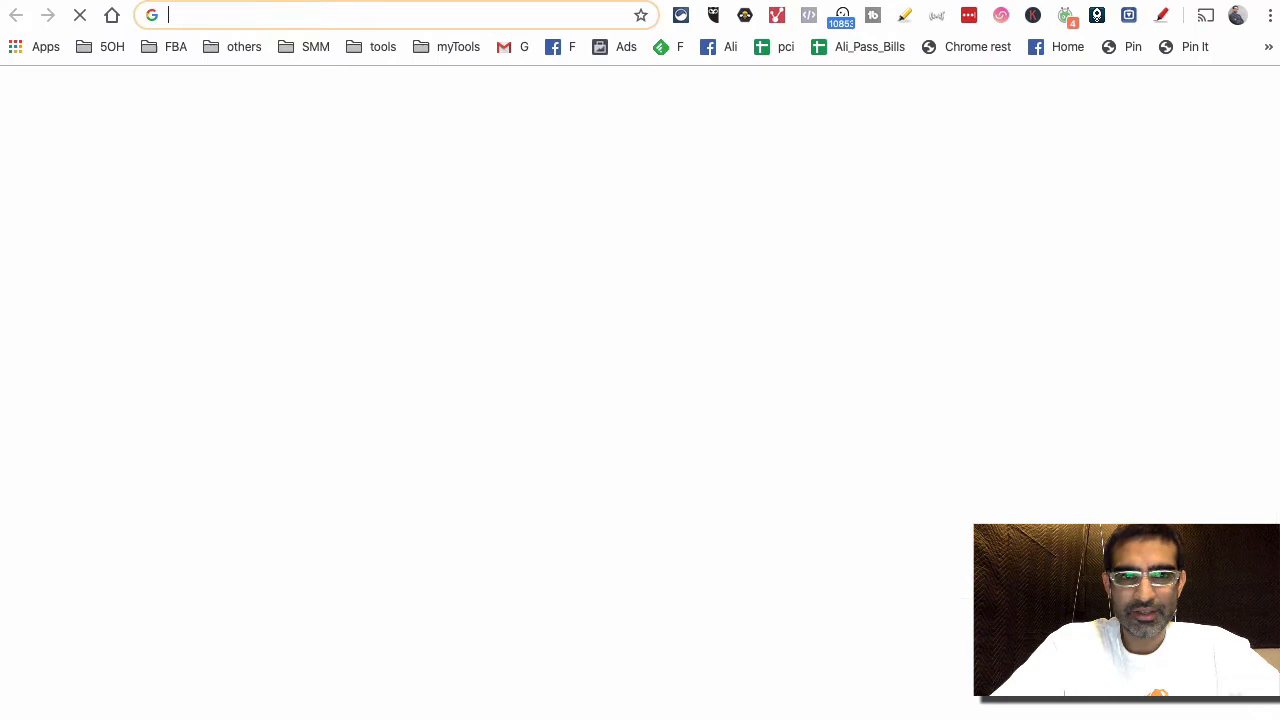
# Load youtube.com and go to Your channel from the avatar menu.
pyautogui.write('youtube.com')
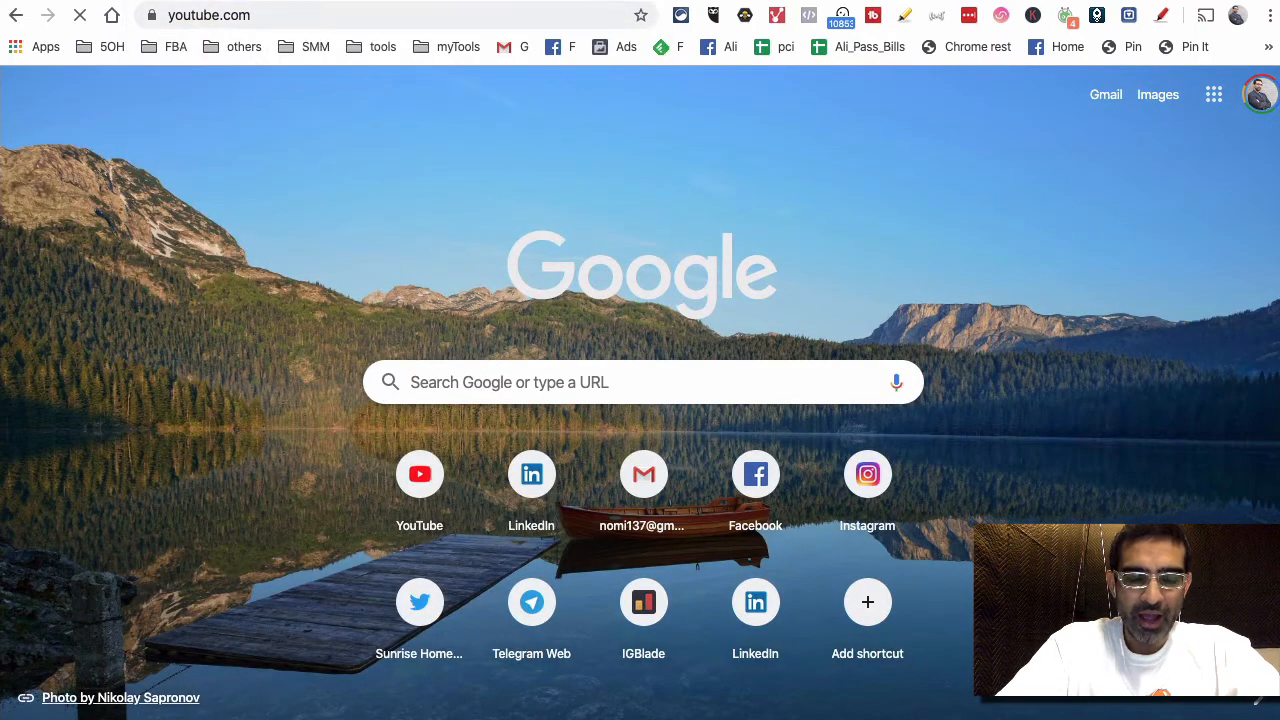
pyautogui.click(419, 473)
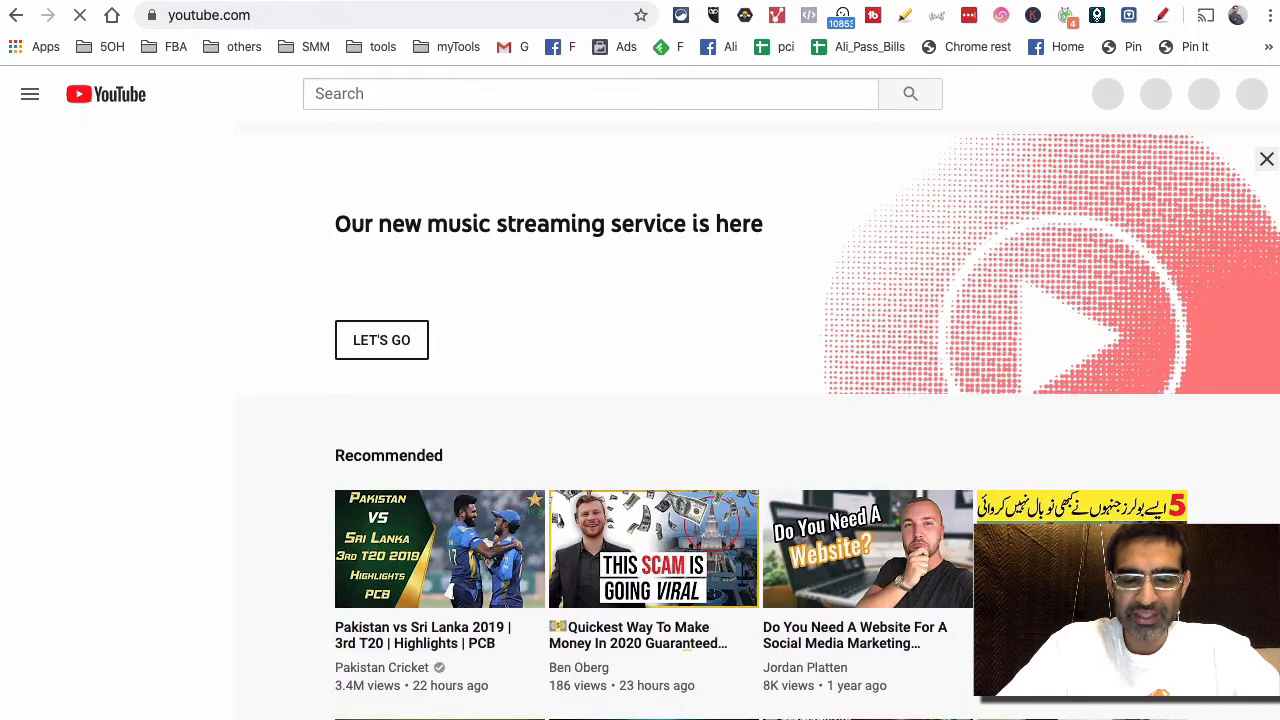
pyautogui.click(30, 94)
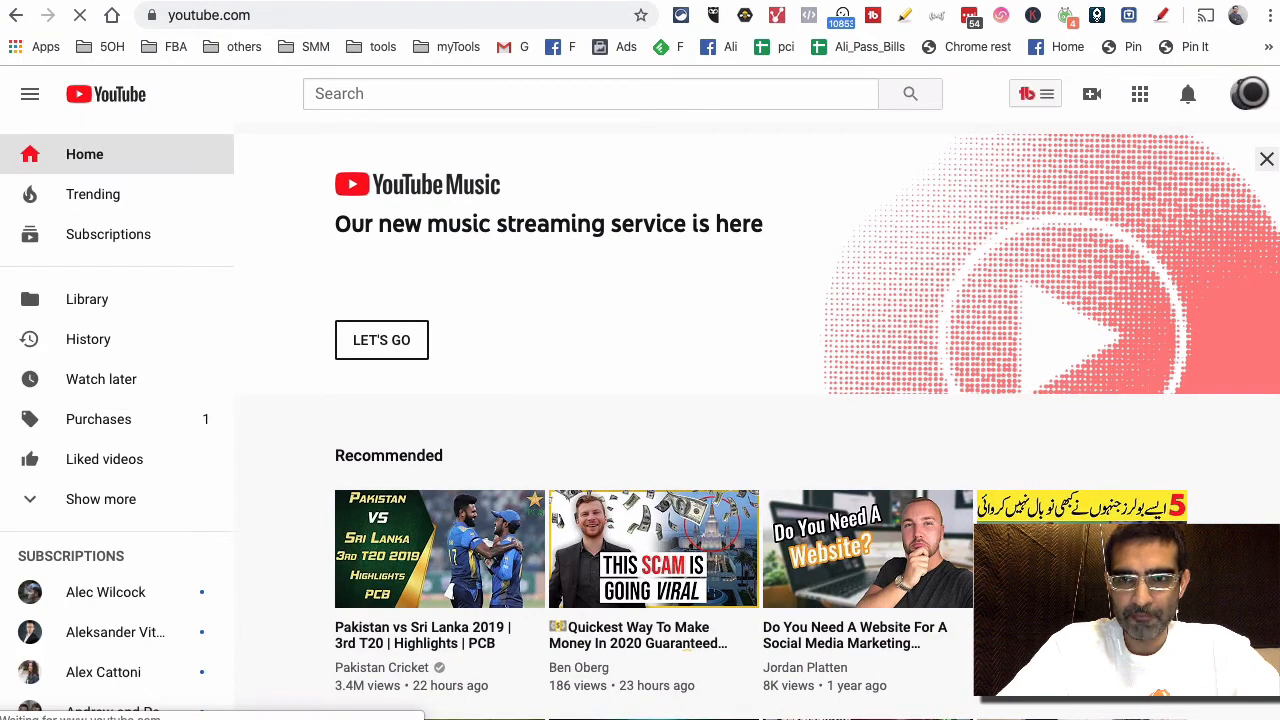
pyautogui.click(1249, 93)
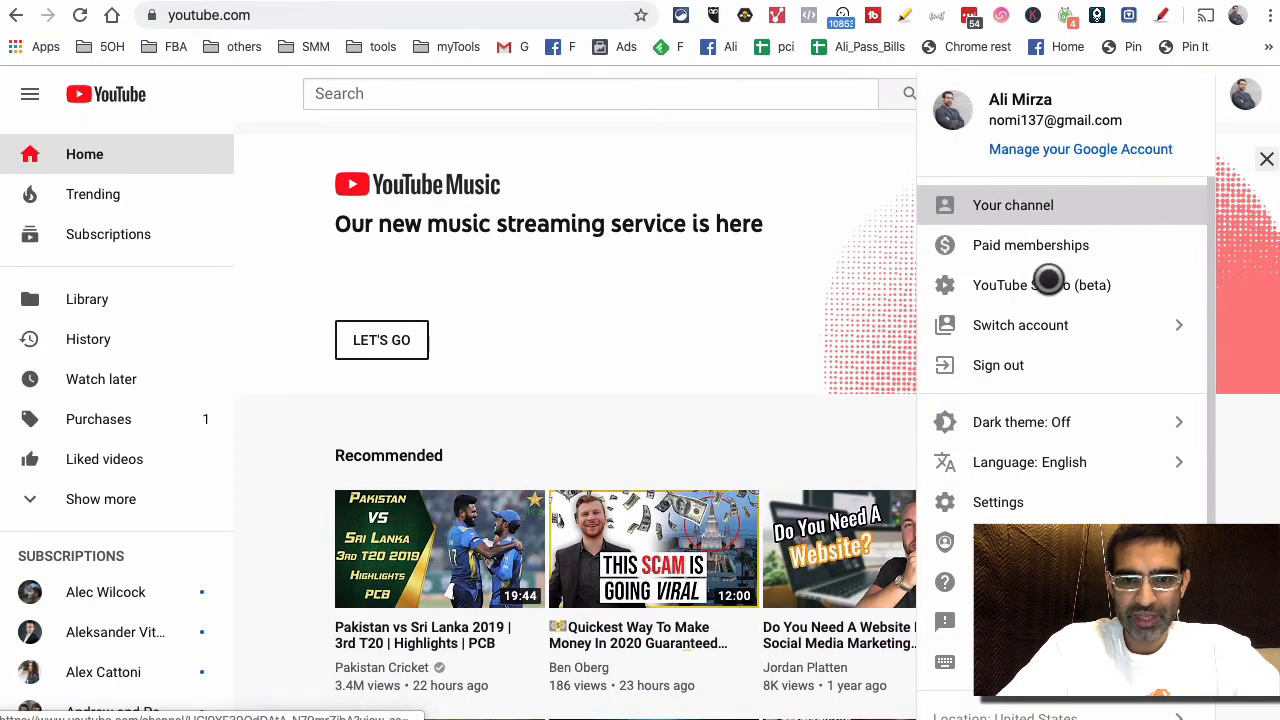
pyautogui.click(1012, 205)
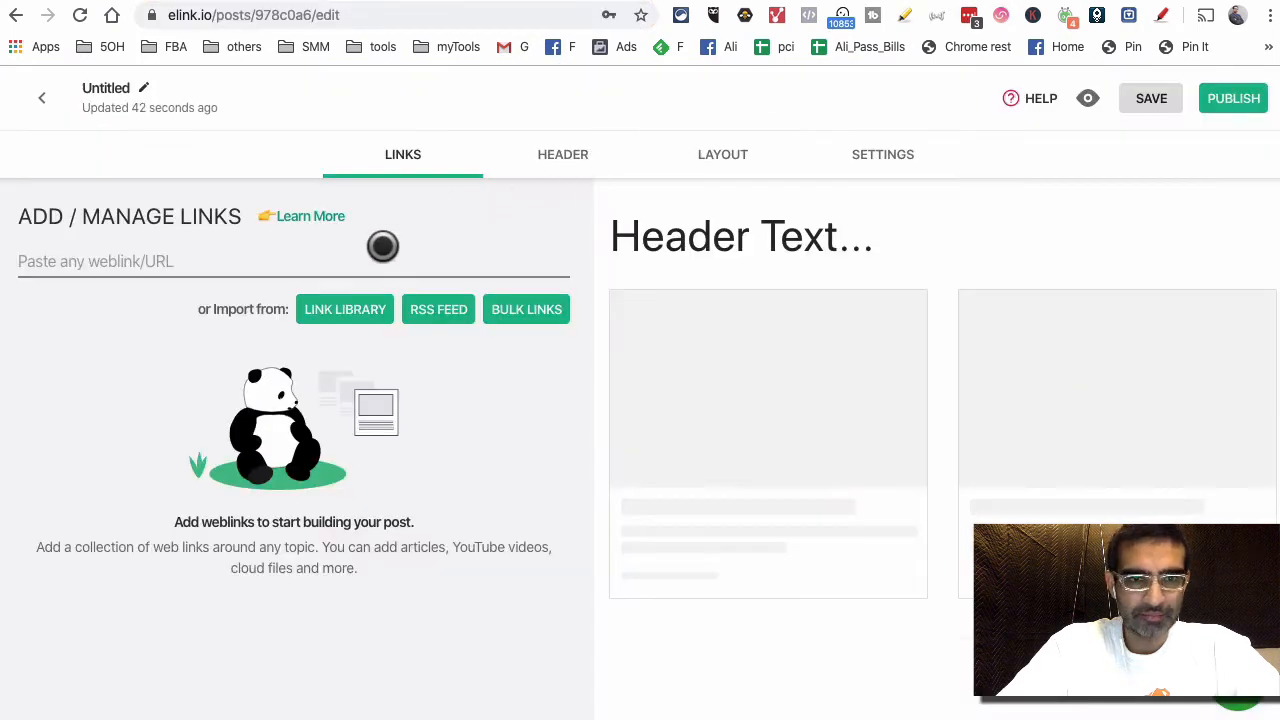
# Add the TikTok Analytics YouTube video link and save its card's title and description.
pyautogui.write('https://www.youtube.com/watch?v=6BwTsaf1VG4&t=10s')
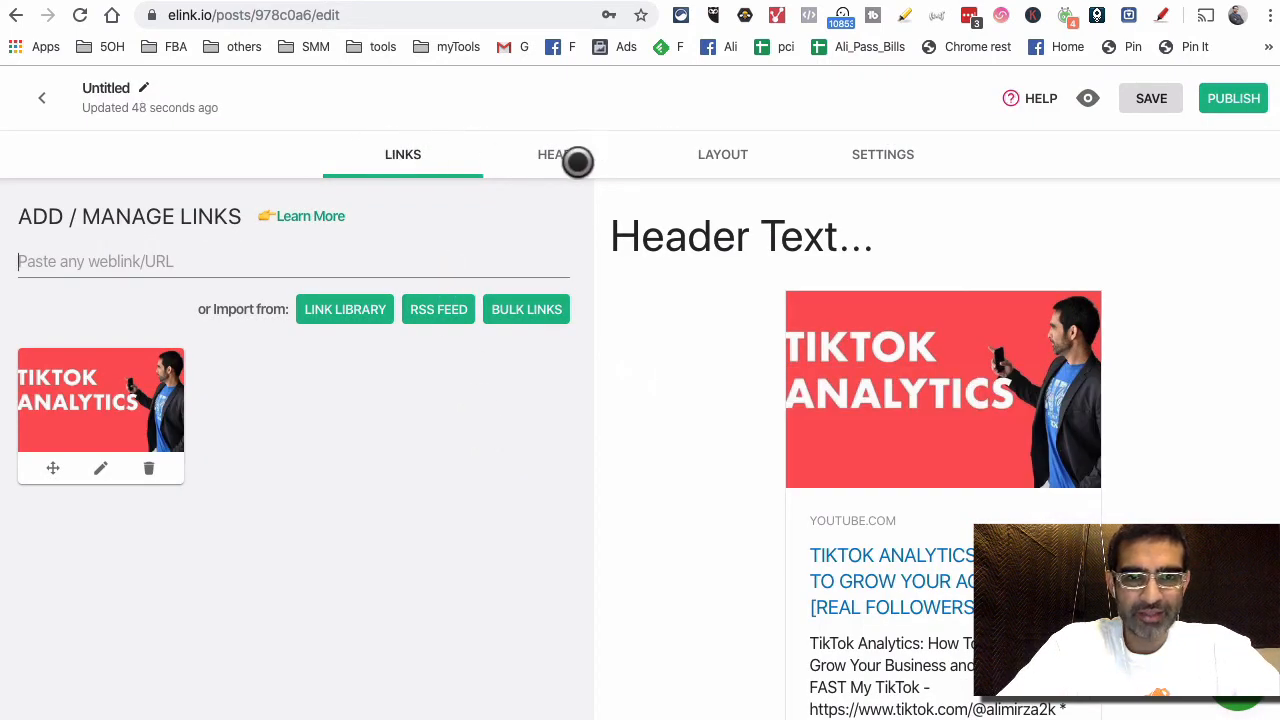
pyautogui.moveTo(760, 133)
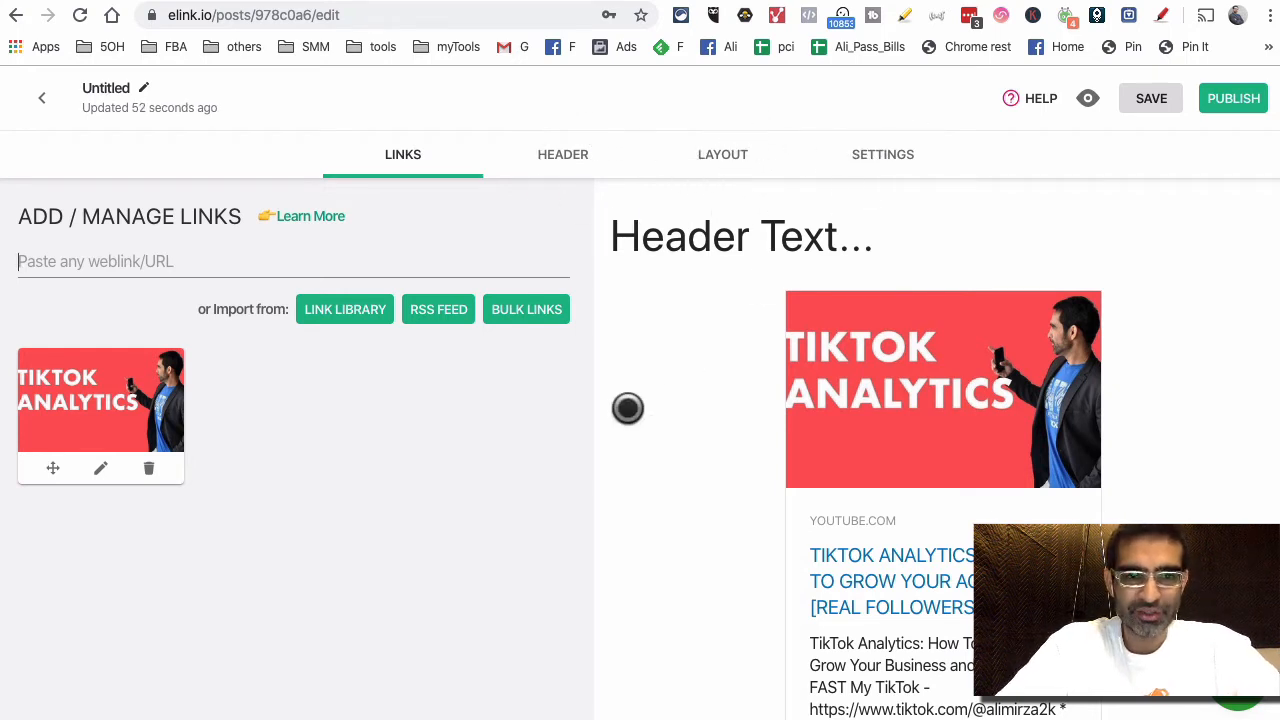
pyautogui.moveTo(105, 473)
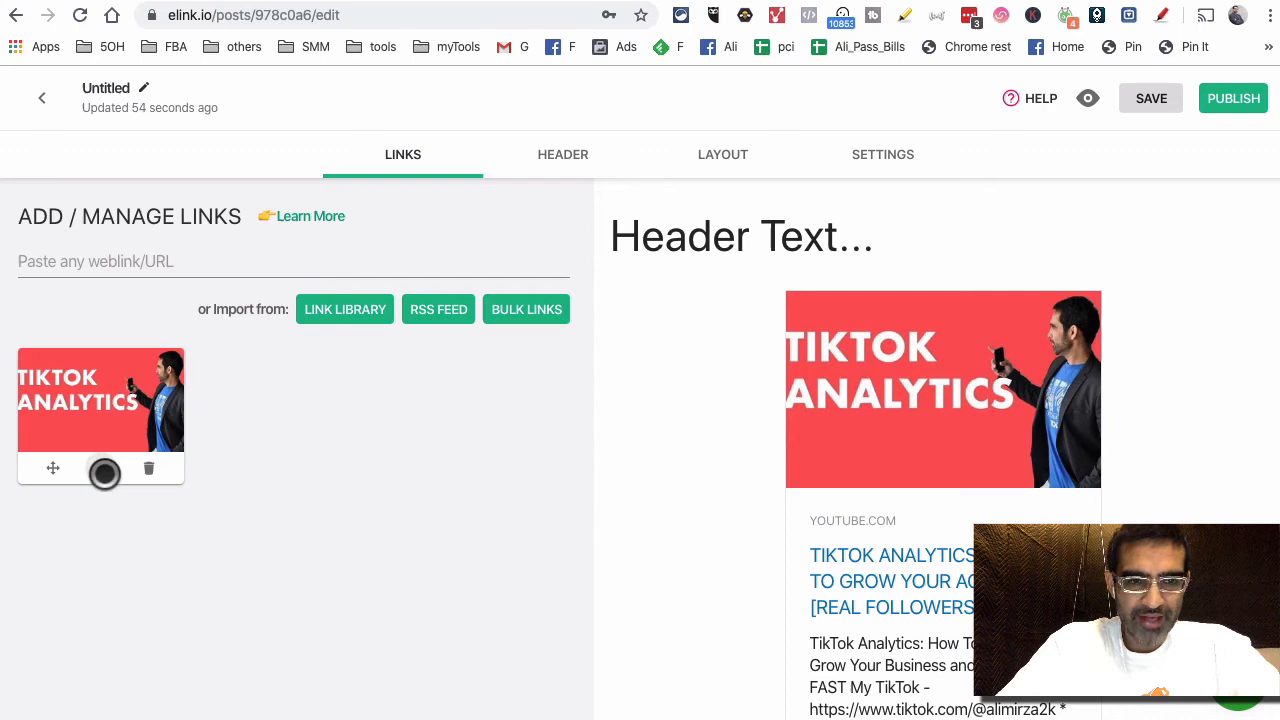
pyautogui.click(100, 468)
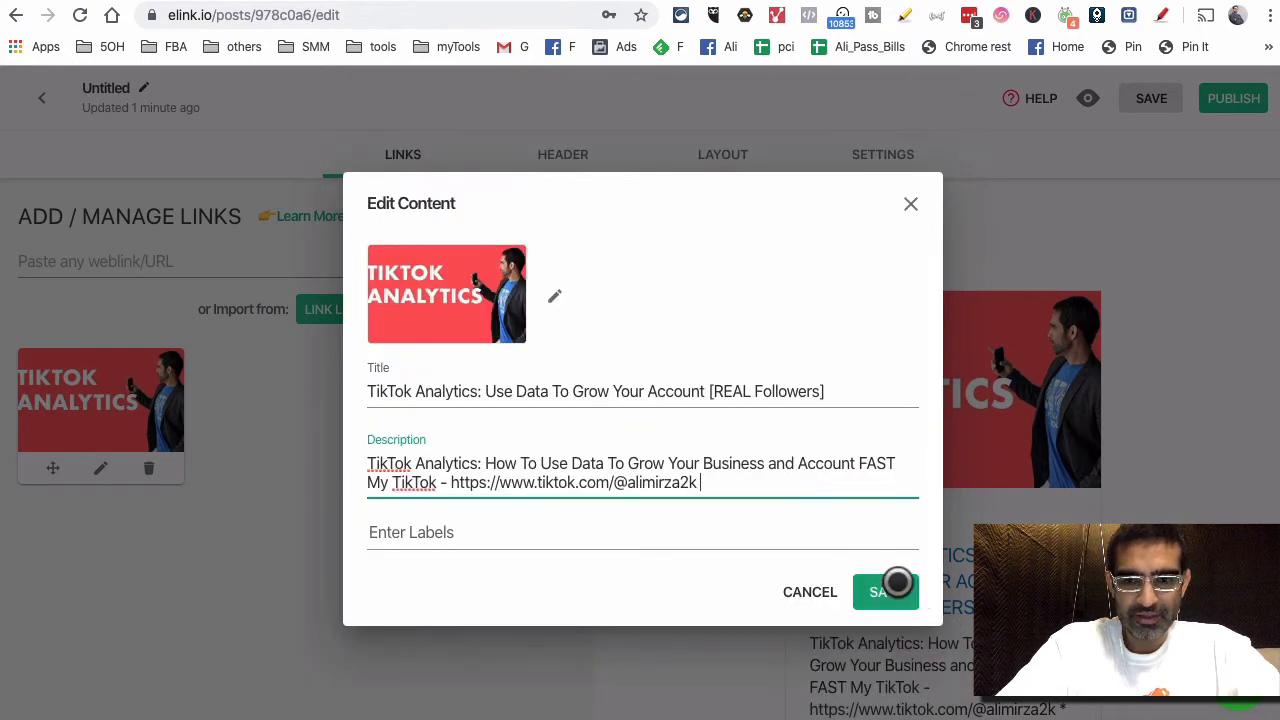
pyautogui.click(897, 592)
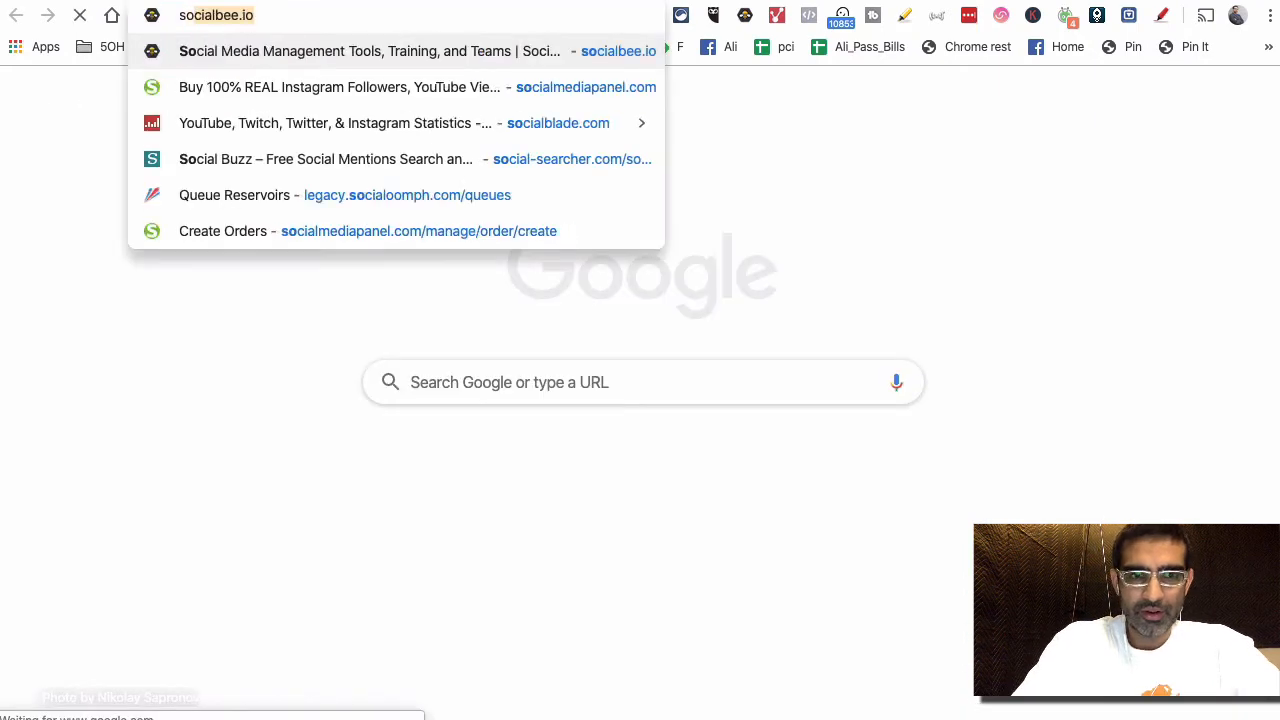
# Open Social Media Examiner and browse the Articles > Weekly News category.
pyautogui.write('social media ex')
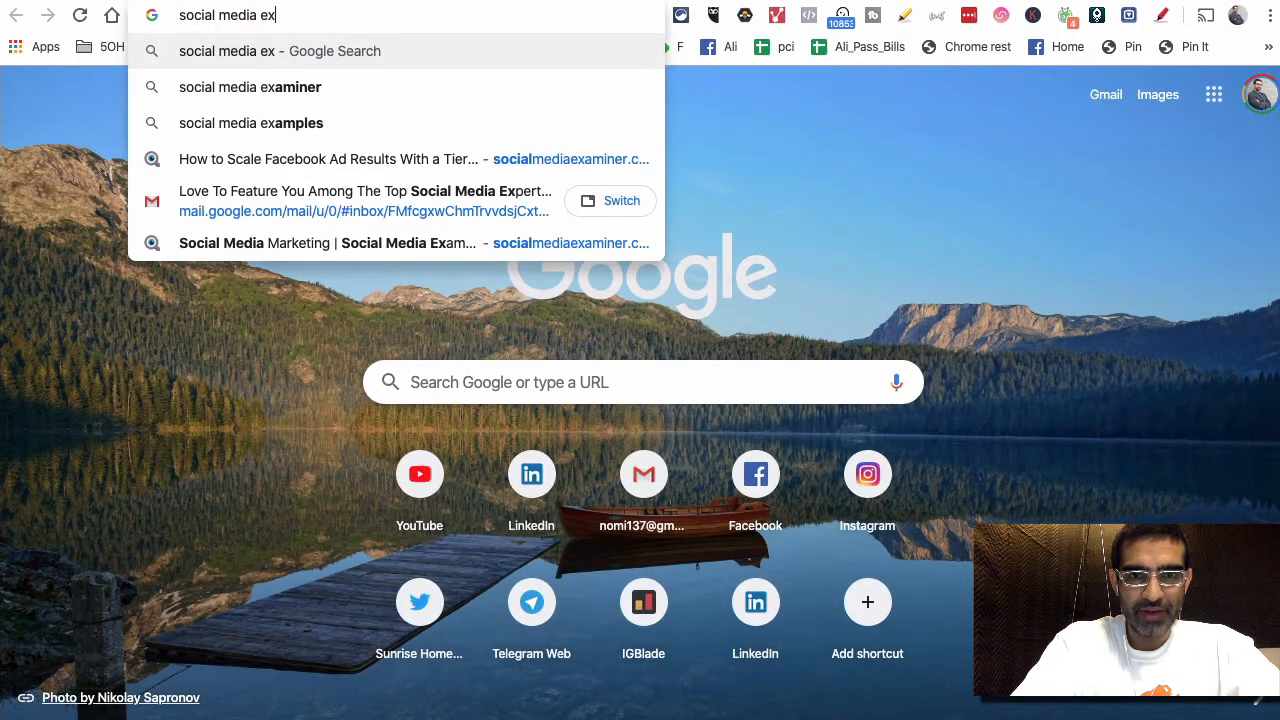
pyautogui.click(330, 159)
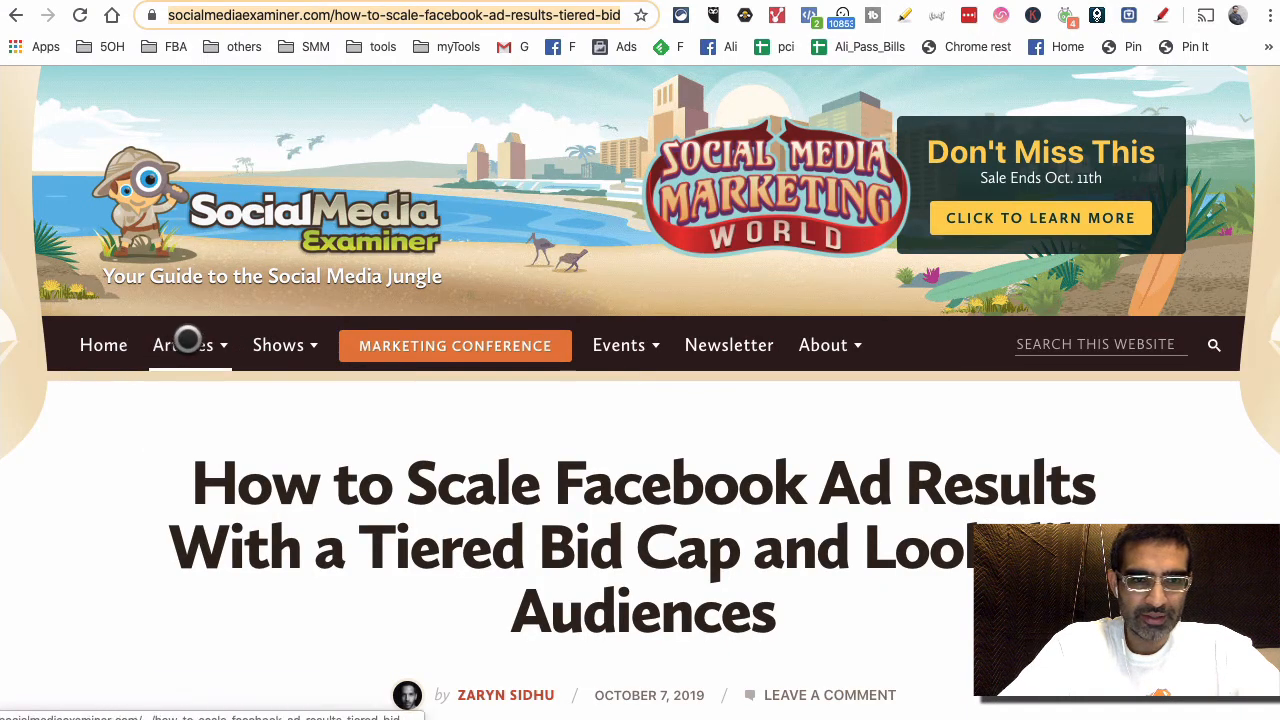
pyautogui.click(184, 345)
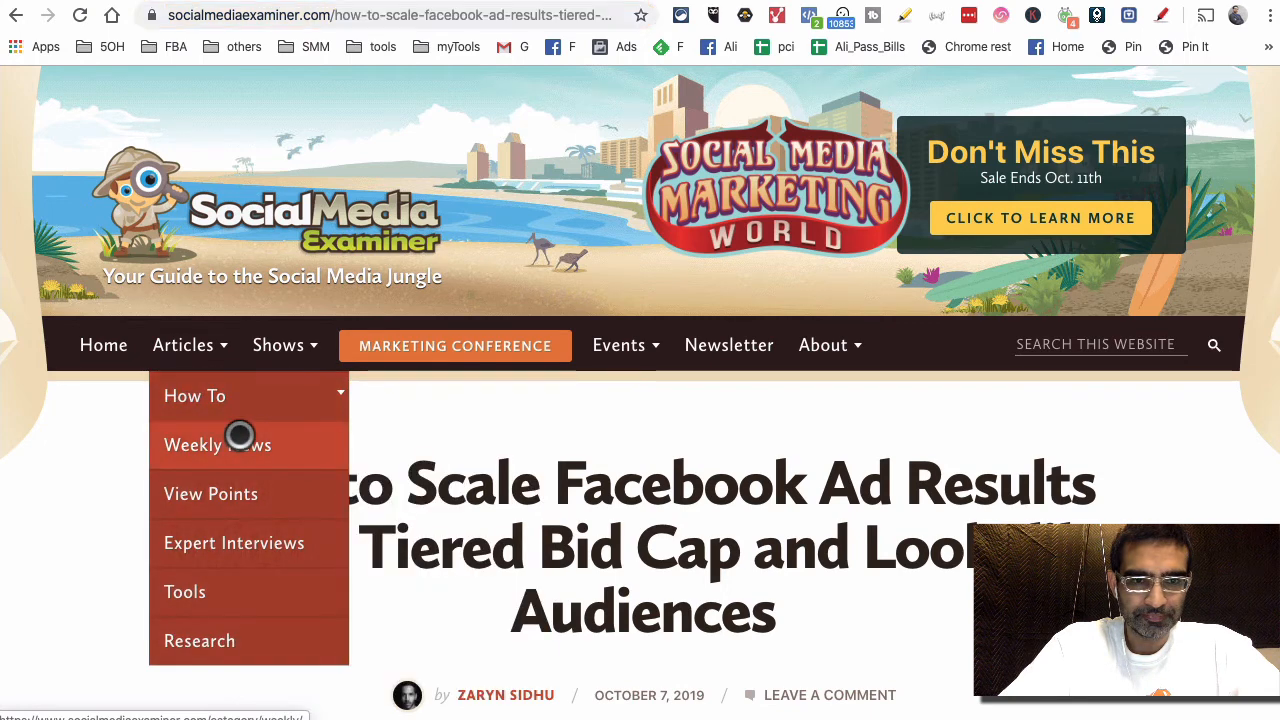
pyautogui.click(217, 444)
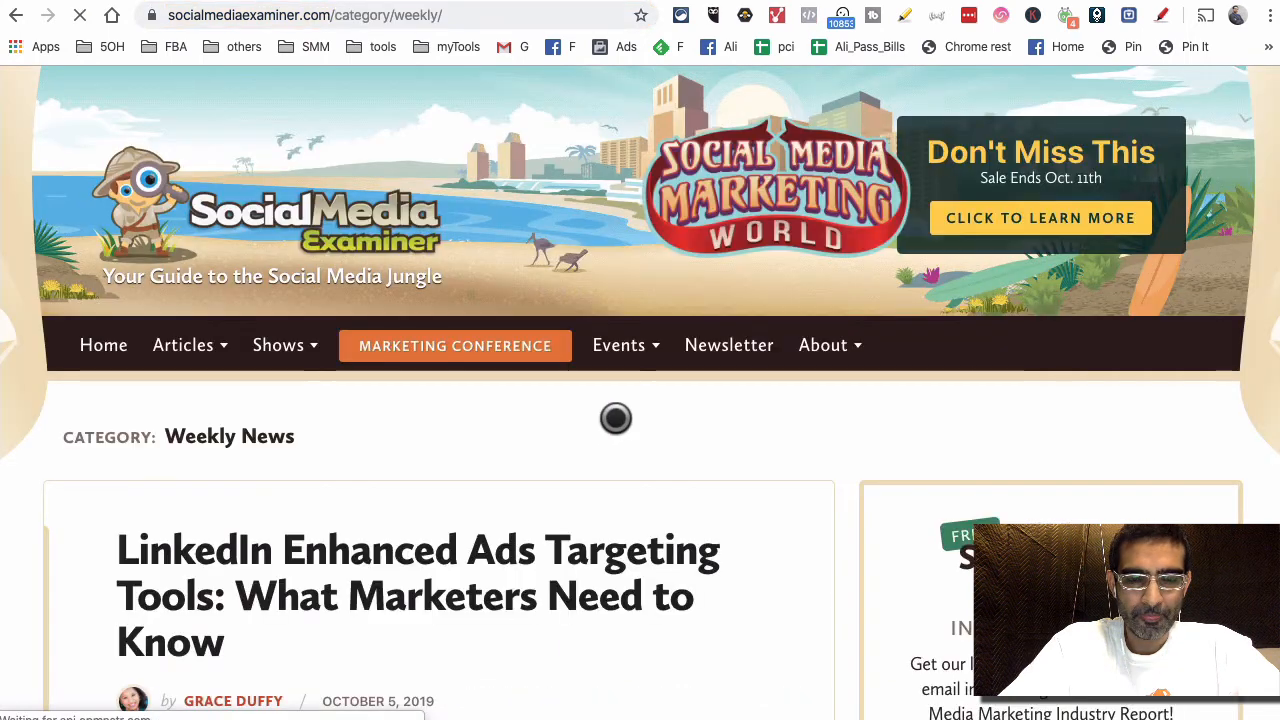
pyautogui.scroll(-3)
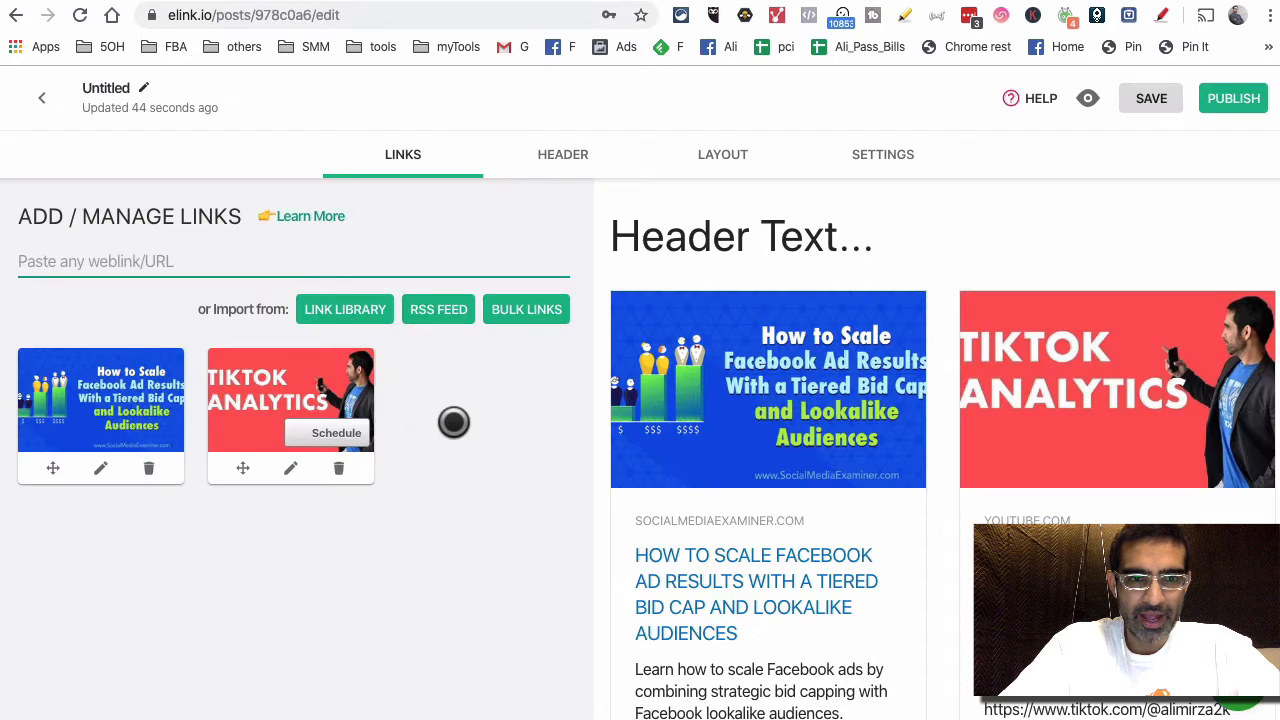
# Paste the Social Media Examiner Facebook Live tools article URL as a link card.
pyautogui.write('https://www.socialmediaexaminer.com/new-facebook-live-tools-what-marketers')
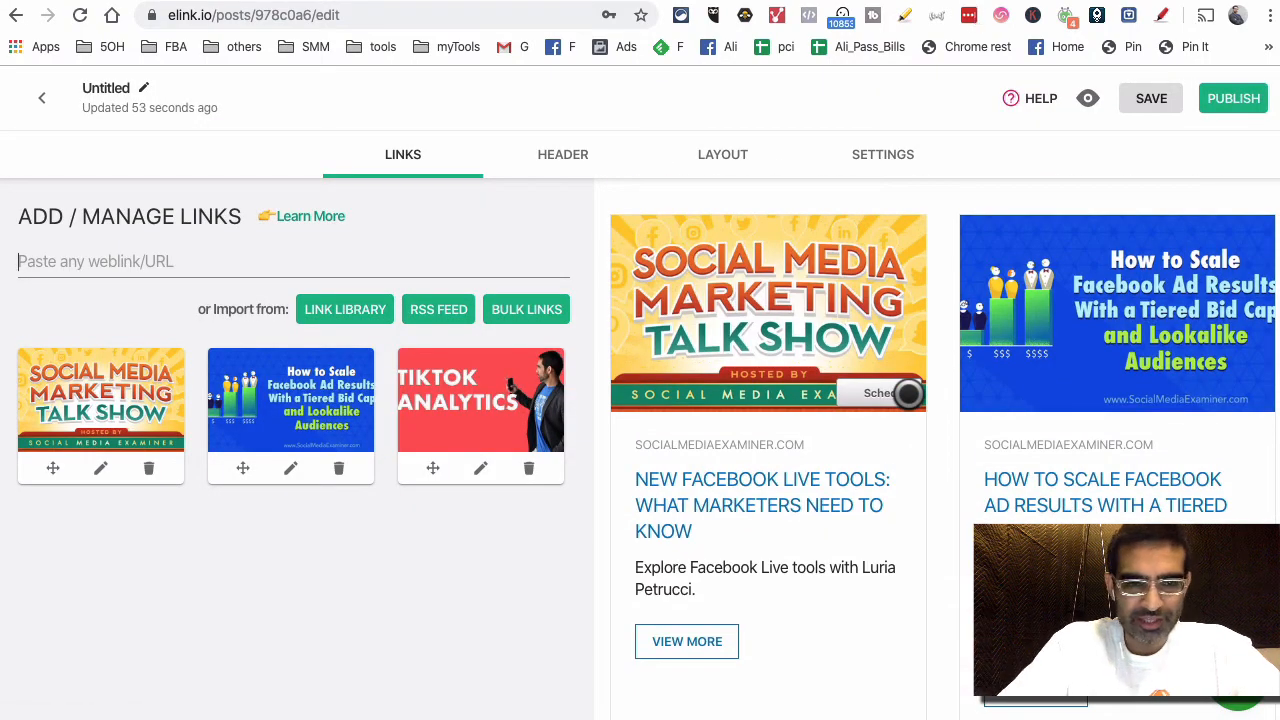
pyautogui.moveTo(56, 472)
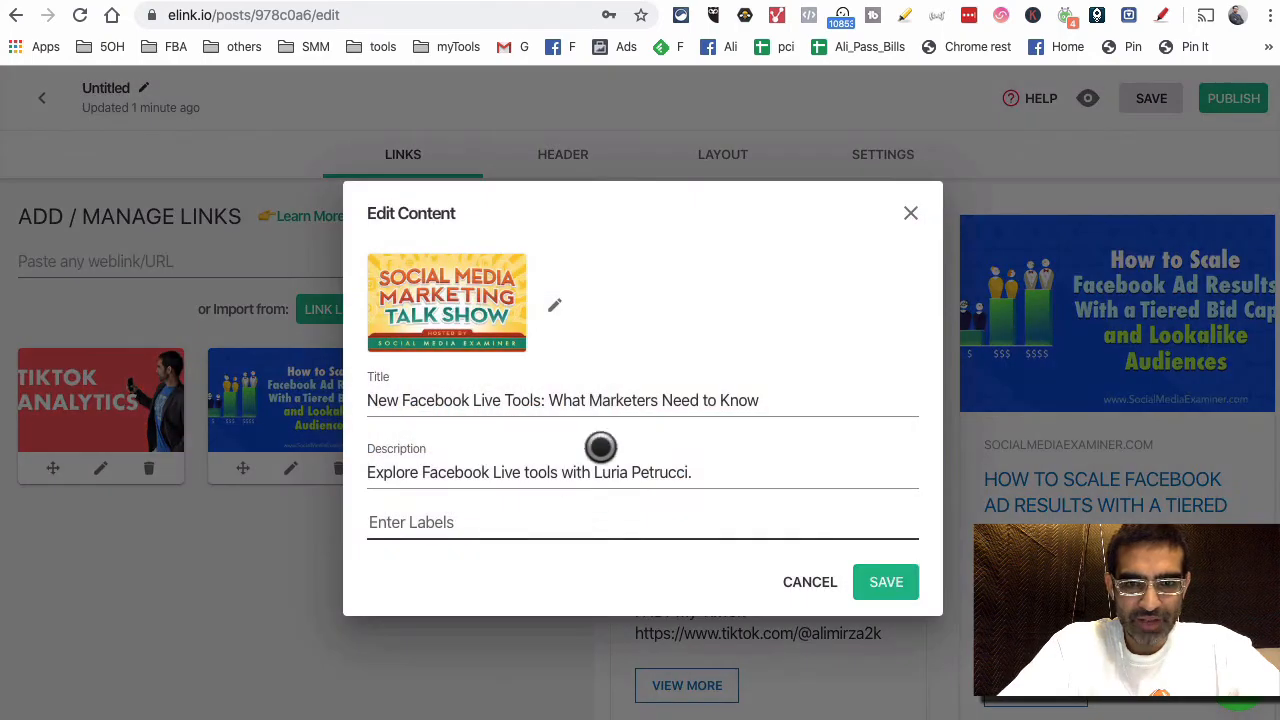
pyautogui.moveTo(531, 348)
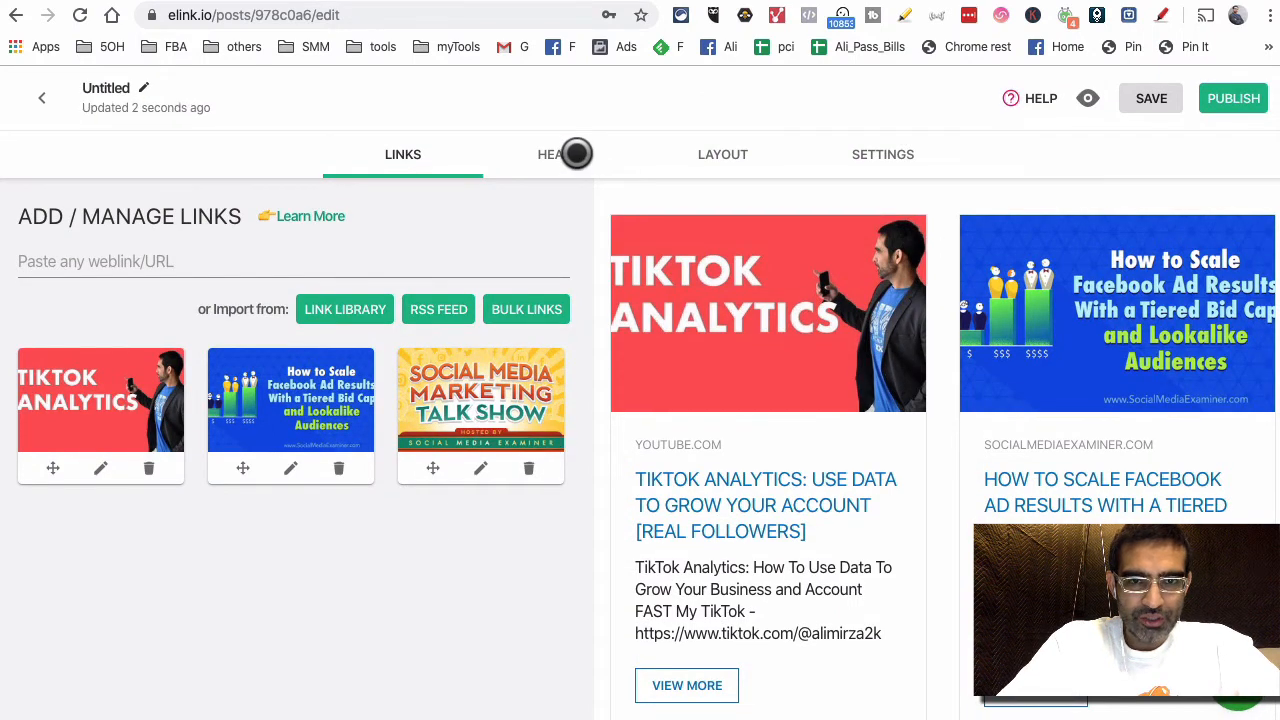
# Upload the iSocialYou logo from the Logo folder as the header image.
pyautogui.click(562, 154)
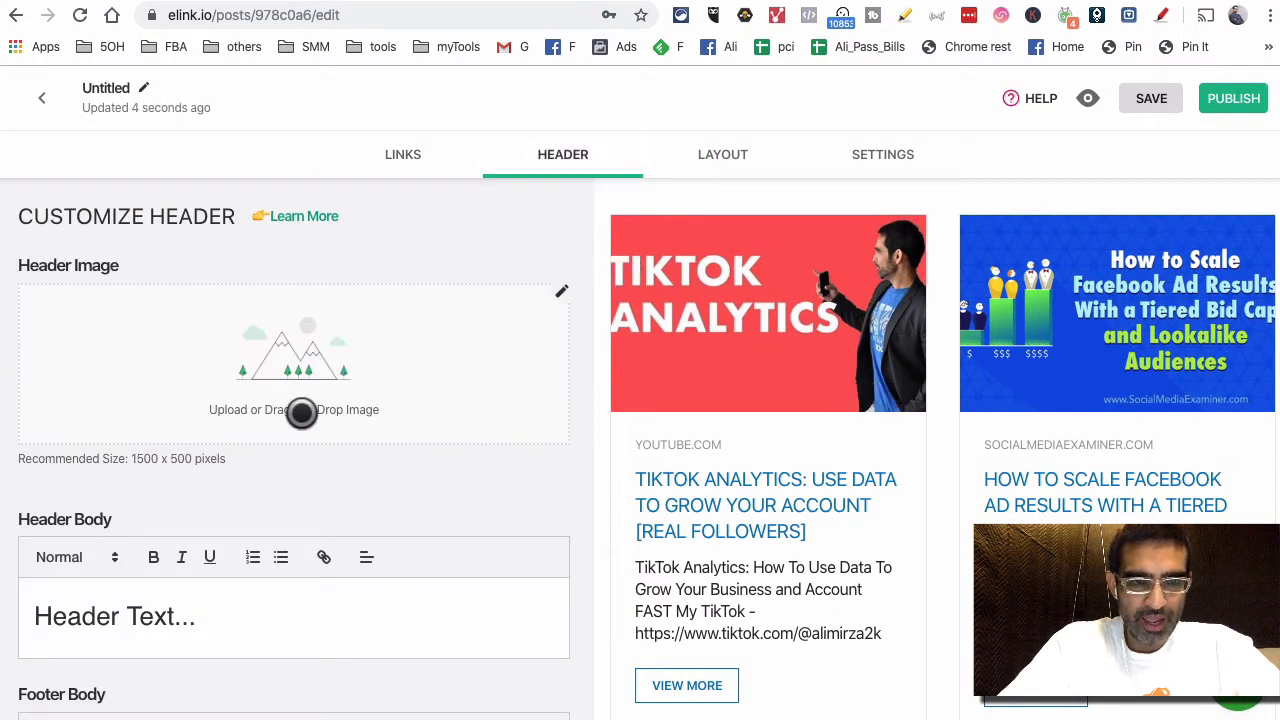
pyautogui.moveTo(442, 347)
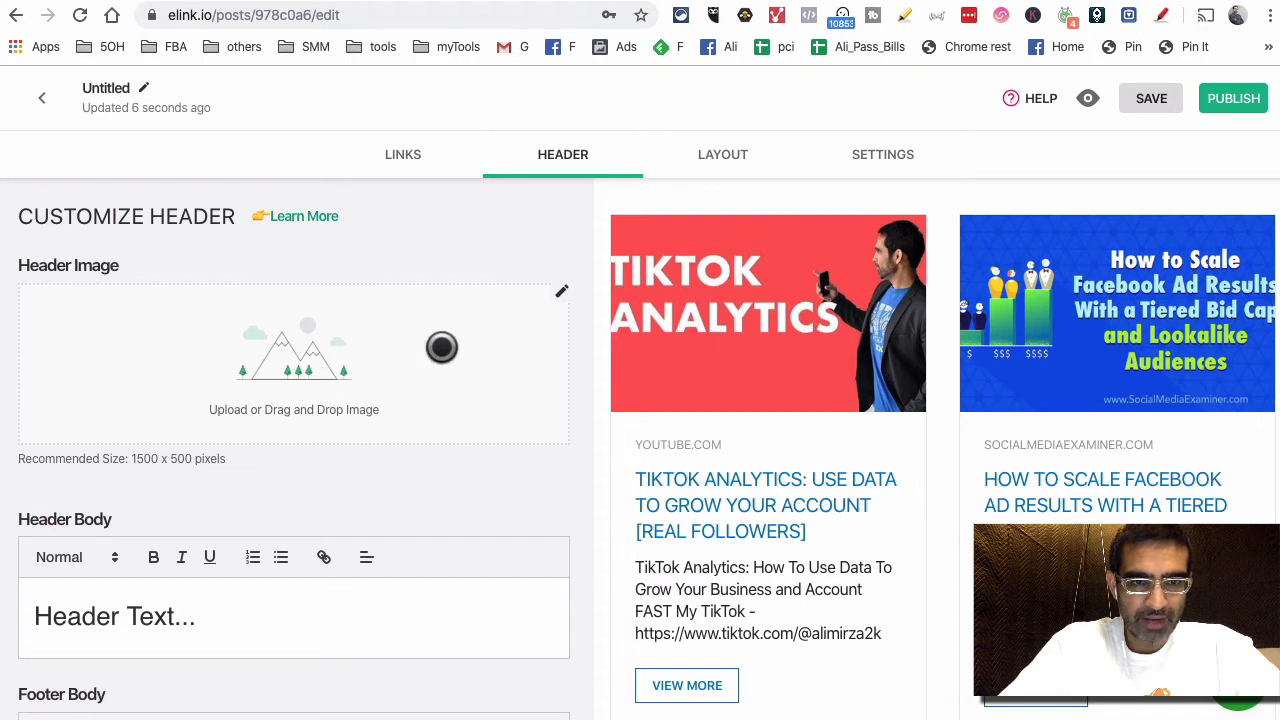
pyautogui.moveTo(618, 363)
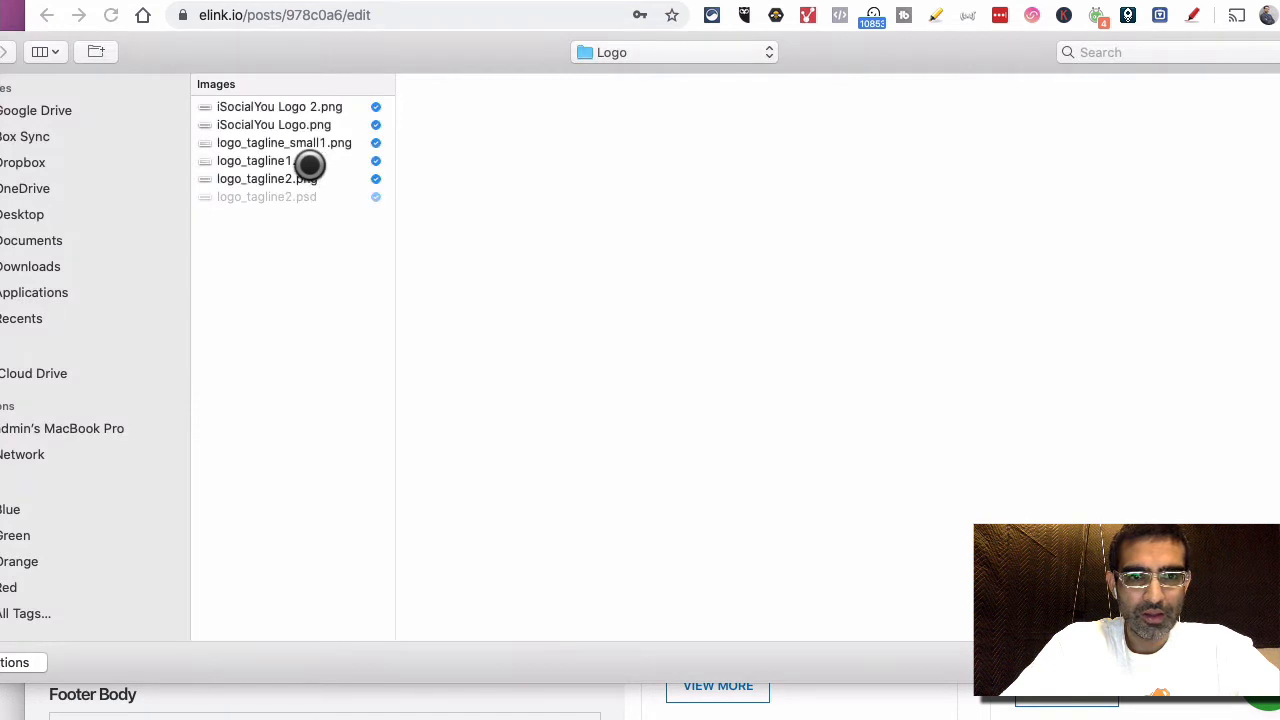
pyautogui.click(284, 142)
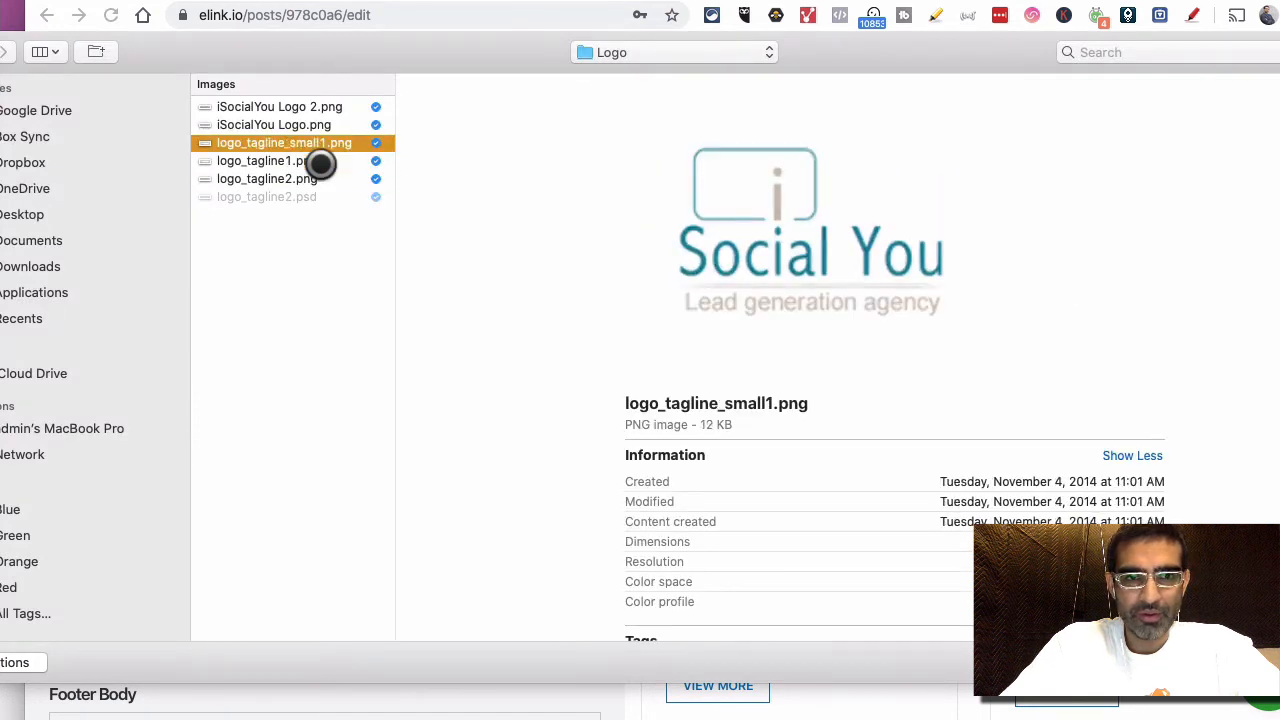
pyautogui.click(274, 124)
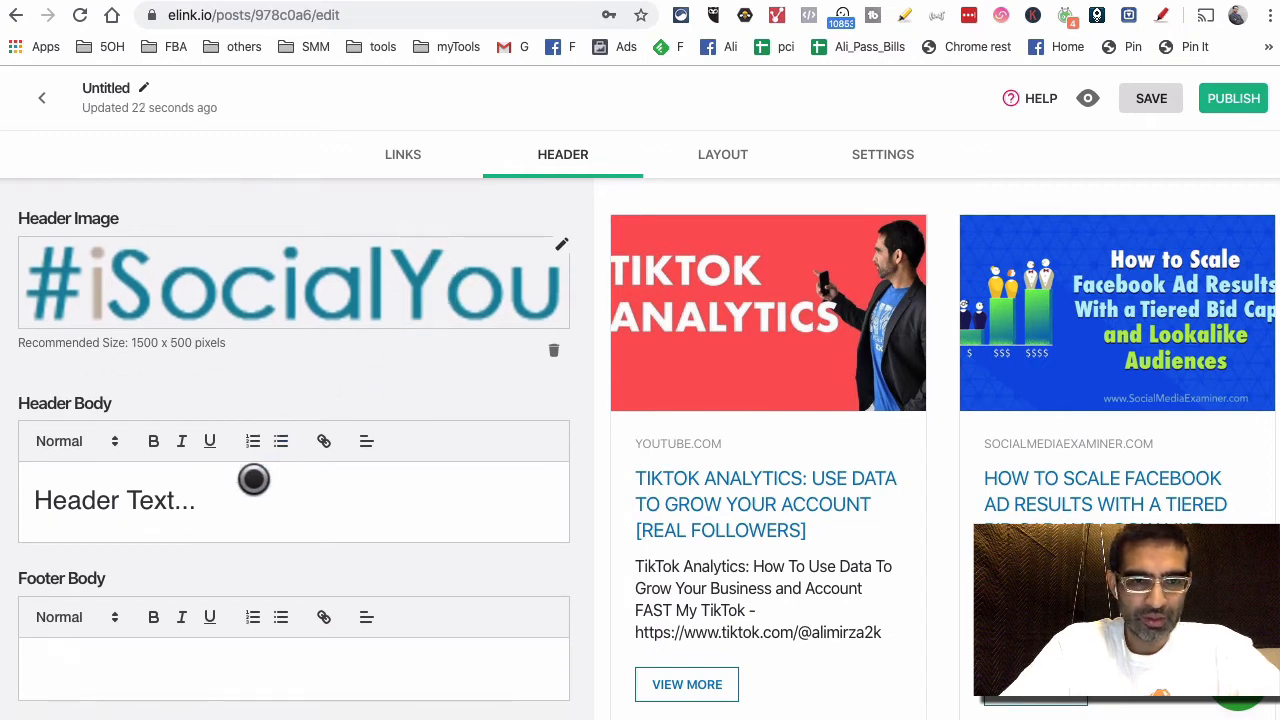
# Type the 'Weekly Social Media Scoop' heading and a thank-you footer inviting questions.
pyautogui.write('Weekly')
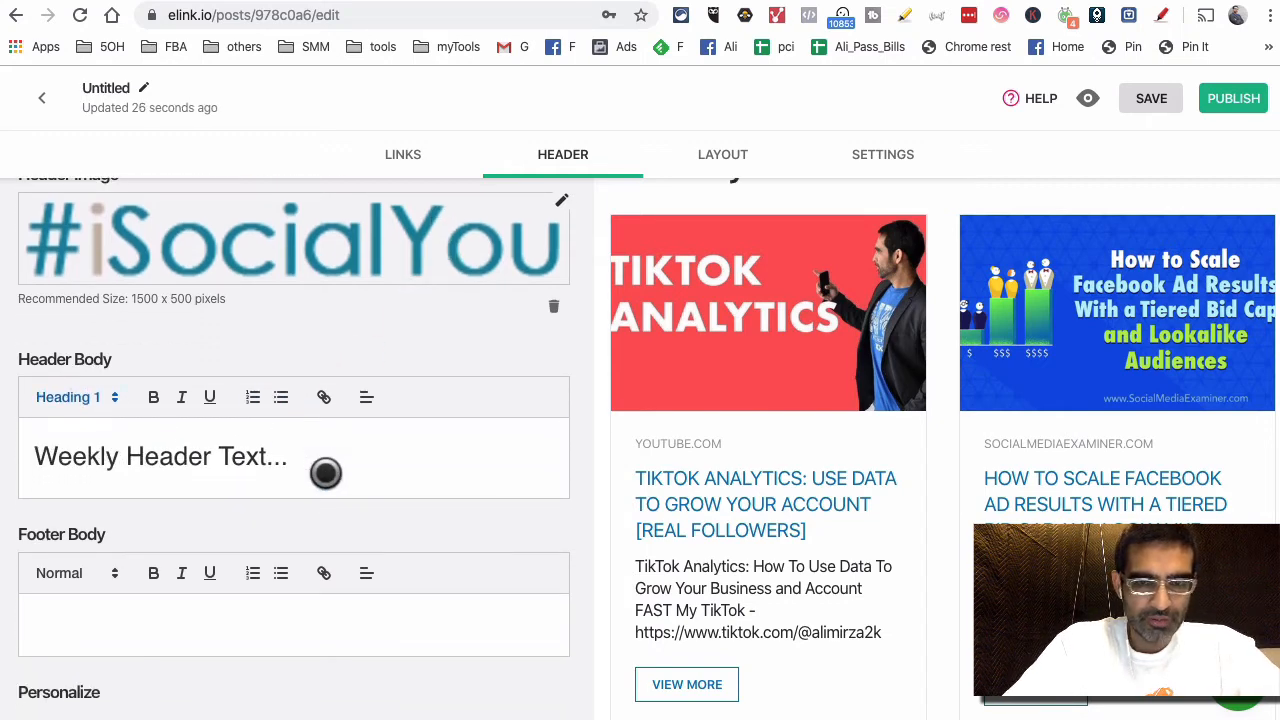
pyautogui.moveTo(161, 471)
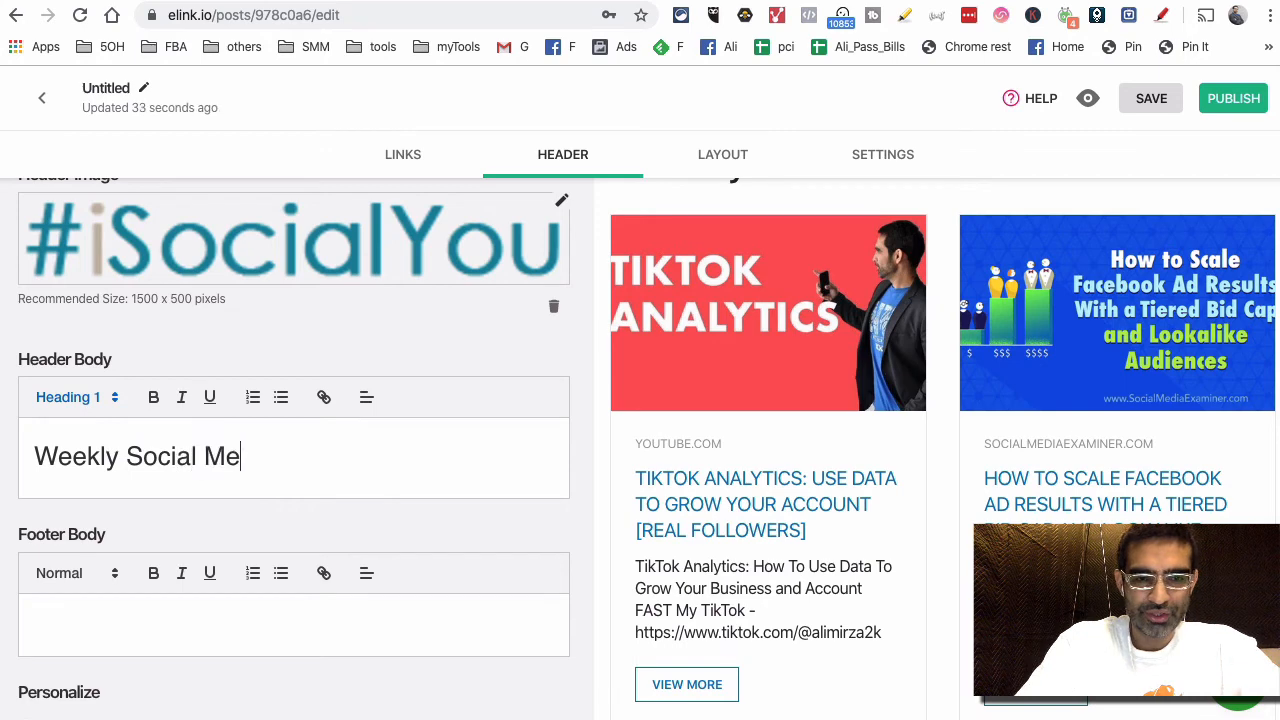
pyautogui.write('dia Sccoop')
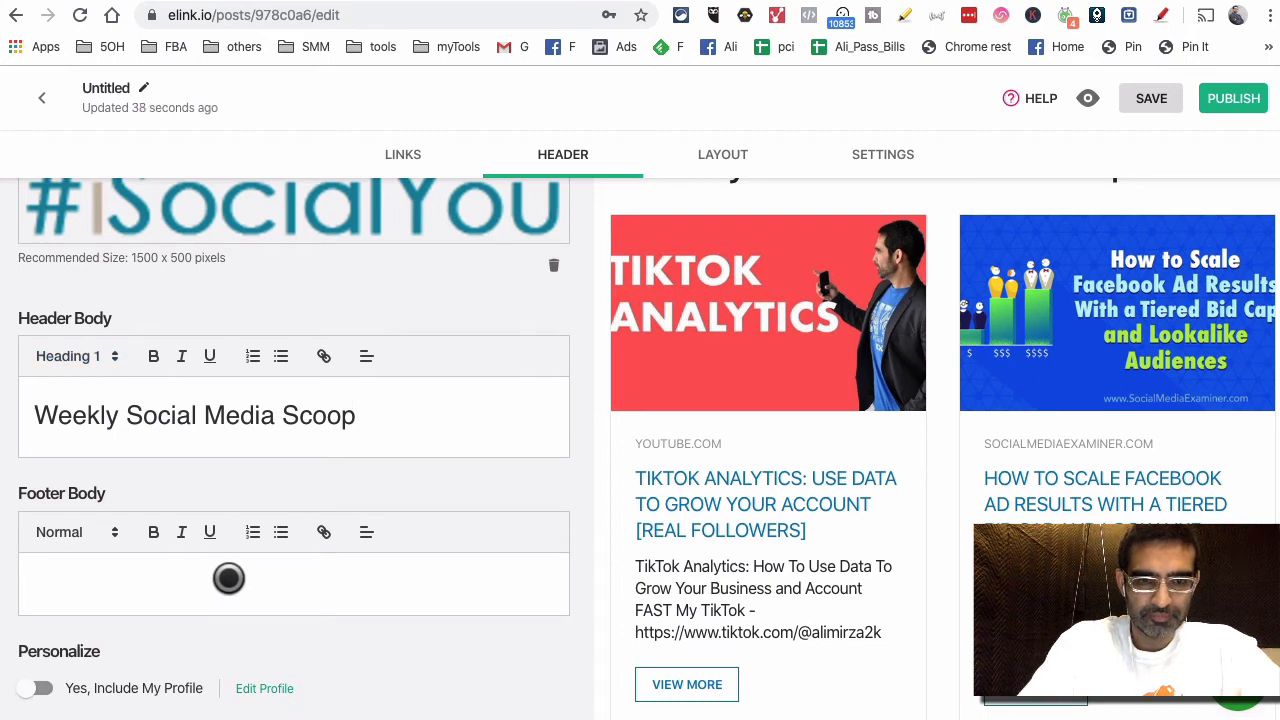
pyautogui.write('L')
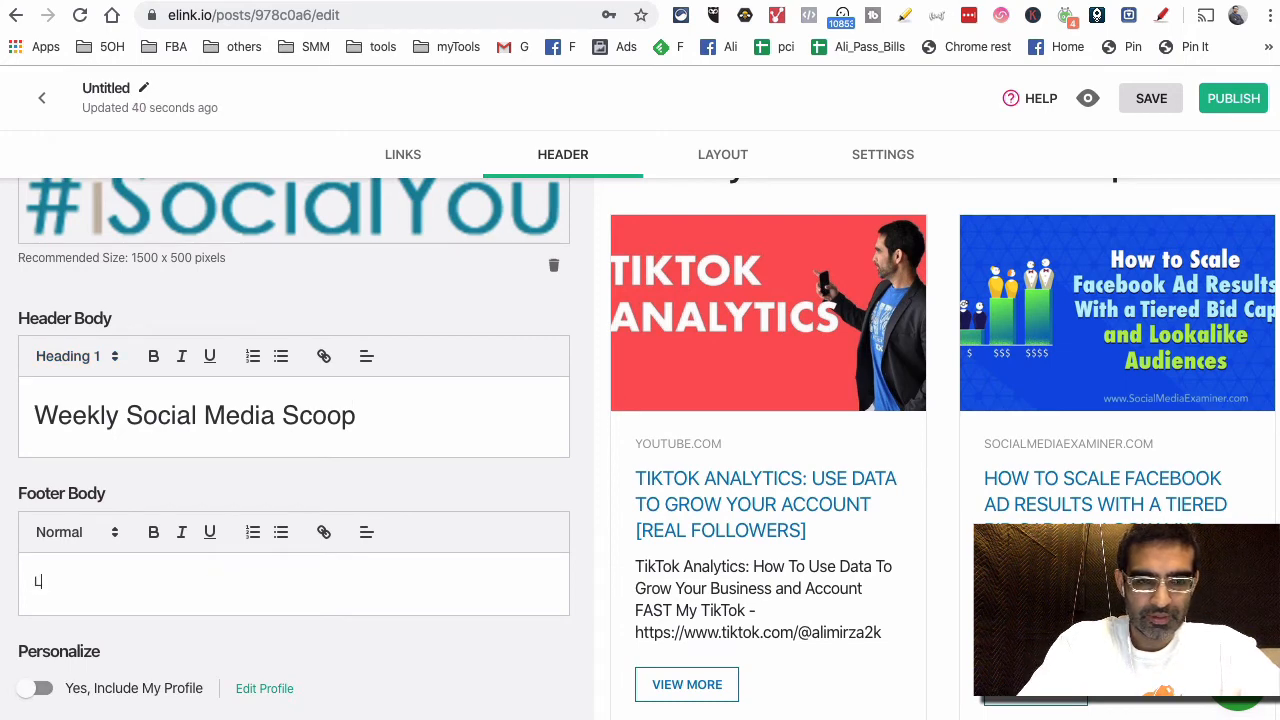
pyautogui.write('Hope y')
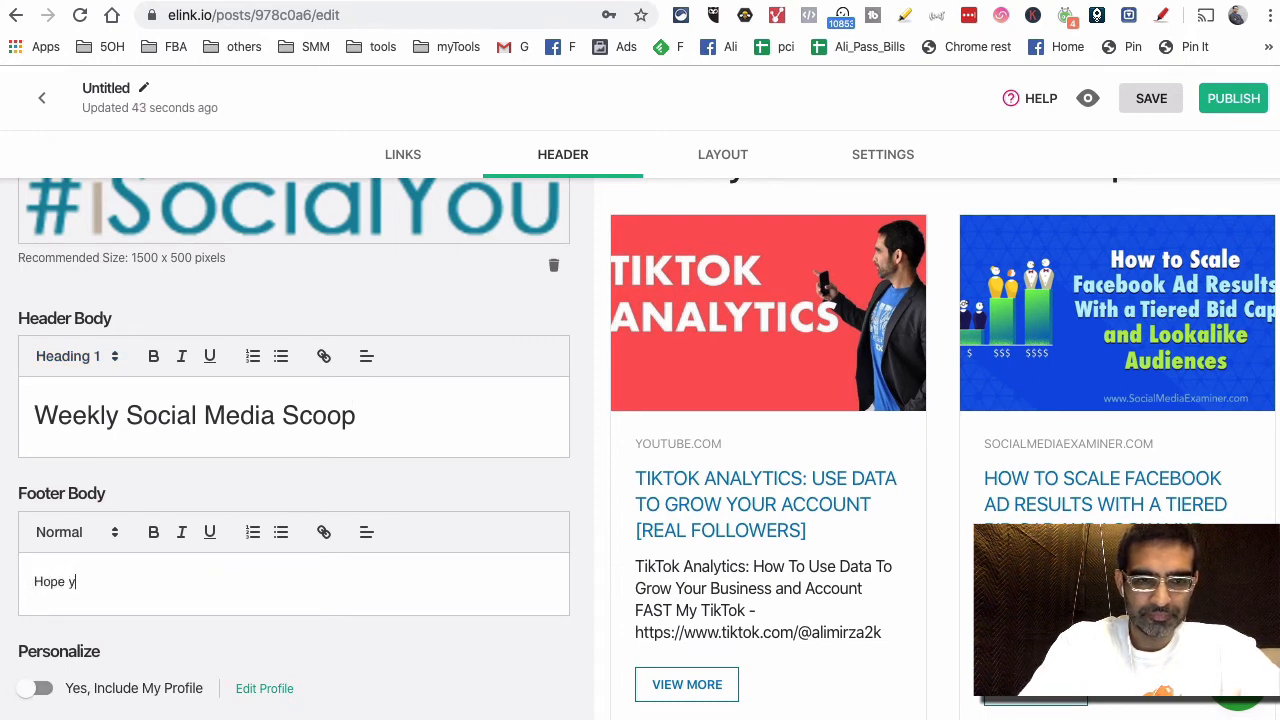
pyautogui.write('ou guys enjoyed it.')
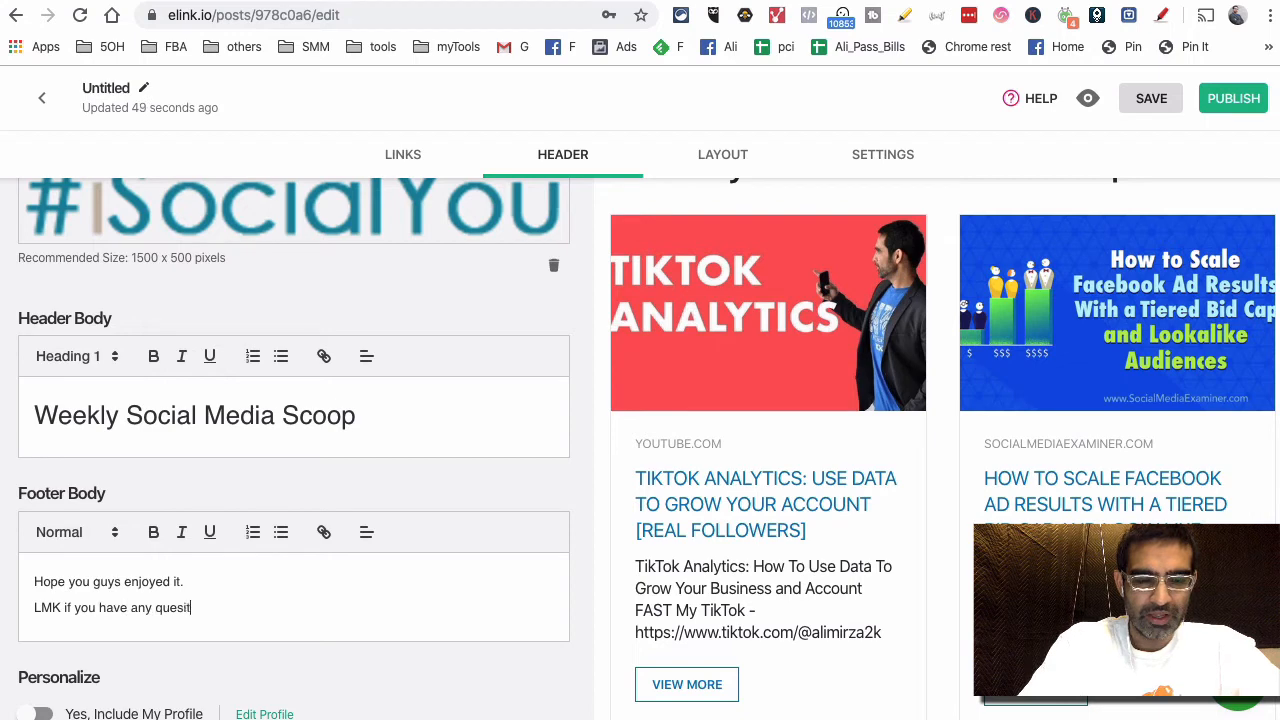
pyautogui.write('on?')
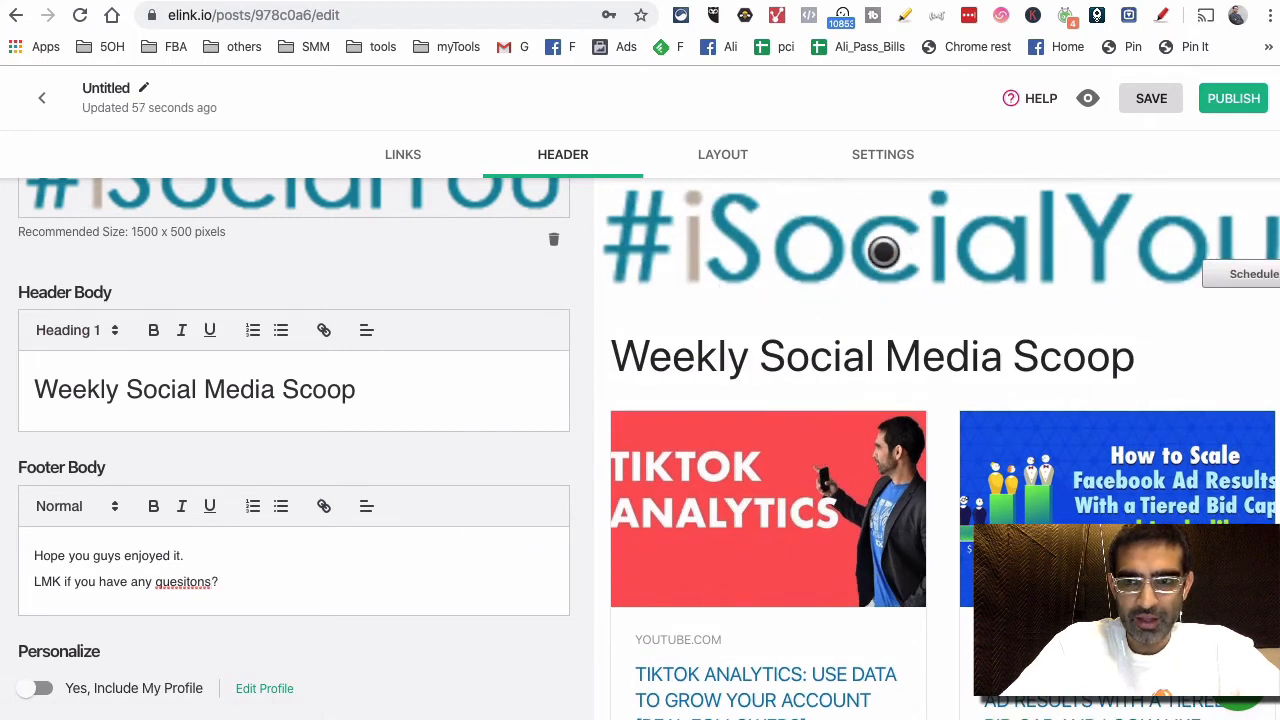
# Switch on 'Yes, Include My Profile' under Personalize in the Header panel.
pyautogui.click(1270, 14)
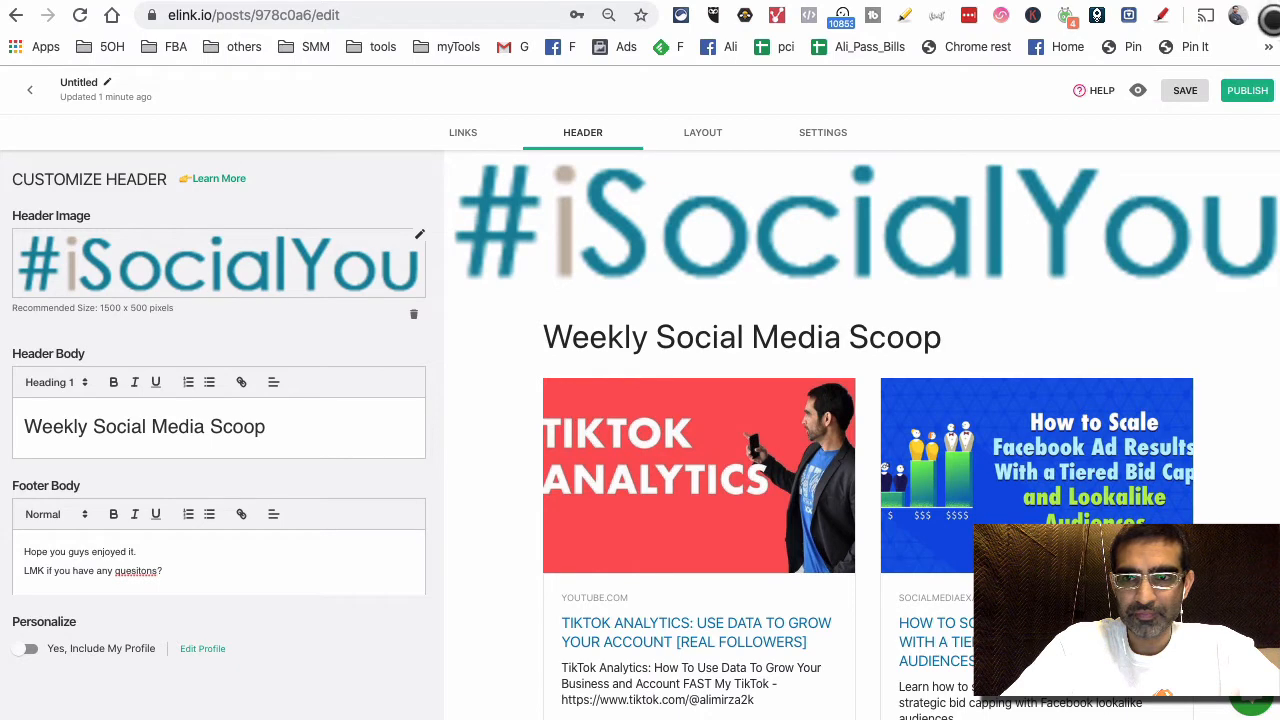
pyautogui.click(1270, 15)
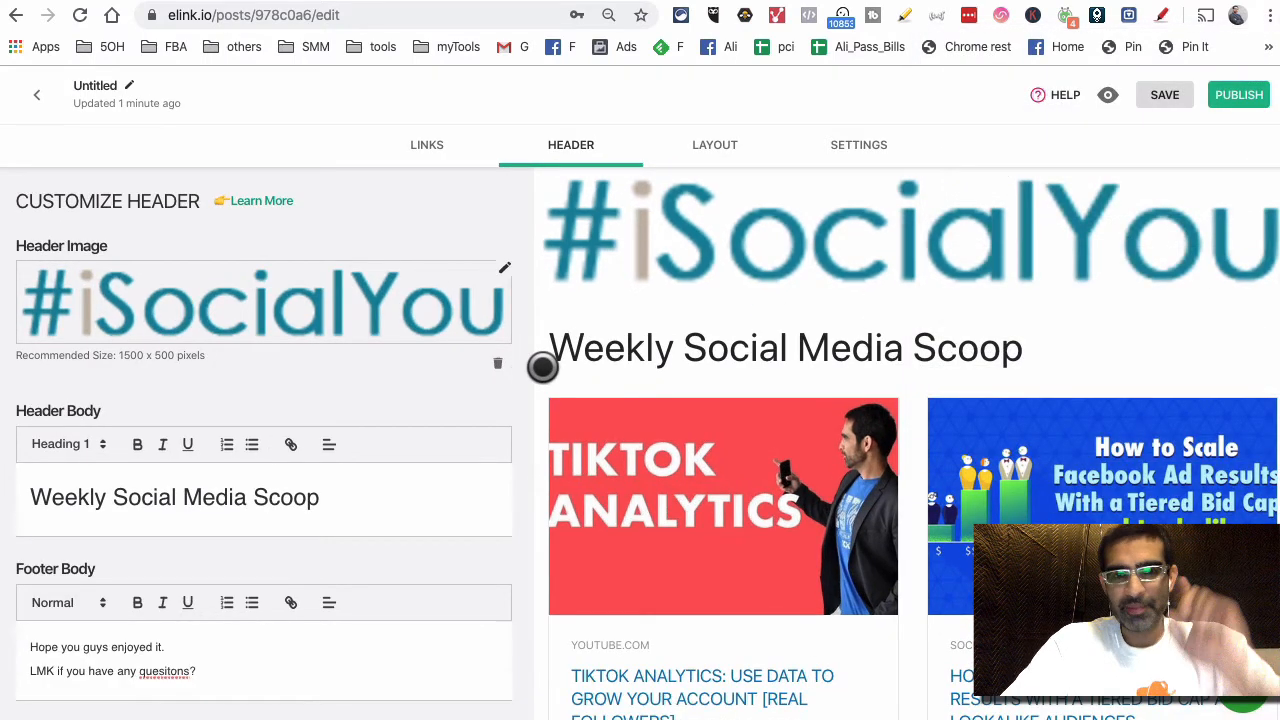
pyautogui.moveTo(432, 140)
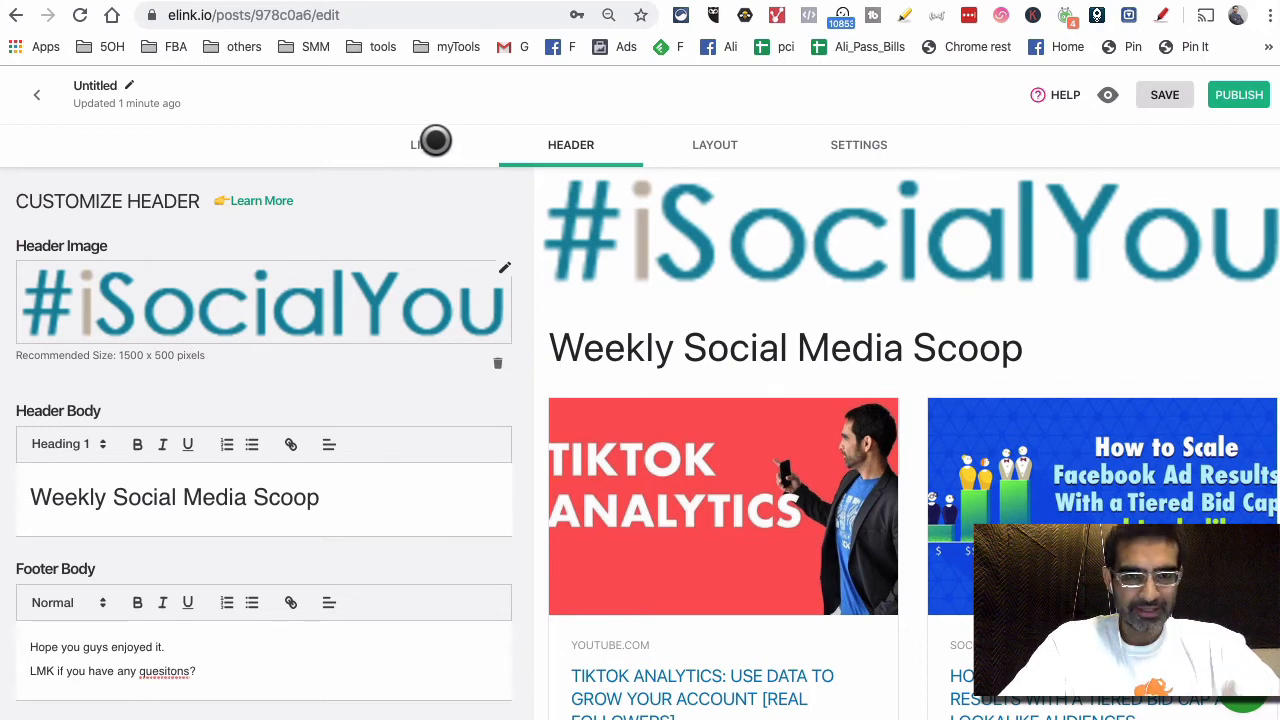
pyautogui.moveTo(569, 144)
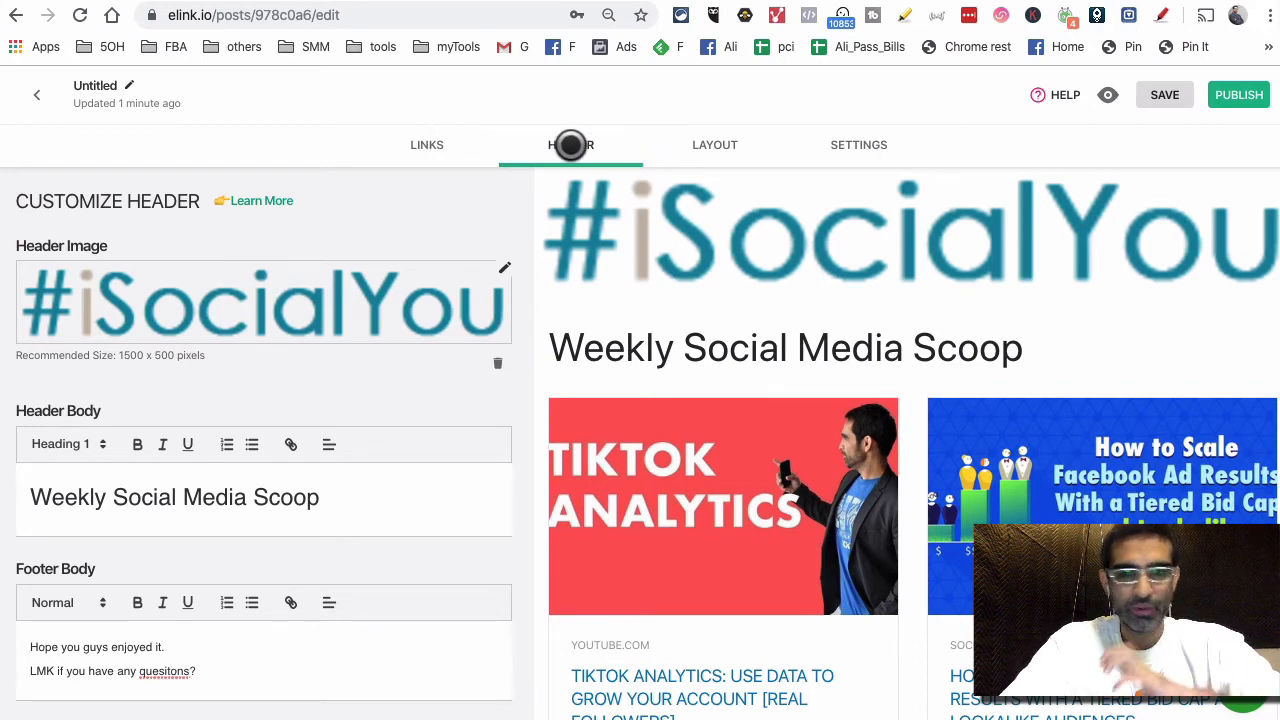
pyautogui.scroll(-3)
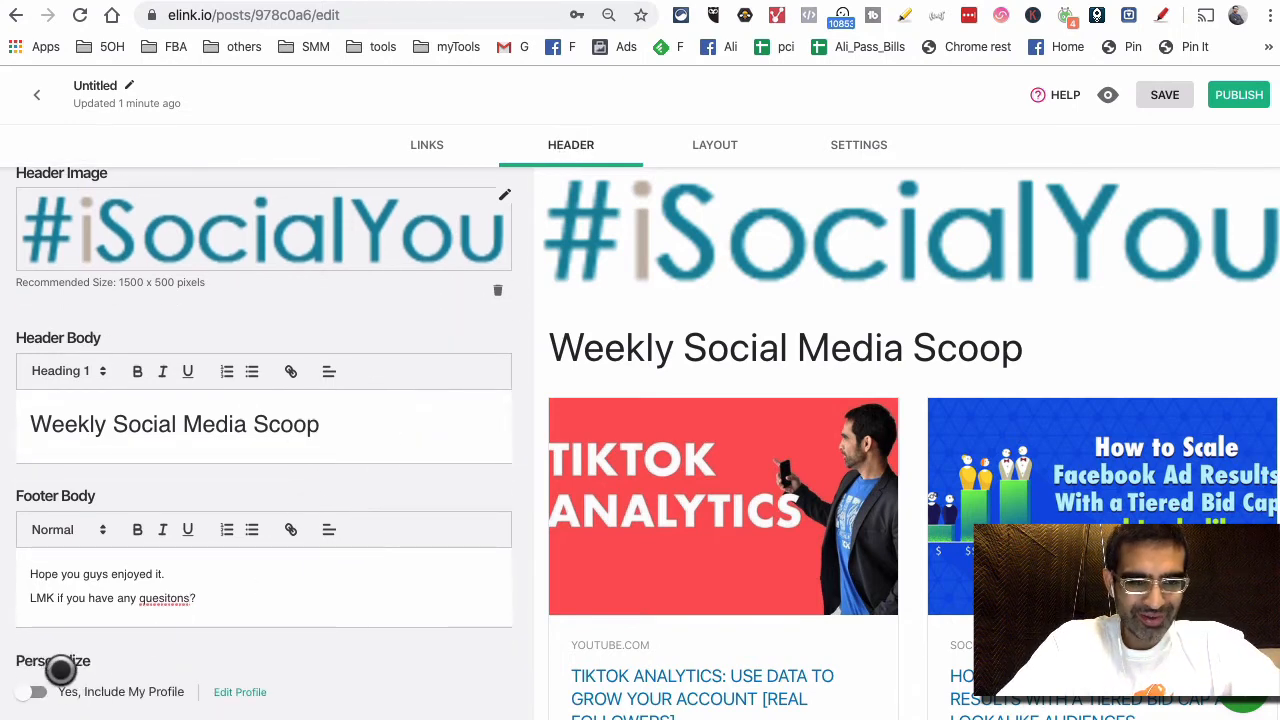
pyautogui.click(33, 691)
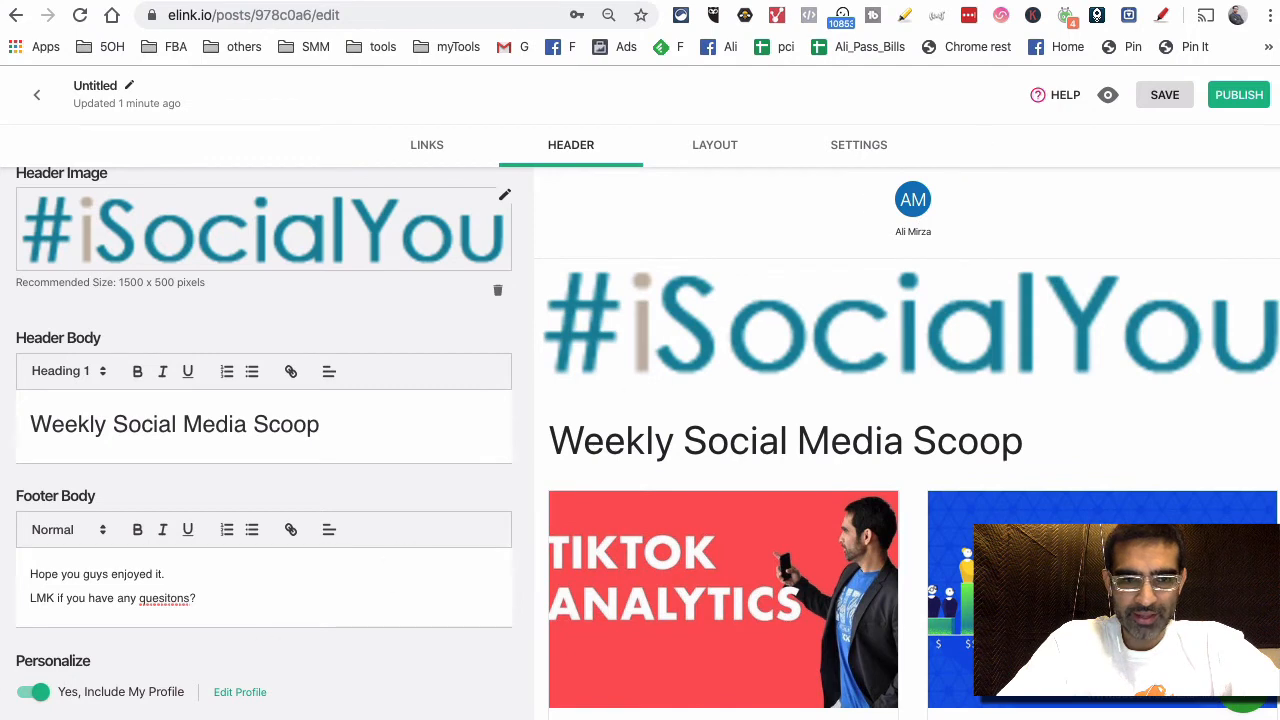
# Turn off Include My Profile and switch the newsletter to the Tuli layout after trying Bagum.
pyautogui.click(37, 692)
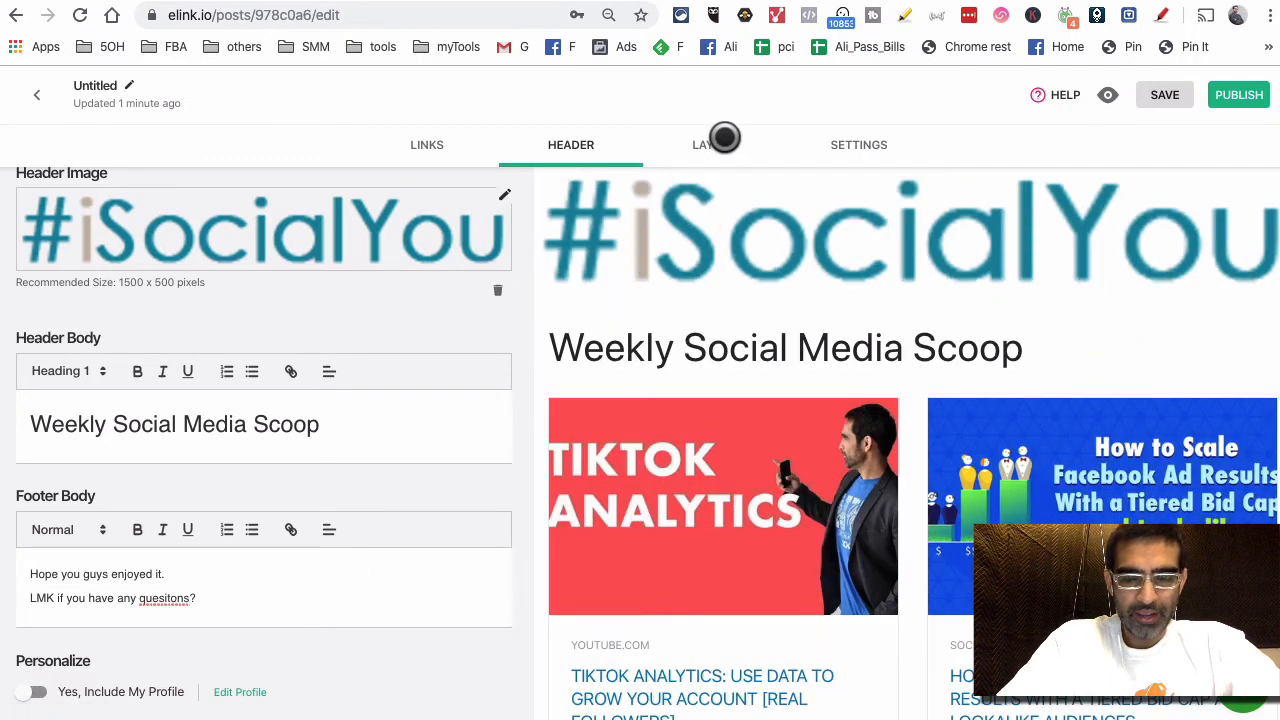
pyautogui.click(714, 144)
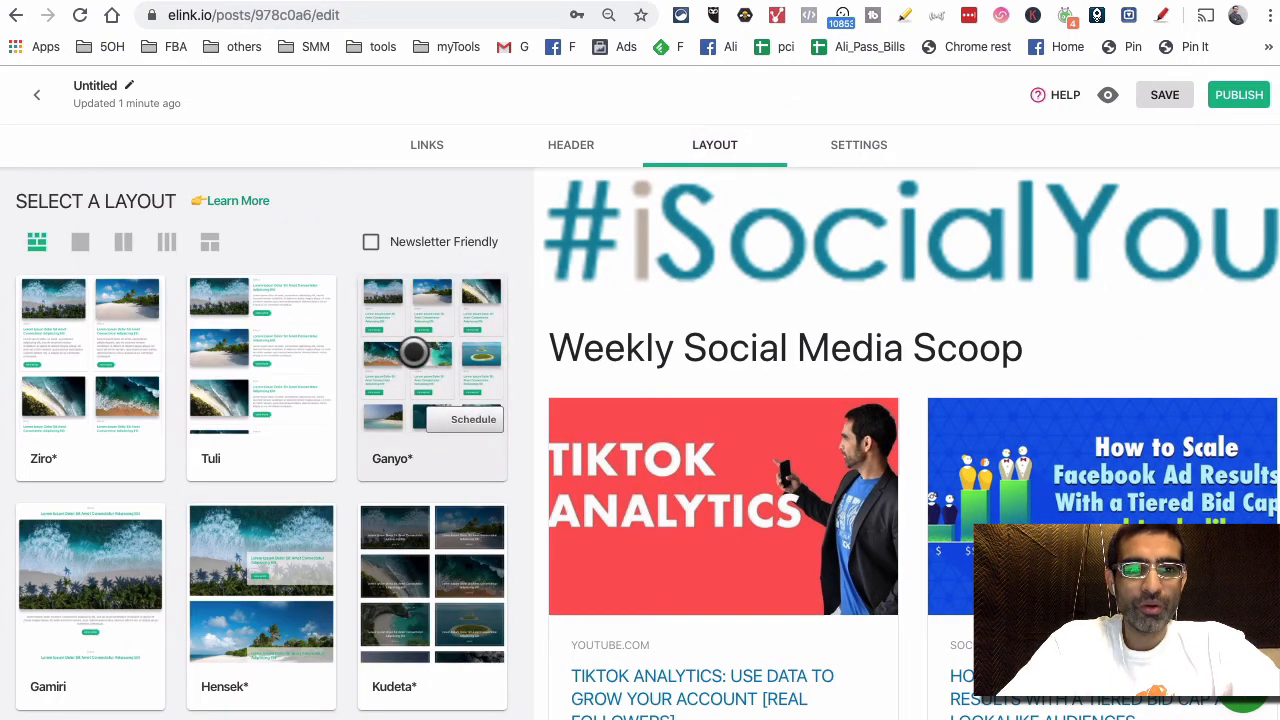
pyautogui.scroll(-3)
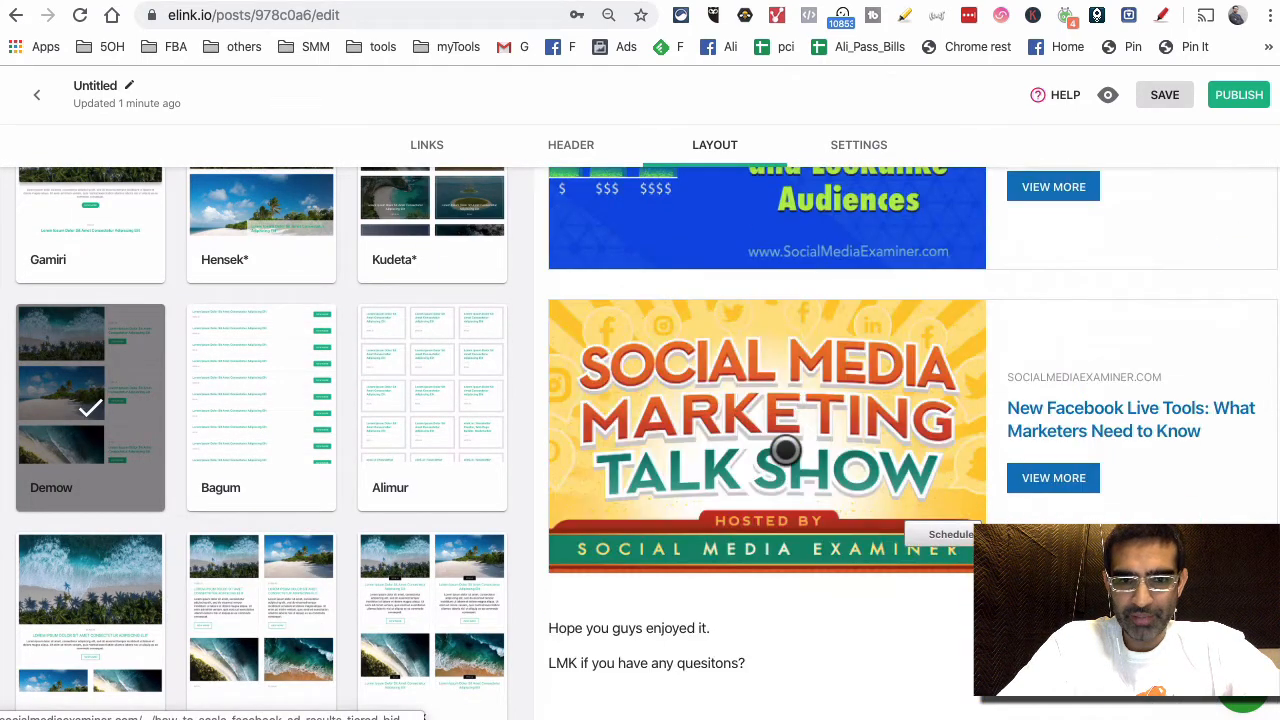
pyautogui.click(261, 408)
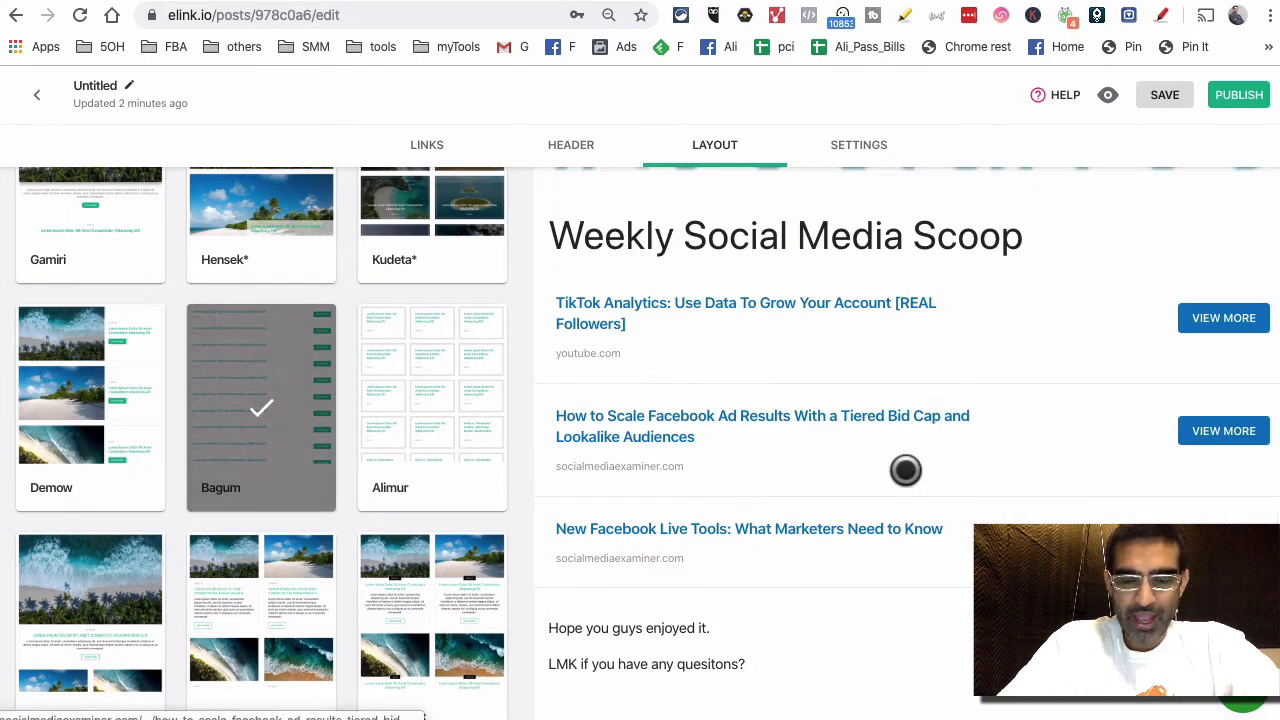
pyautogui.scroll(-3)
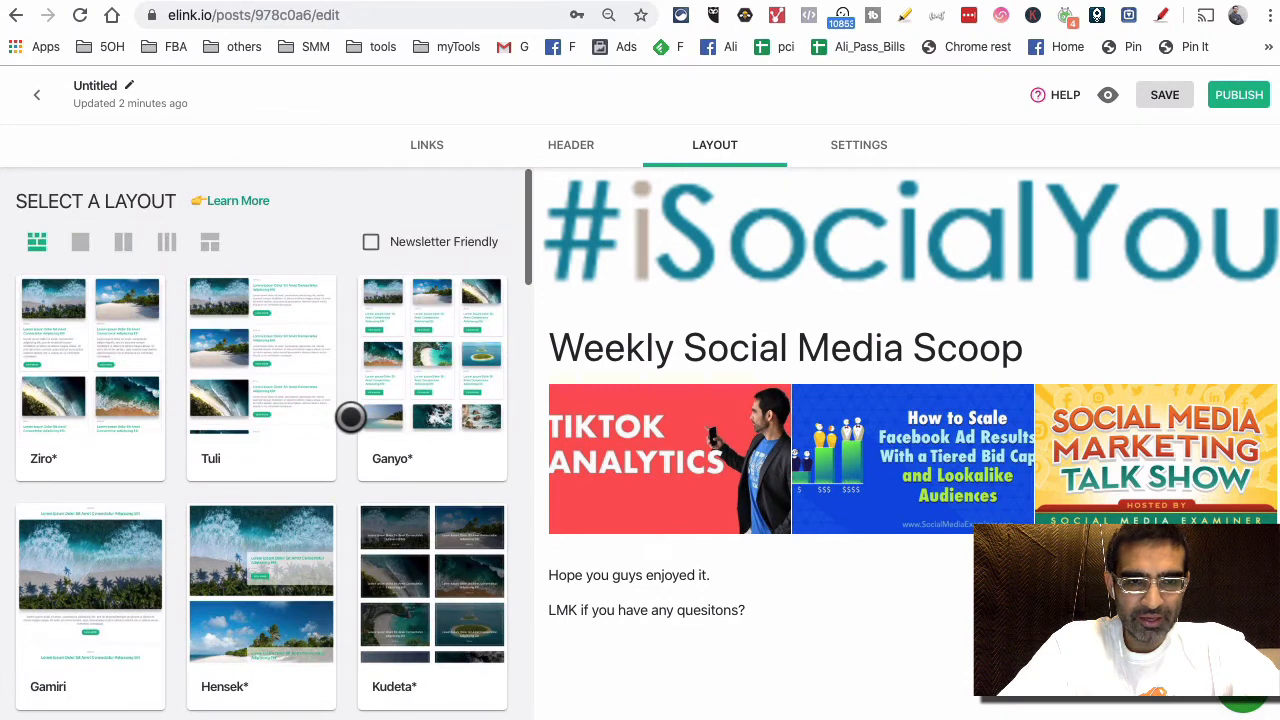
pyautogui.click(261, 375)
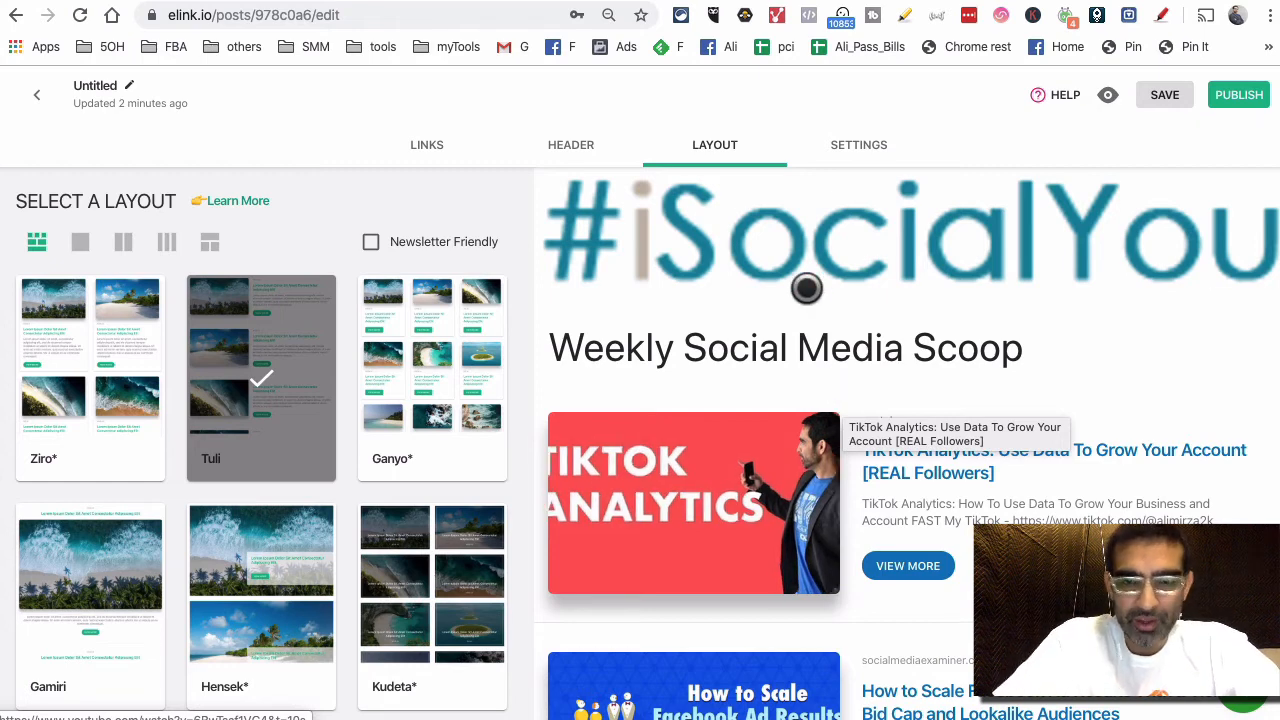
# Open the post's Theme Settings and title the post 'Weekly Newsletter 2'.
pyautogui.click(859, 144)
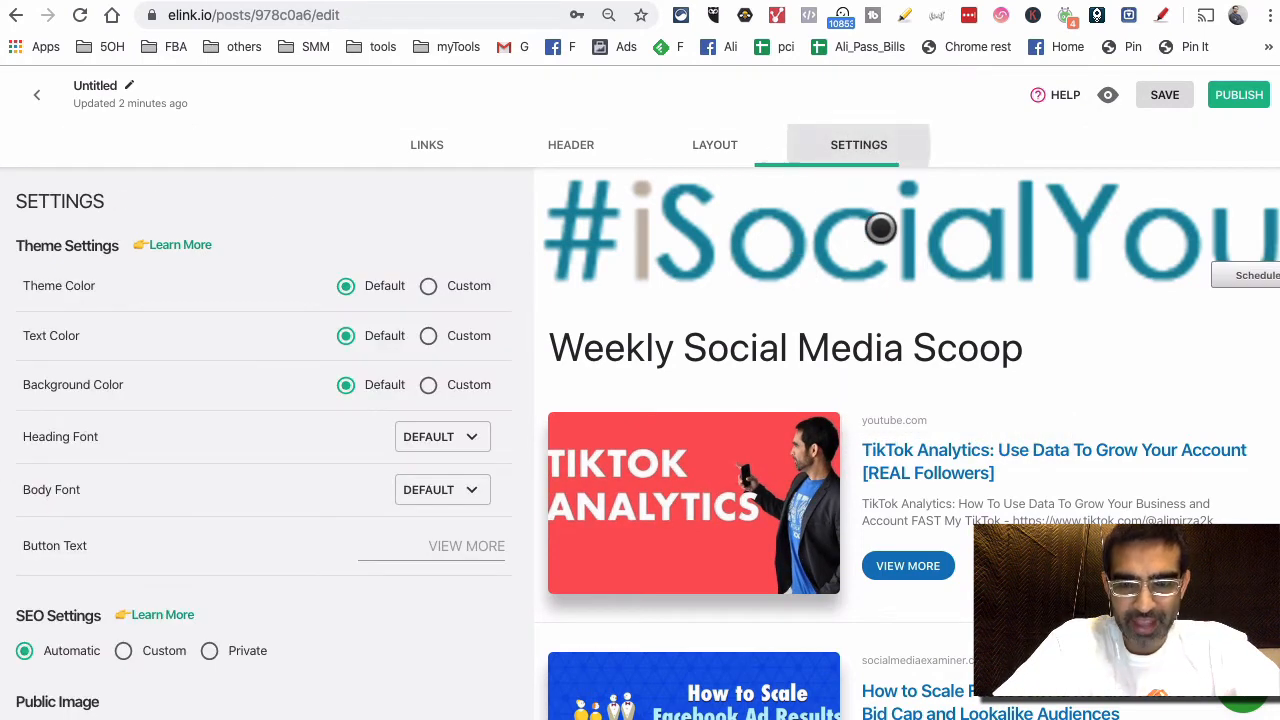
pyautogui.moveTo(351, 180)
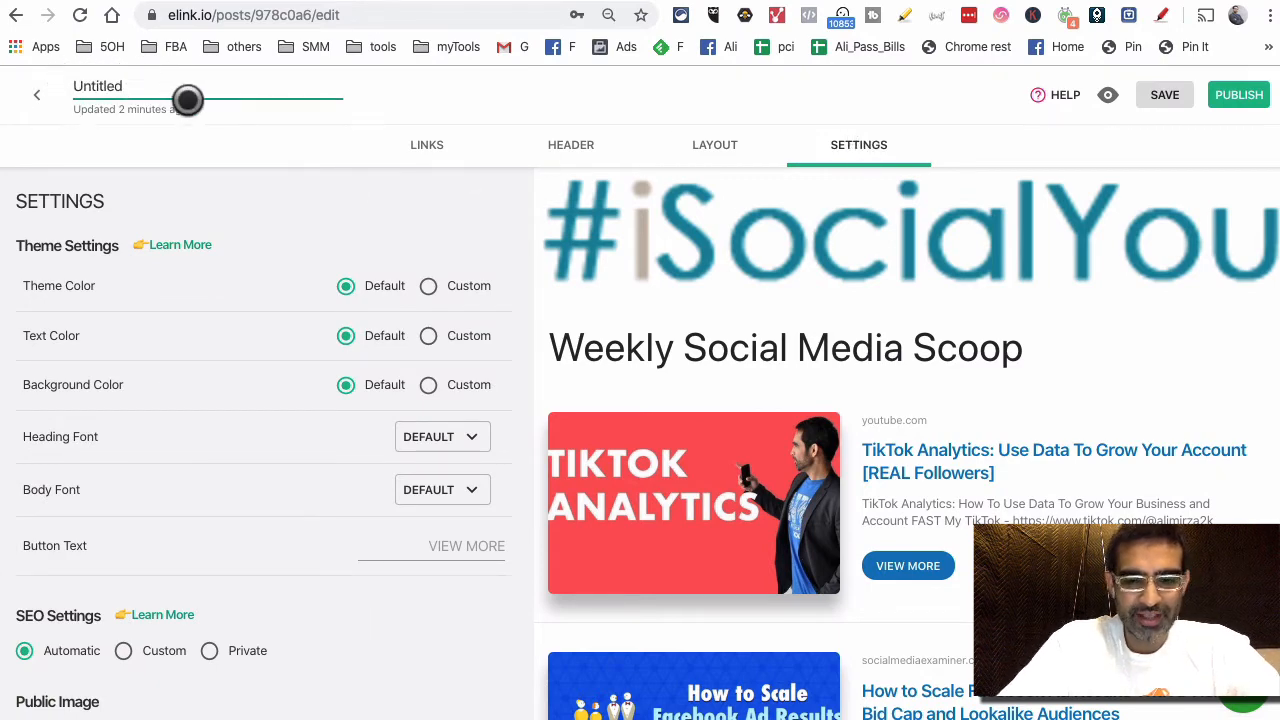
pyautogui.write('Weekly Newsle')
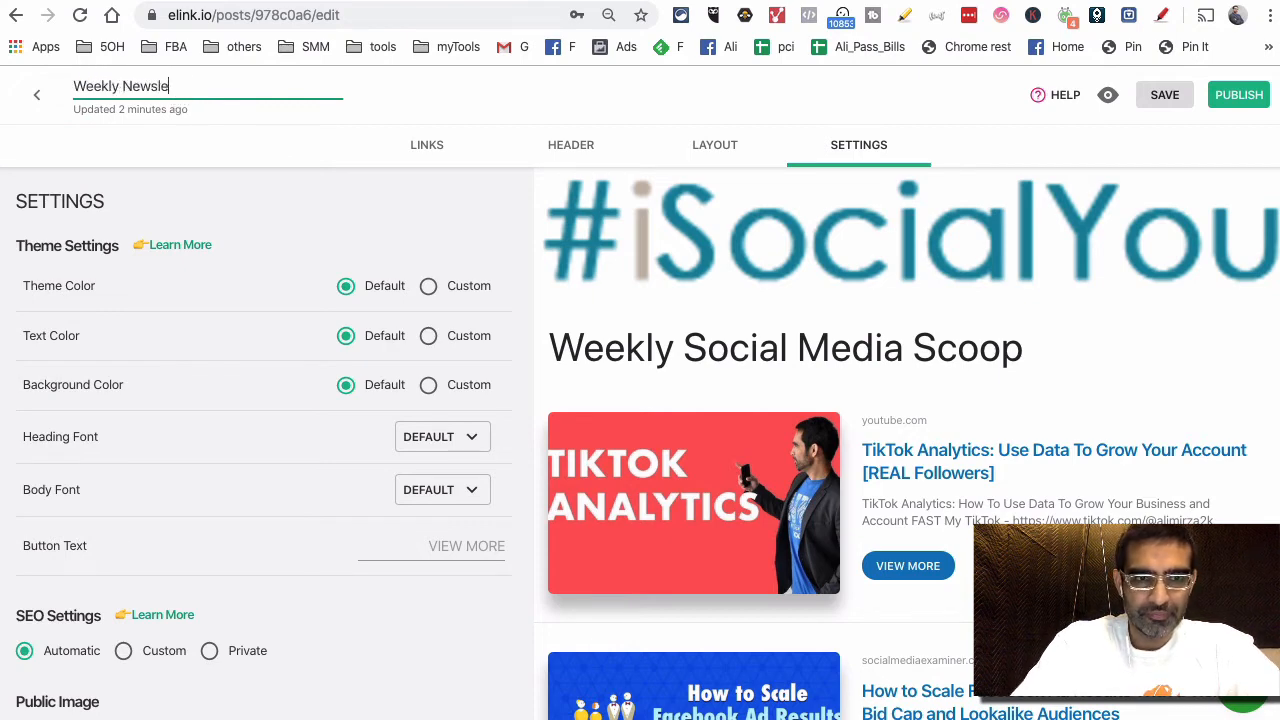
pyautogui.write('tter 2')
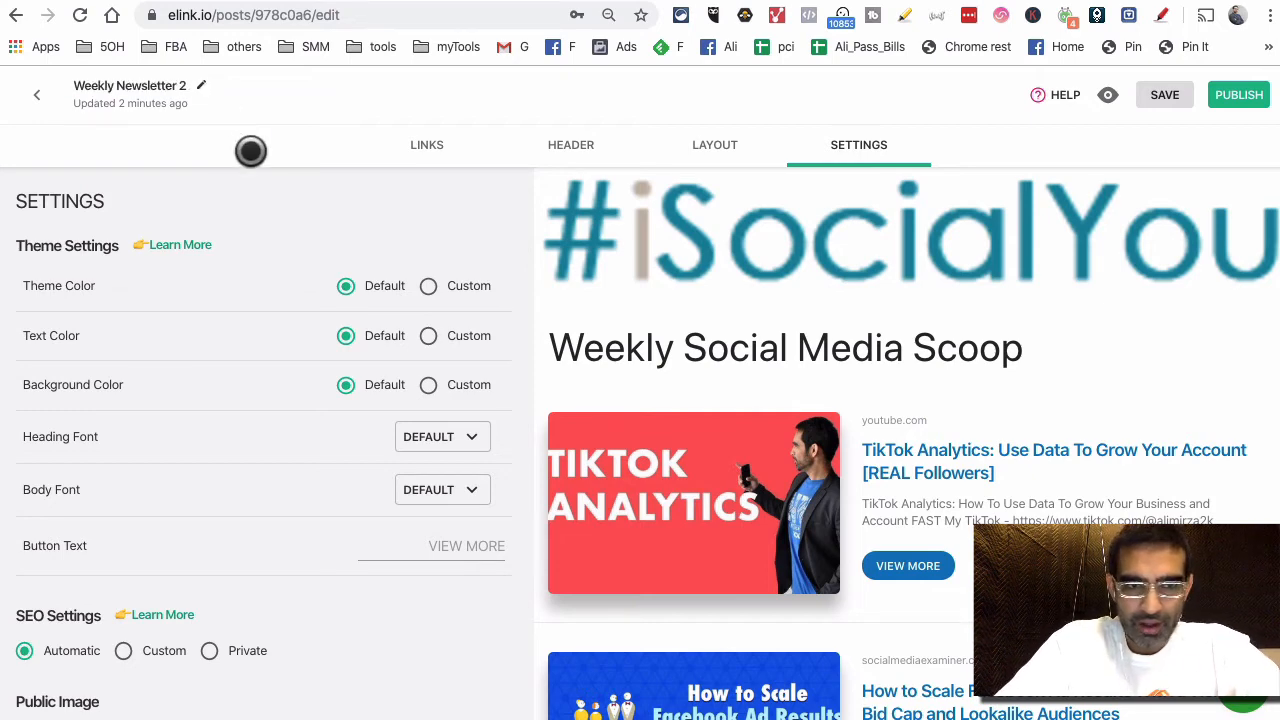
pyautogui.moveTo(190, 348)
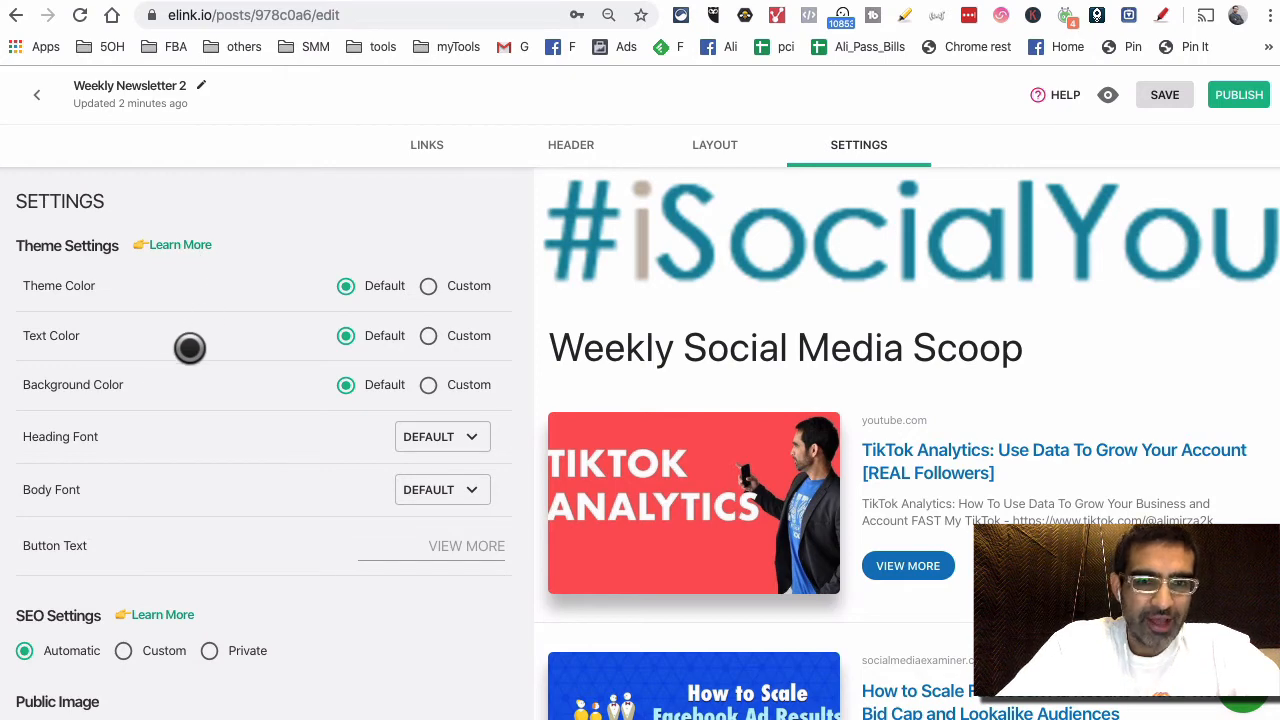
pyautogui.moveTo(181, 328)
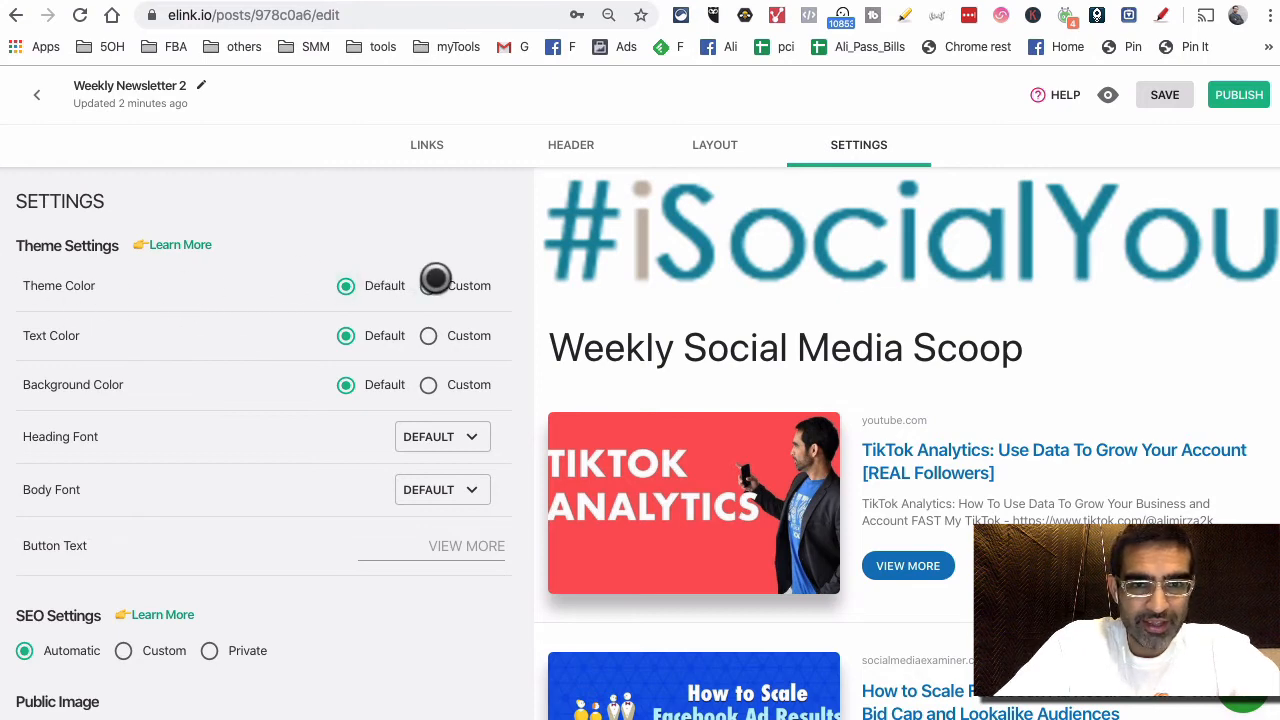
# Set a custom blue Theme Color and a custom pale Background Color.
pyautogui.click(427, 285)
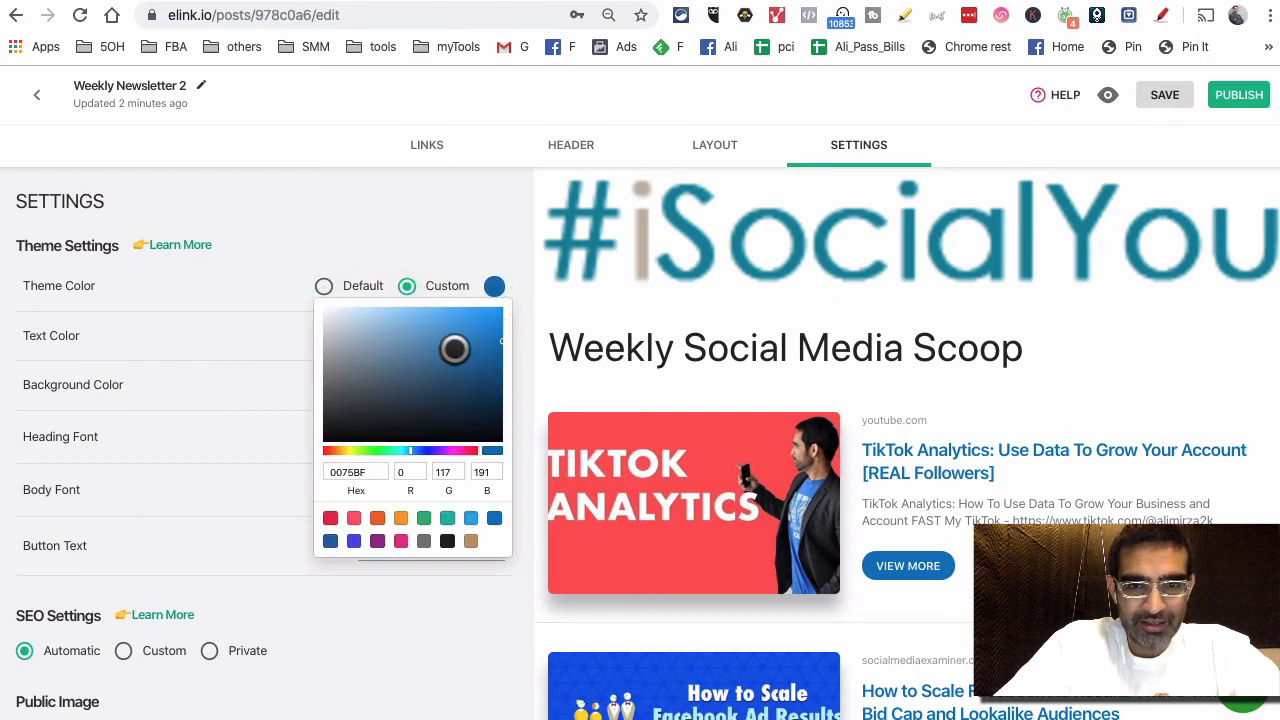
pyautogui.click(423, 541)
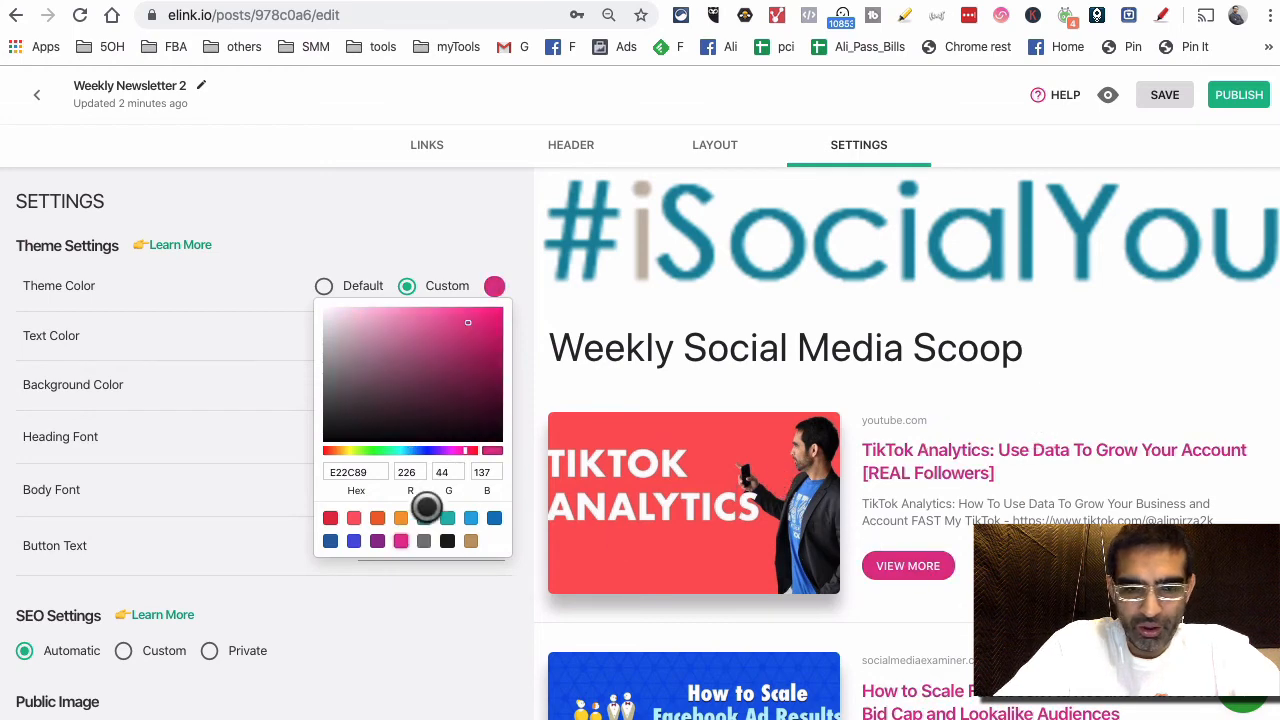
pyautogui.click(377, 517)
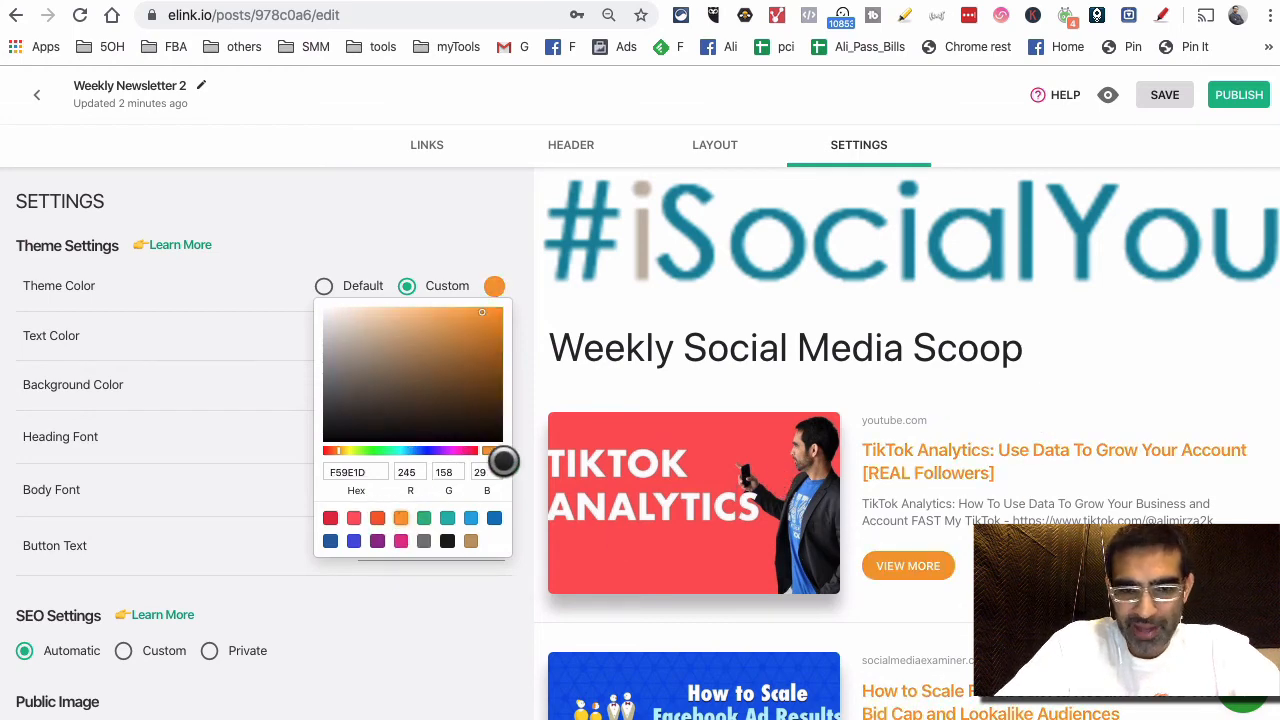
pyautogui.click(493, 518)
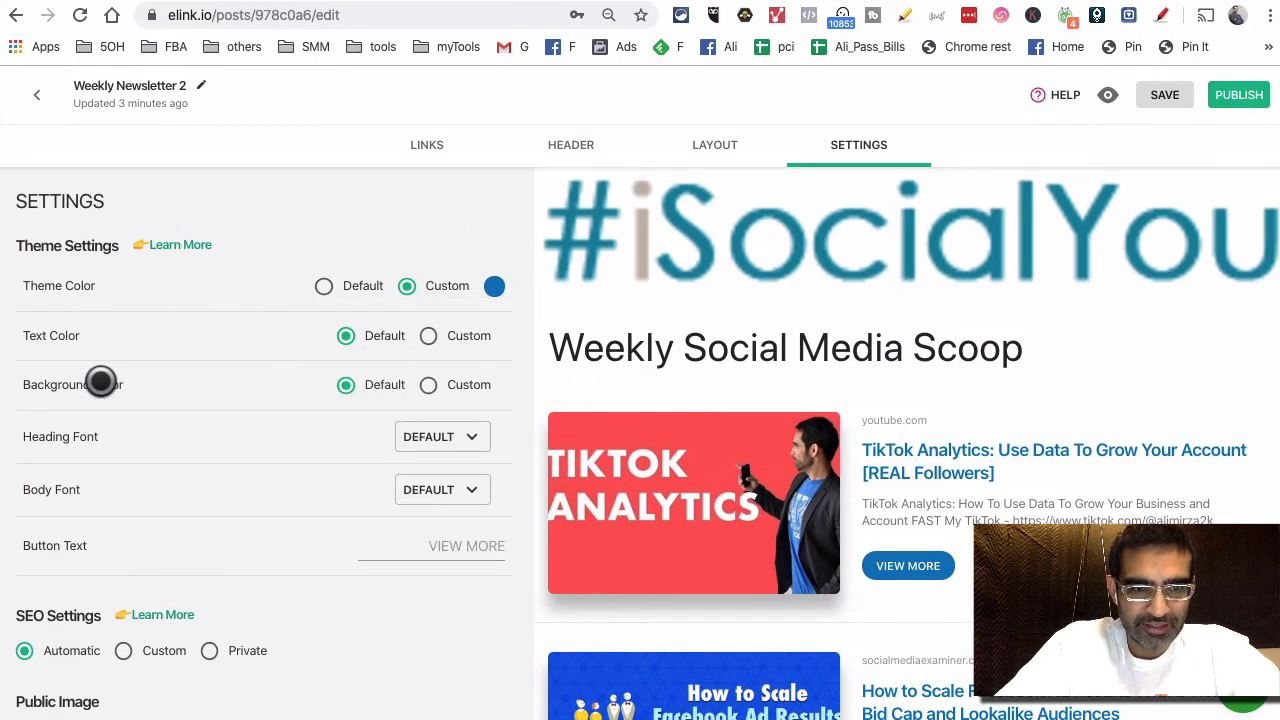
pyautogui.click(427, 385)
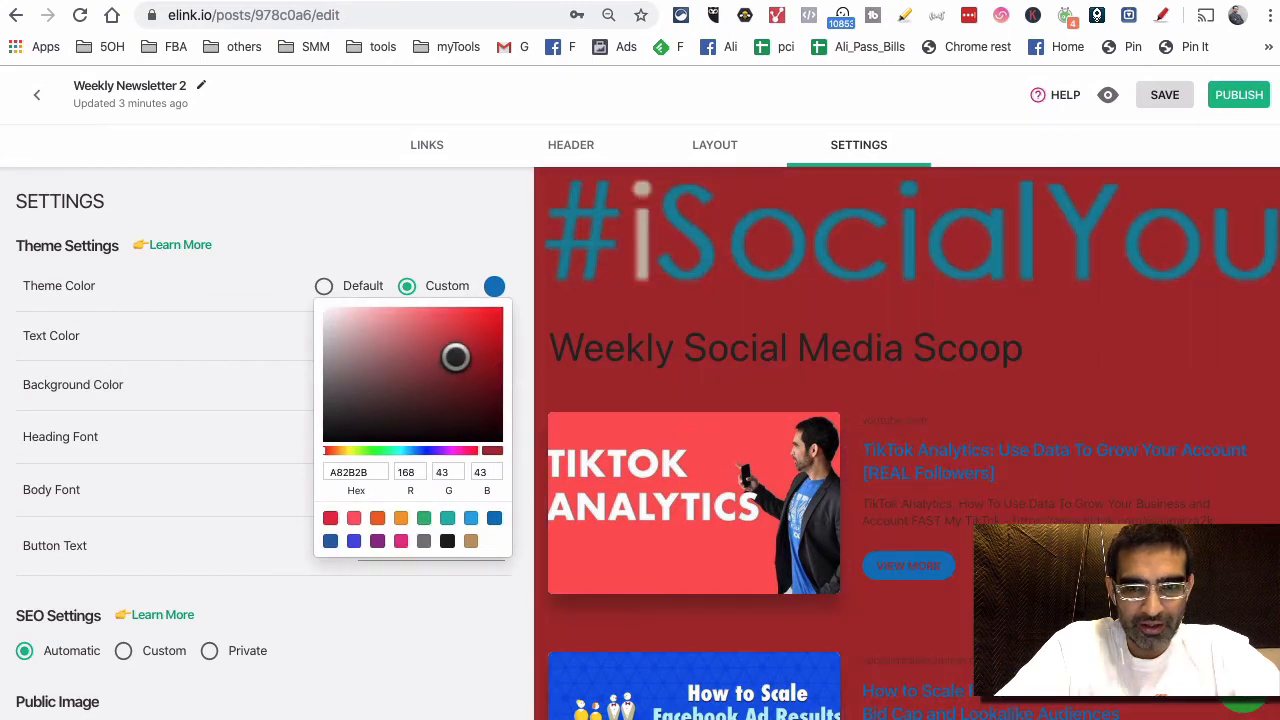
pyautogui.moveTo(455, 357); pyautogui.dragTo(340, 430)
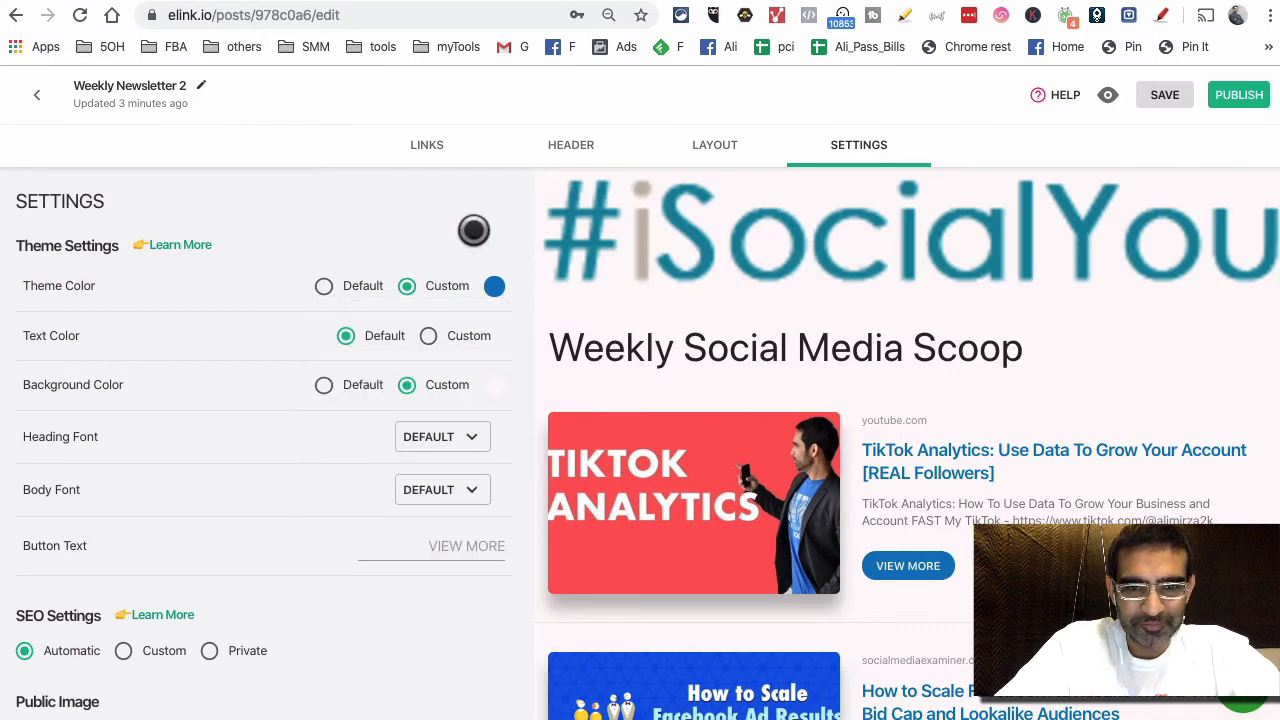
# Pick Montserrat in the Heading Font dropdown and Raleway in Body Font.
pyautogui.click(442, 436)
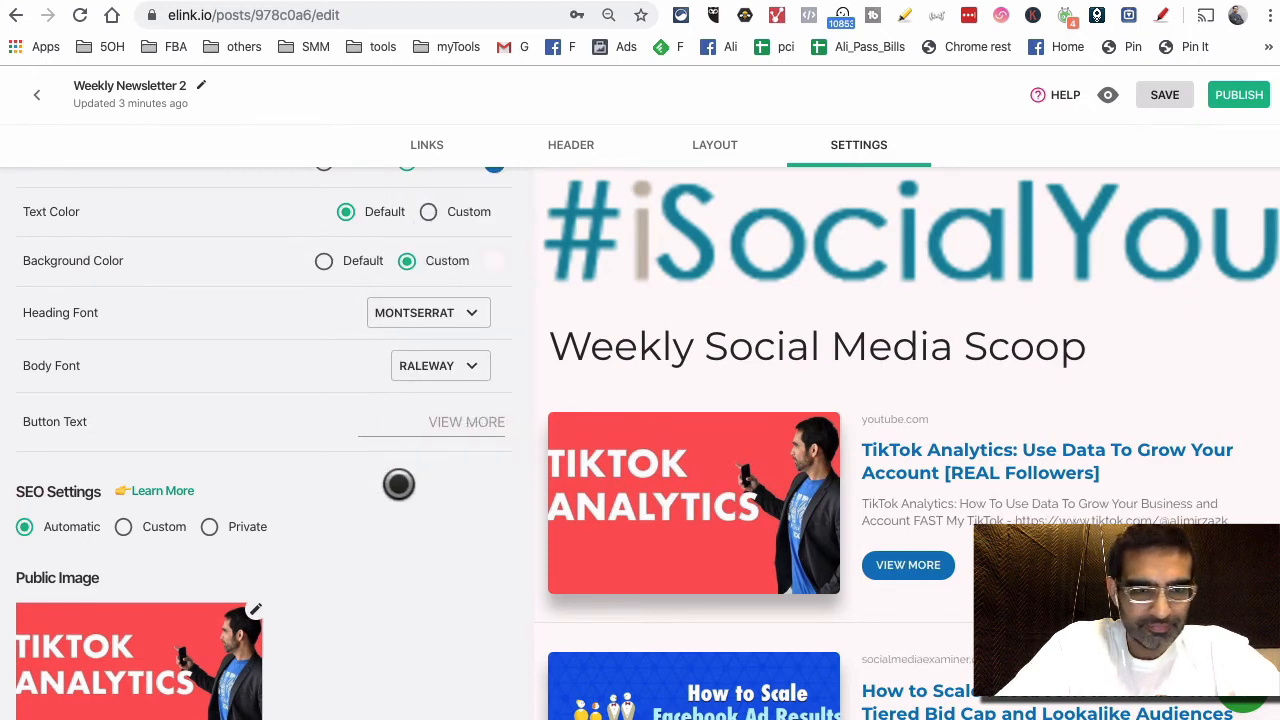
pyautogui.scroll(-3)
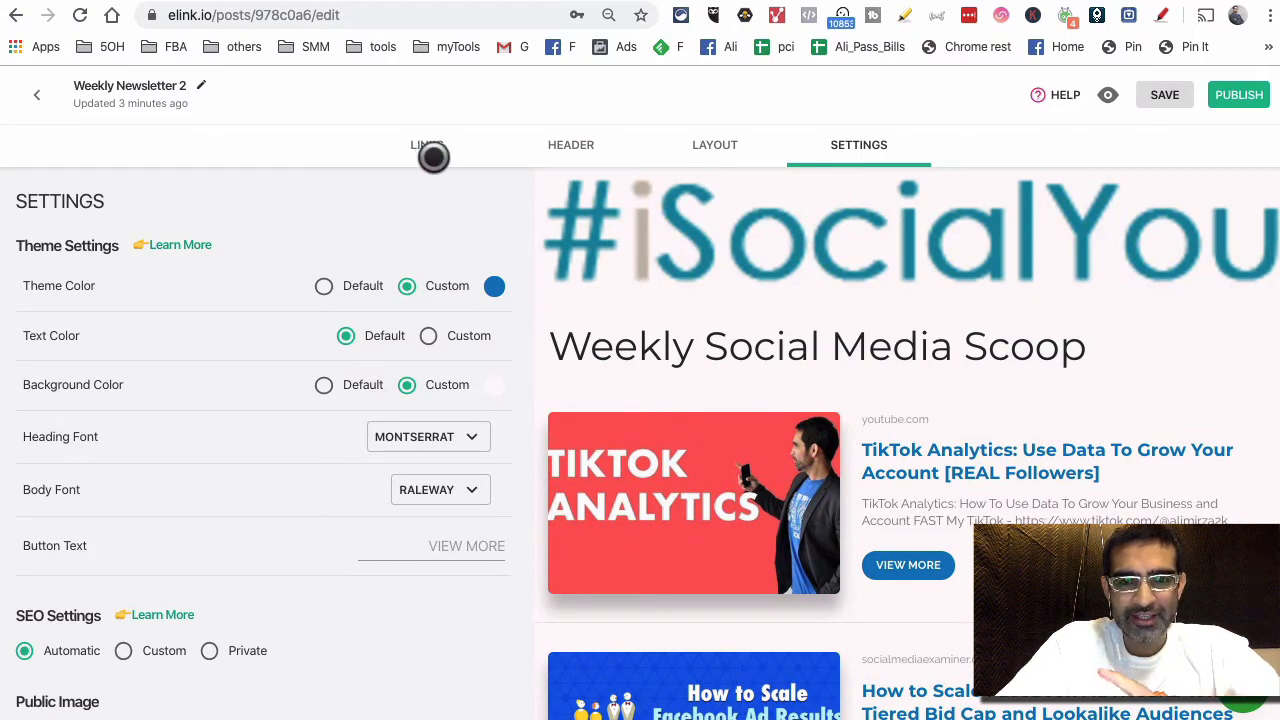
pyautogui.moveTo(872, 130)
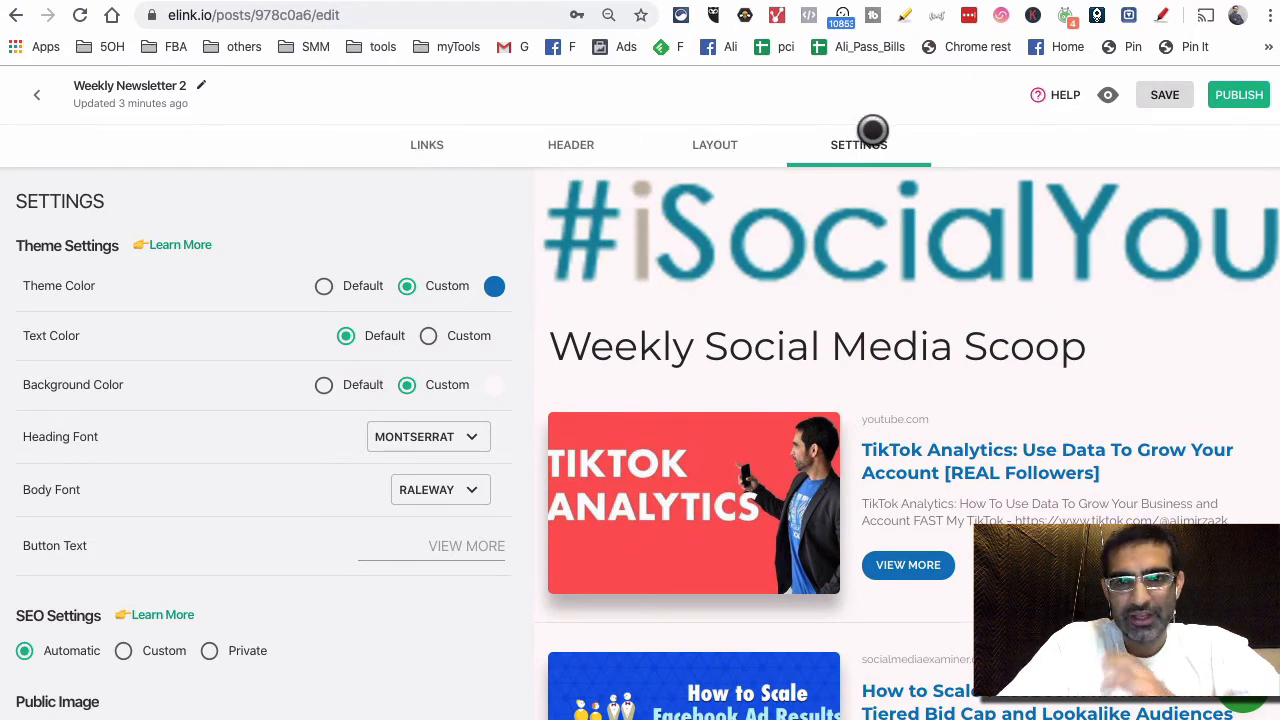
pyautogui.moveTo(1226, 127)
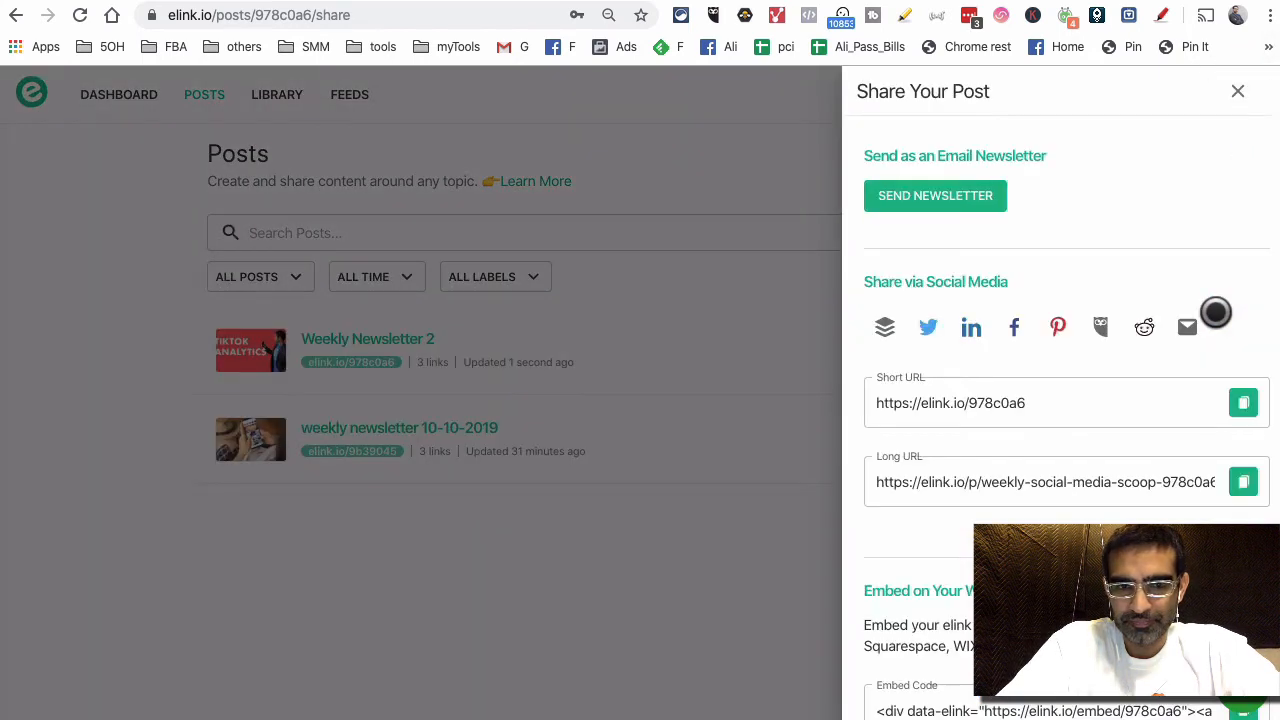
pyautogui.moveTo(327, 410)
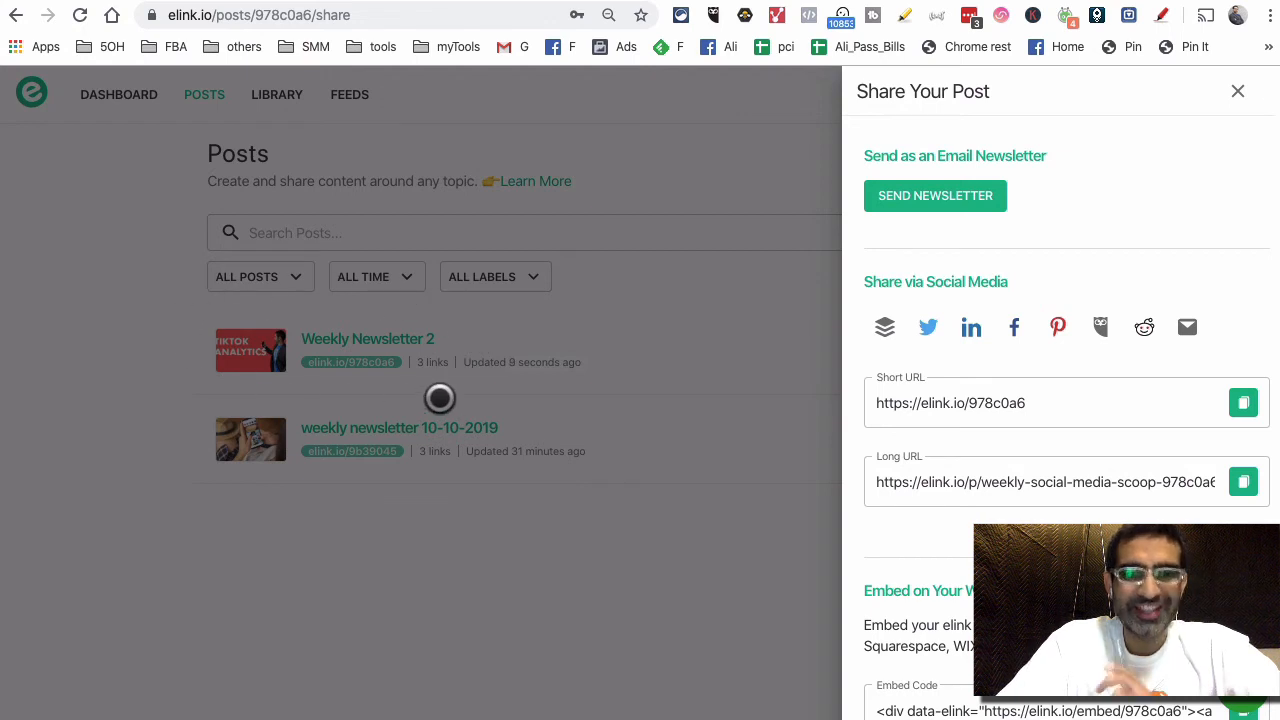
pyautogui.moveTo(310, 310)
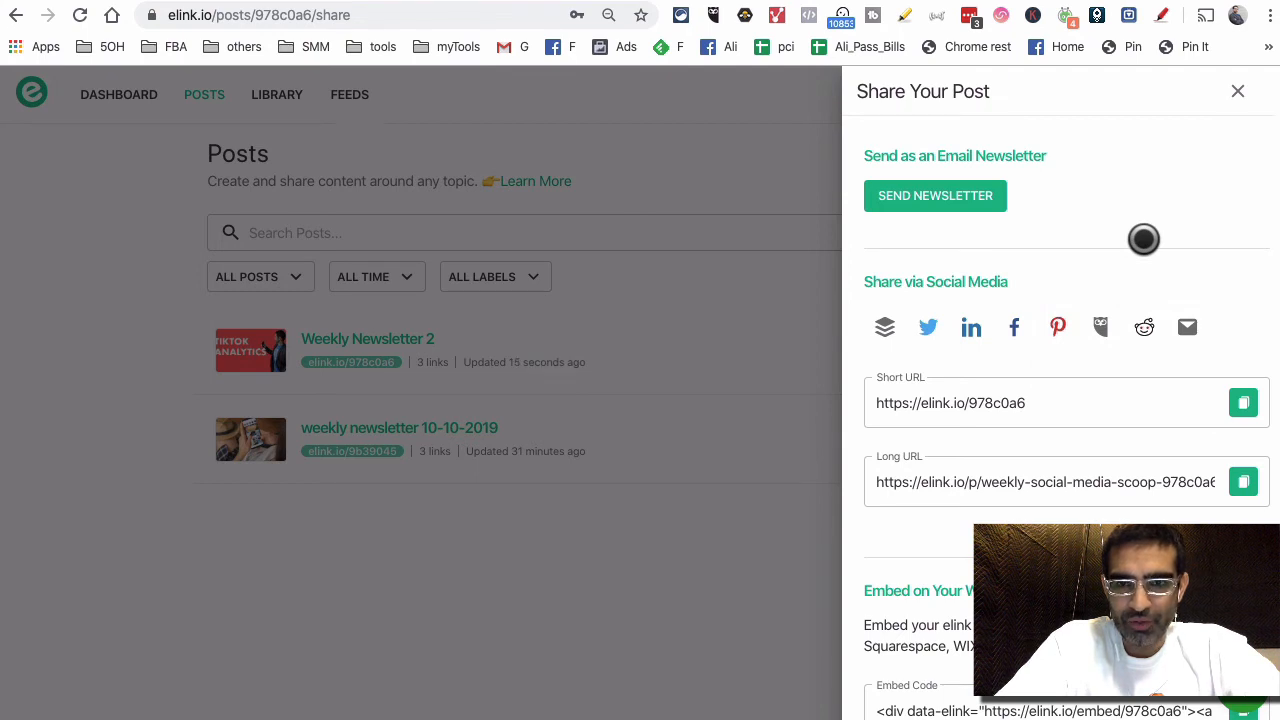
pyautogui.moveTo(932, 285)
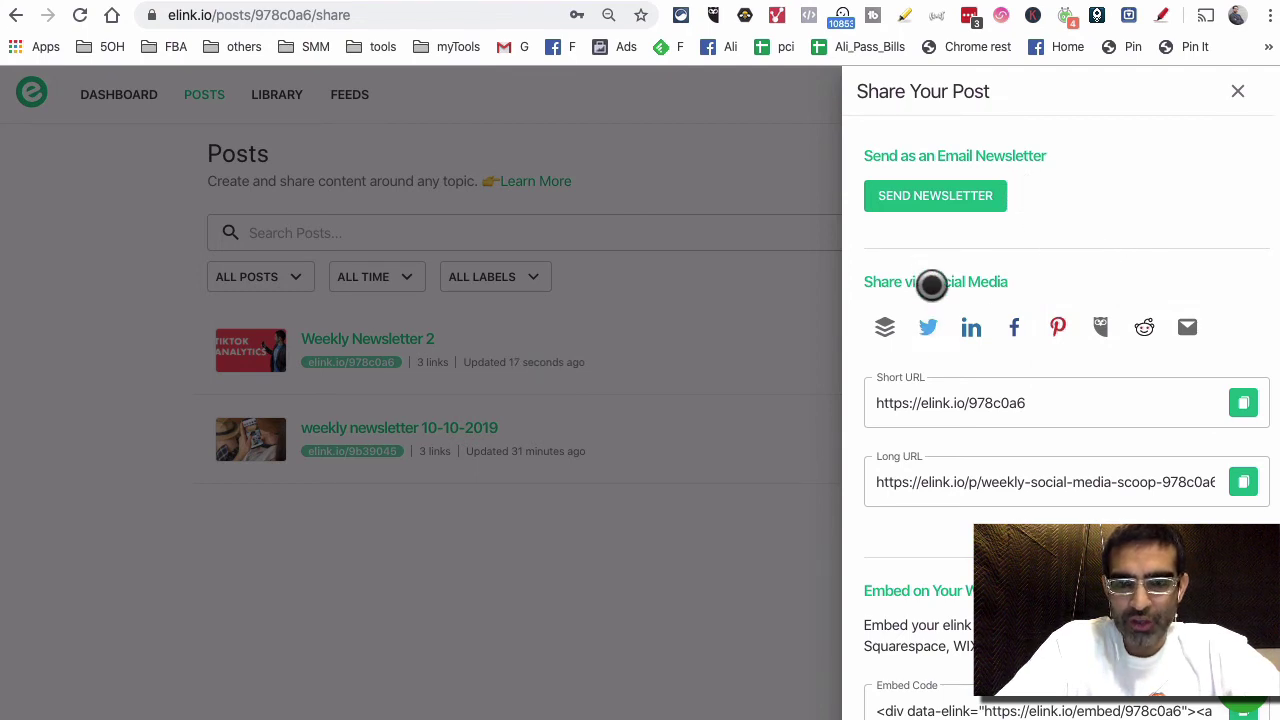
pyautogui.moveTo(1131, 336)
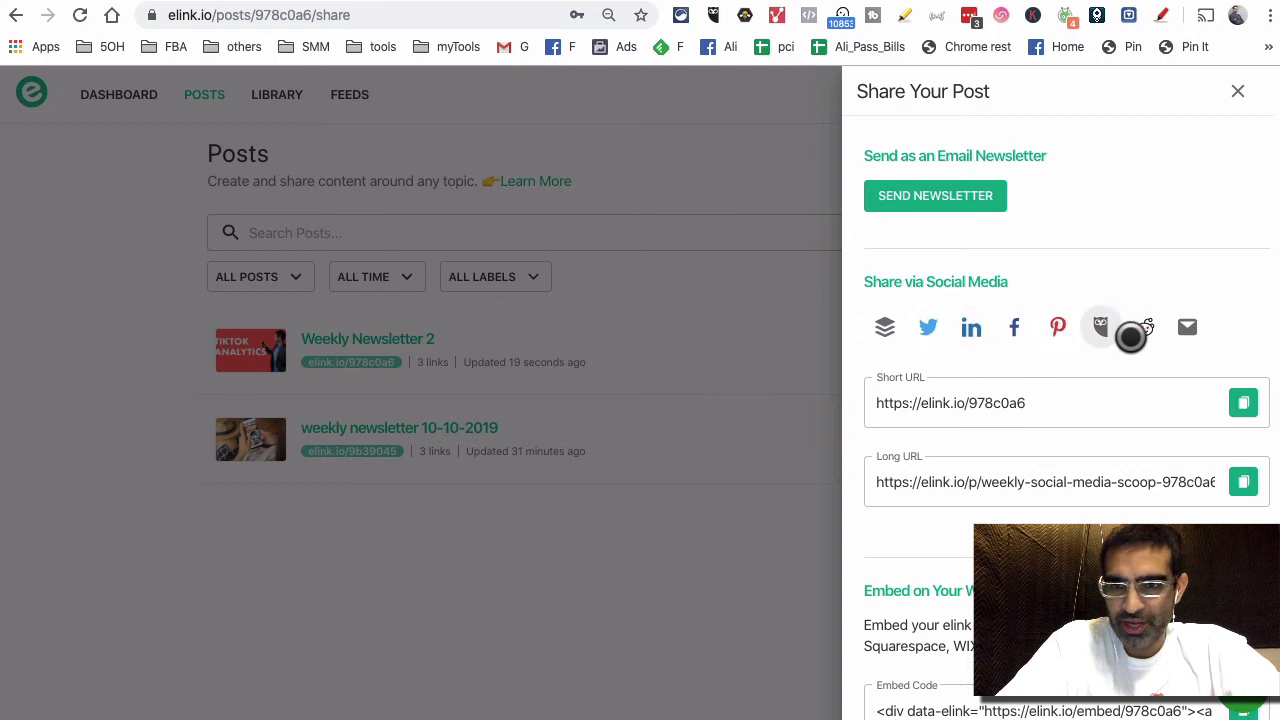
# Focus the Short URL field in the Share Your Post panel and review the sharing options.
pyautogui.click(1027, 402)
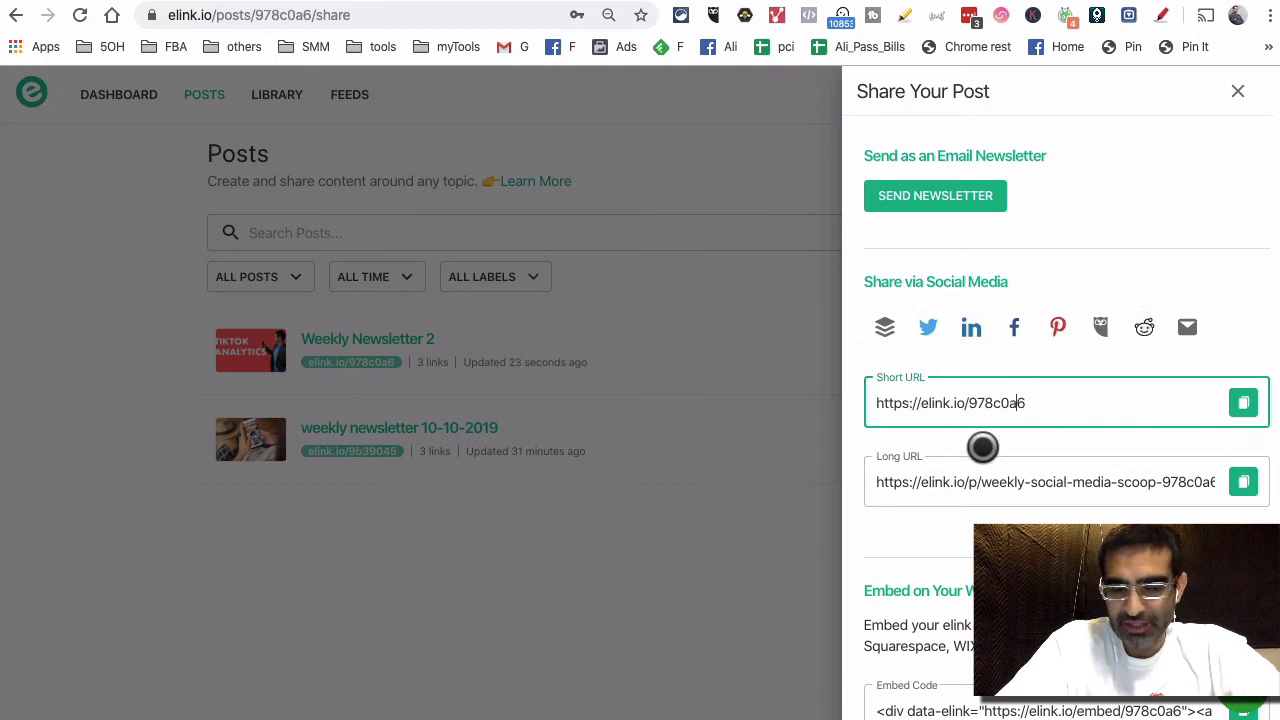
pyautogui.scroll(-3)
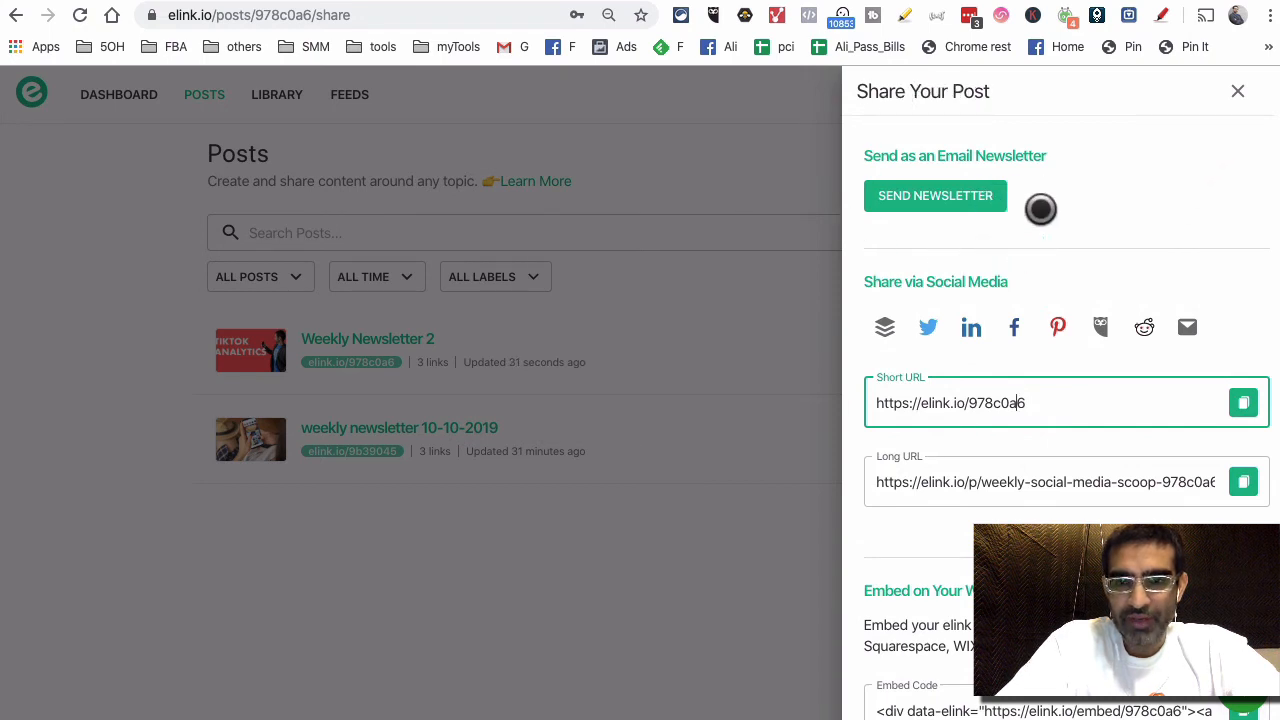
pyautogui.moveTo(1024, 167)
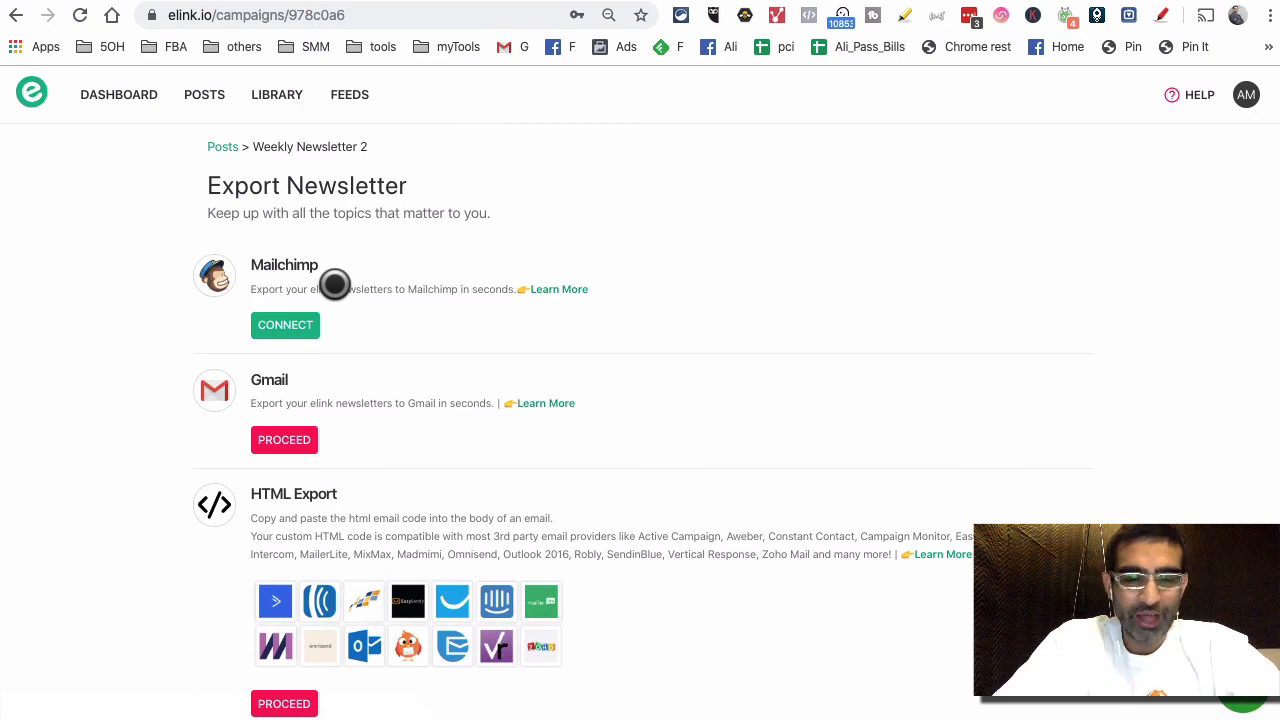
pyautogui.moveTo(215, 440)
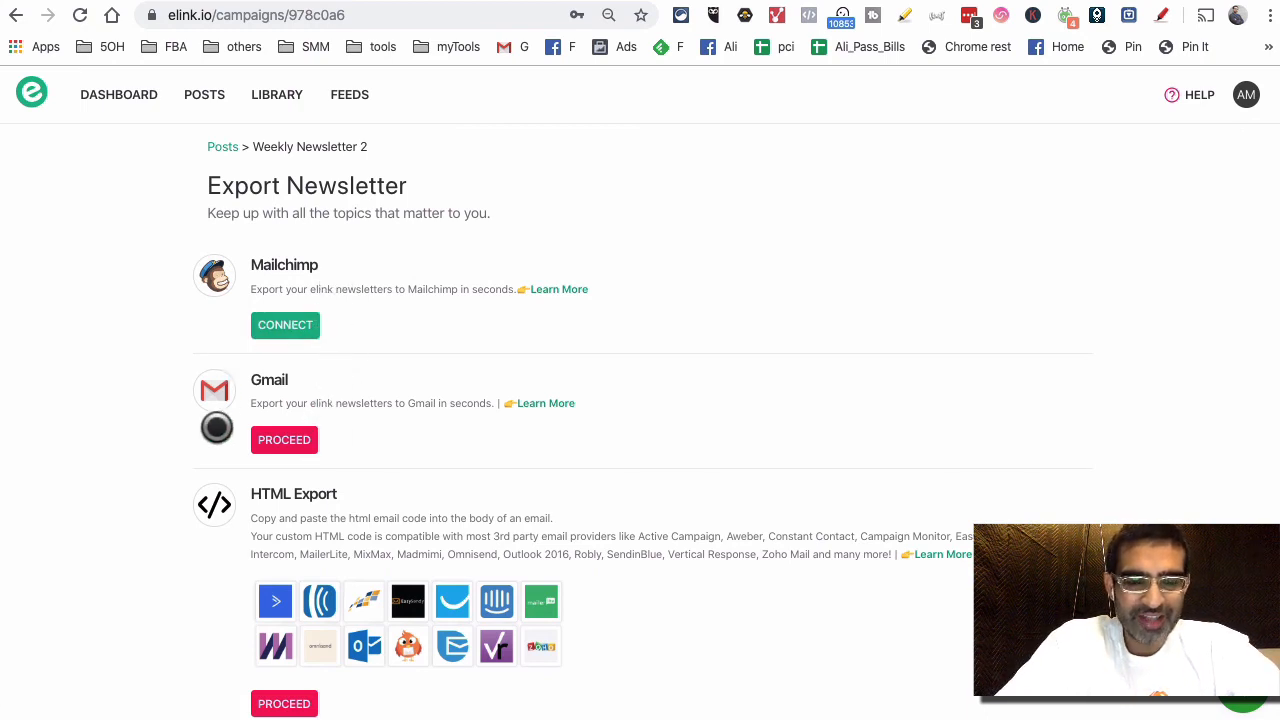
# Scroll through the Mailchimp, Gmail and HTML export options.
pyautogui.scroll(-3)
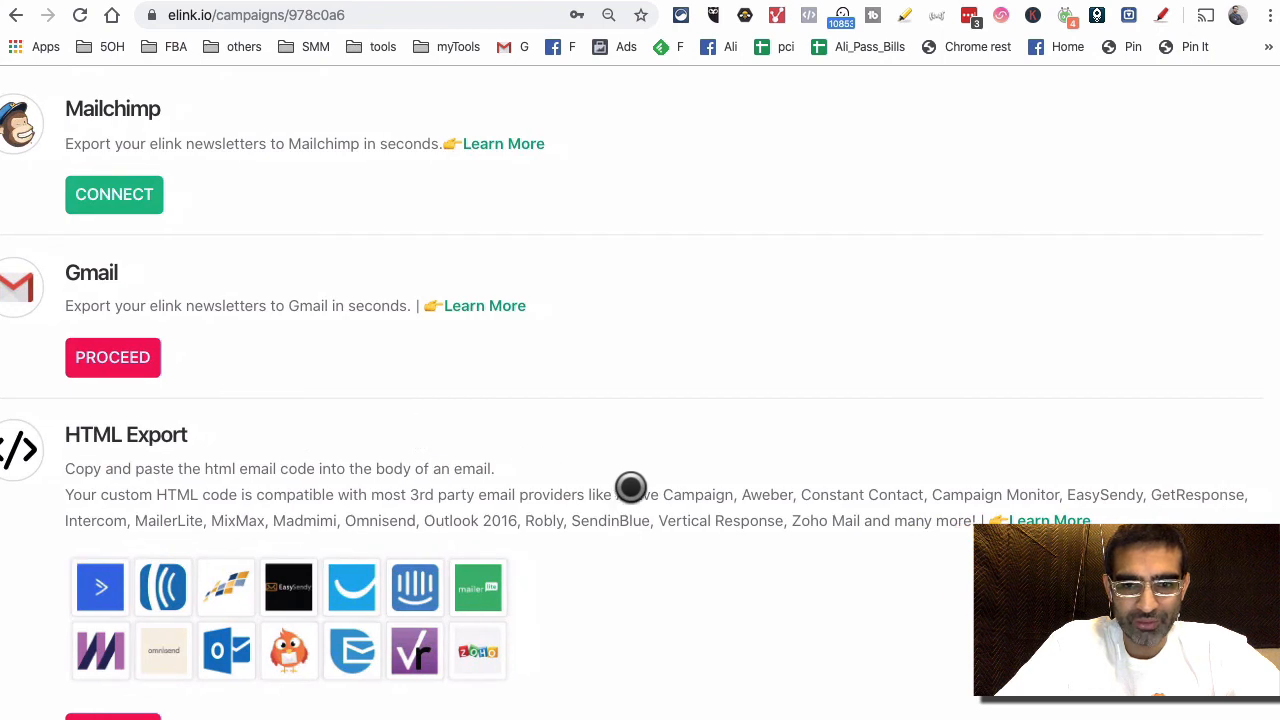
pyautogui.moveTo(838, 486)
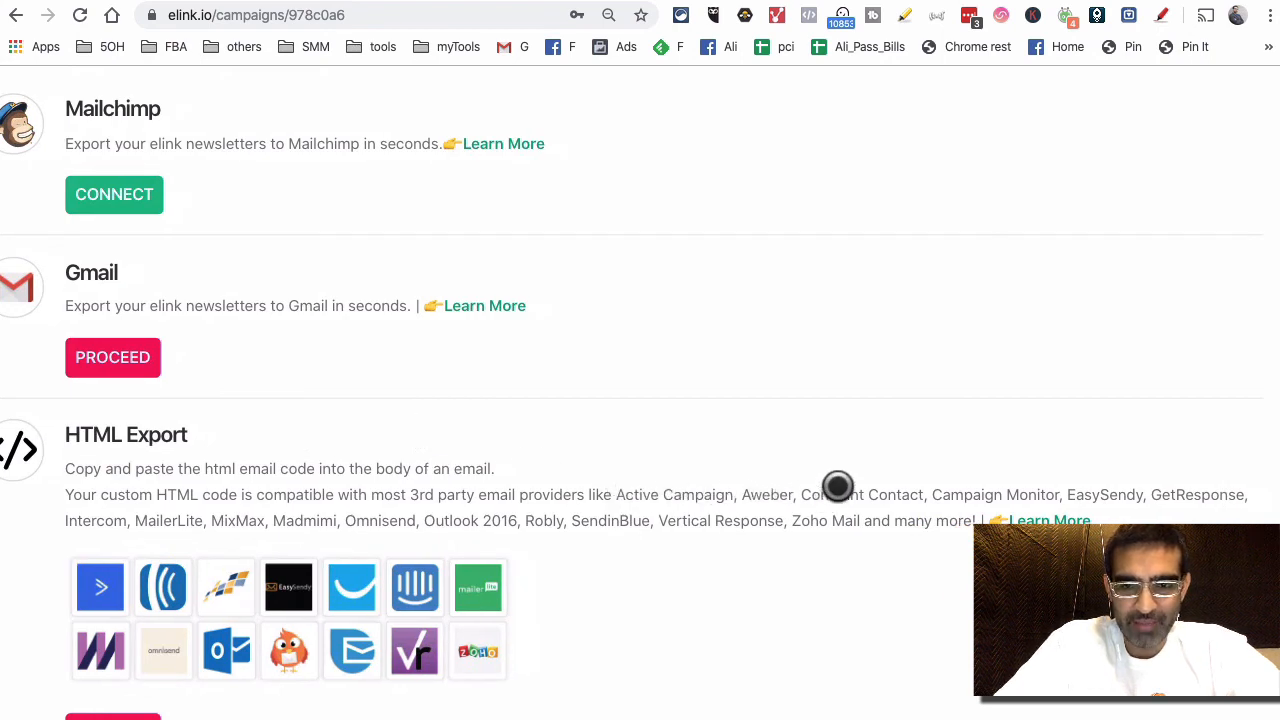
pyautogui.moveTo(980, 445)
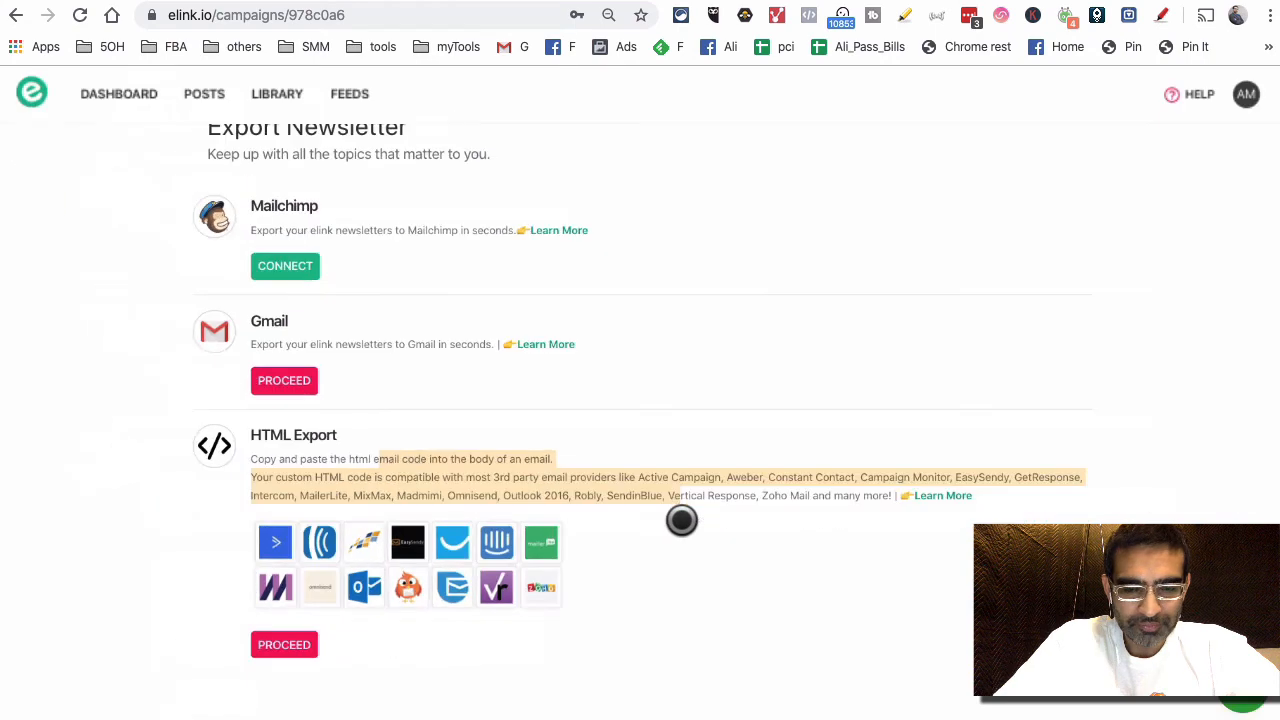
pyautogui.moveTo(726, 350)
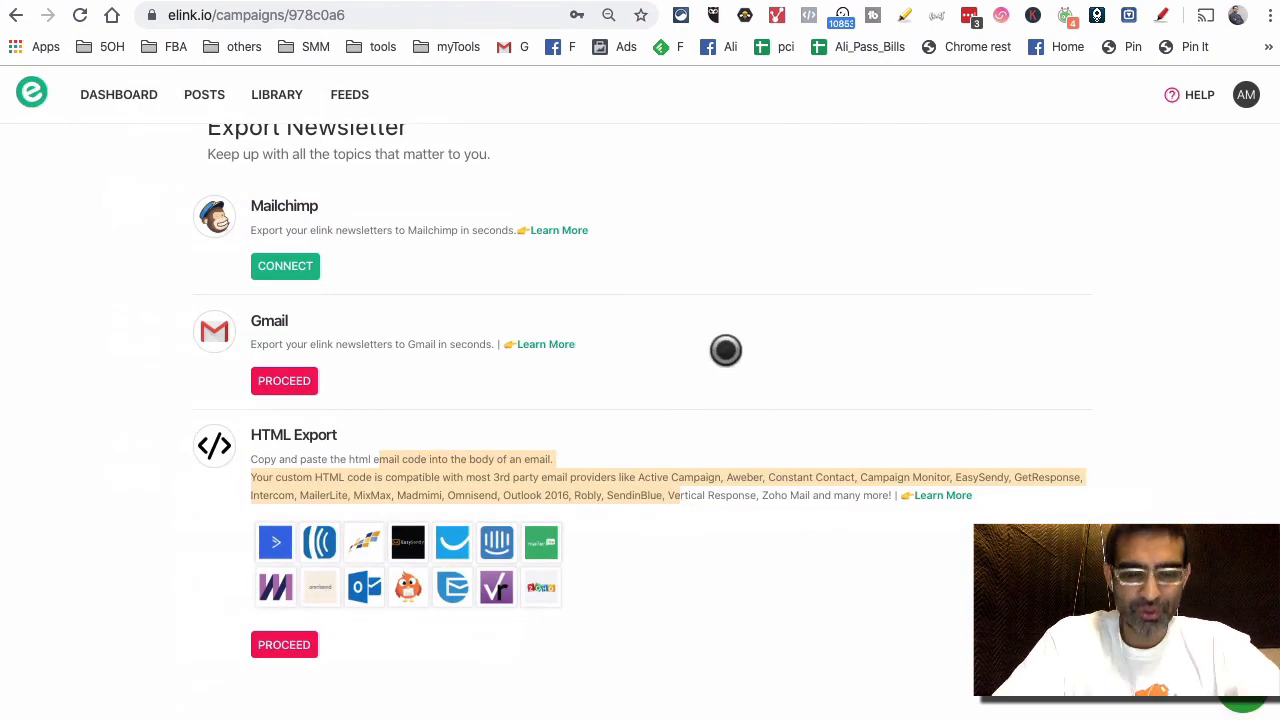